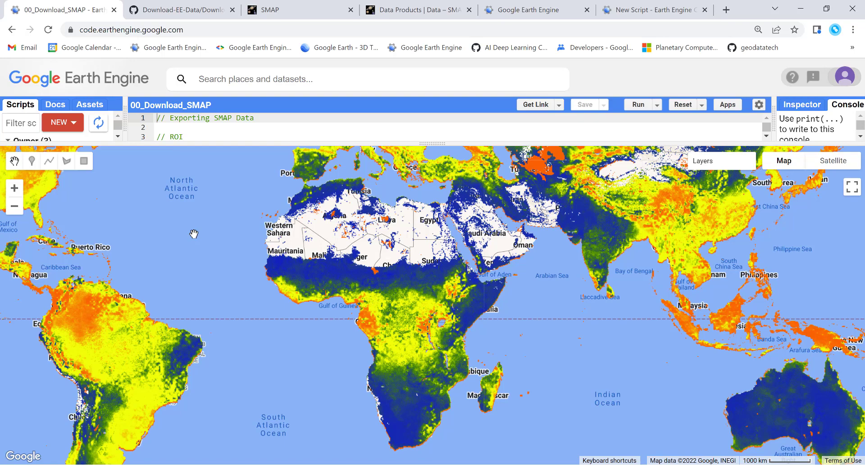
mouse_move(250, 216)
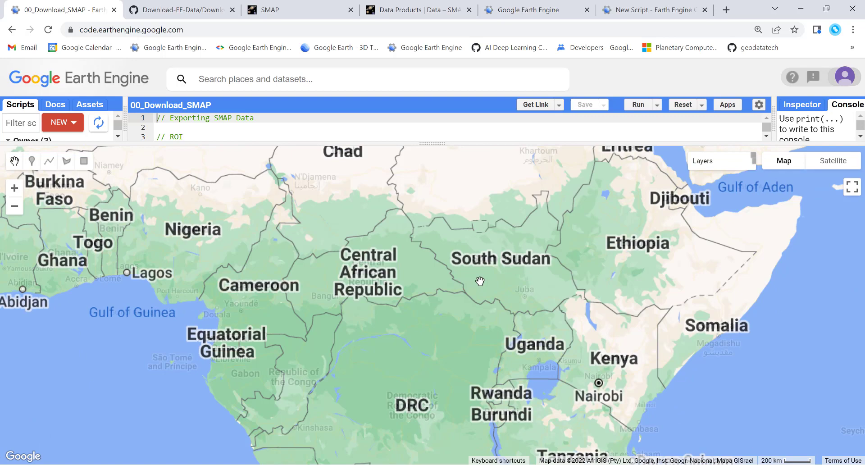
Step: Run the script so the map shows SMAP soil moisture clipped to Tanzania
click(637, 104)
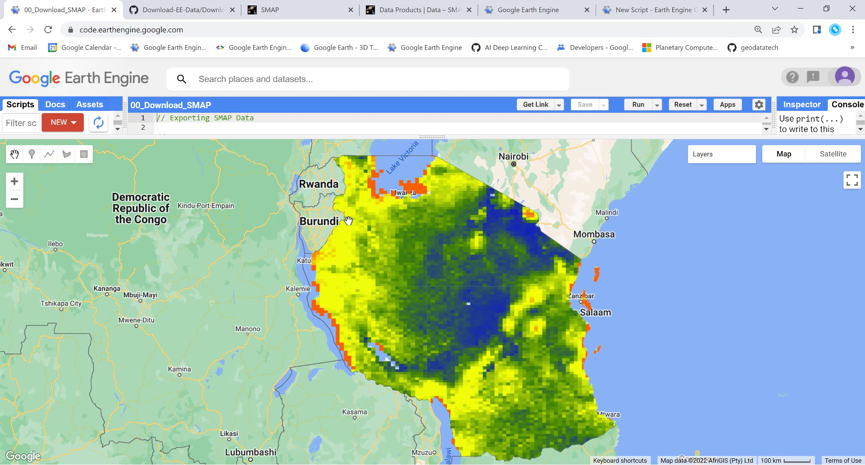
mouse_move(344, 220)
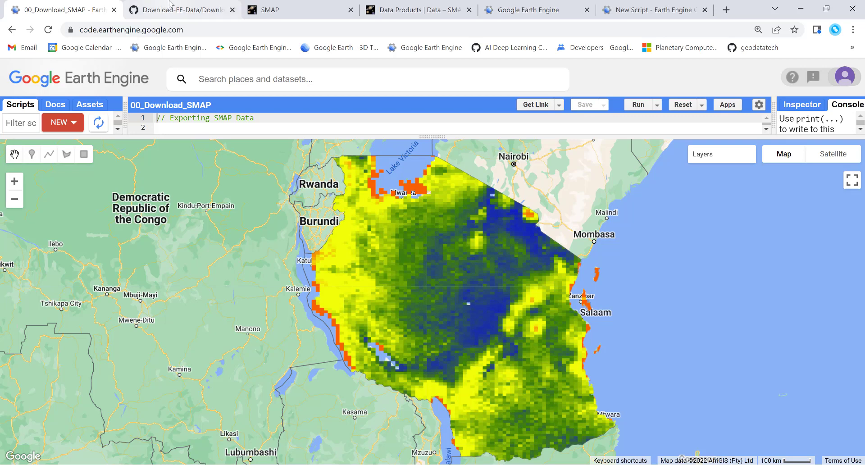
Step: Review the 29-line Download_SMAP.js export script in the Download-EE-Data GitHub repository
click(182, 9)
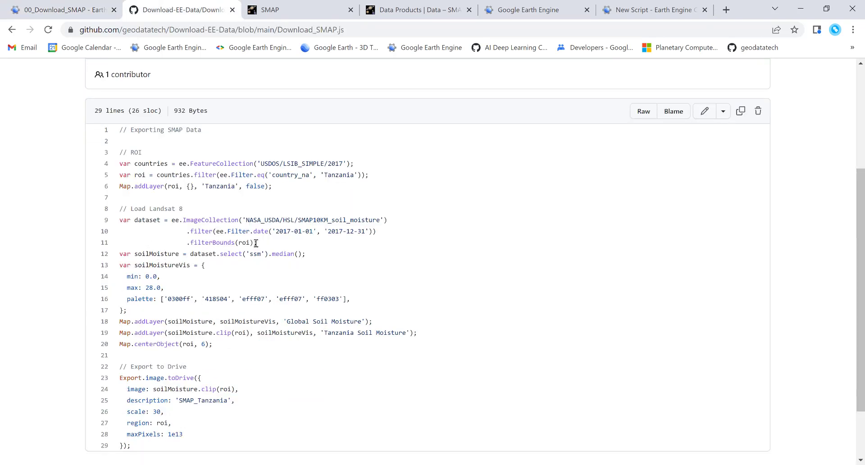
scroll(down, 3)
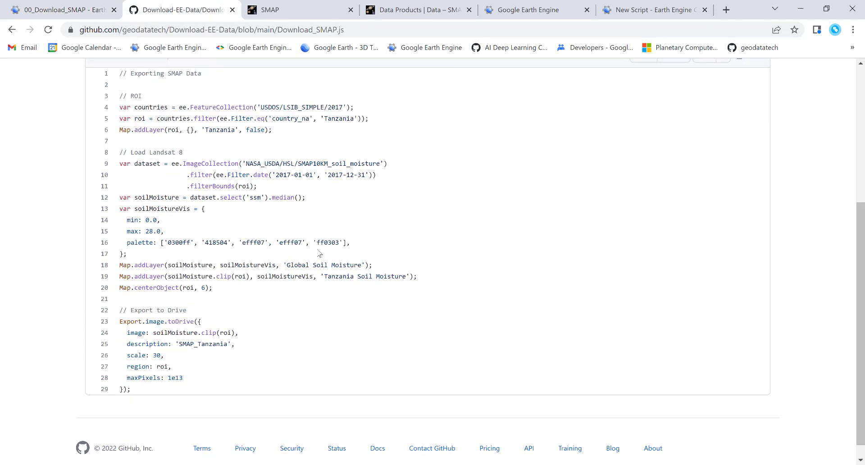
scroll(up, 3)
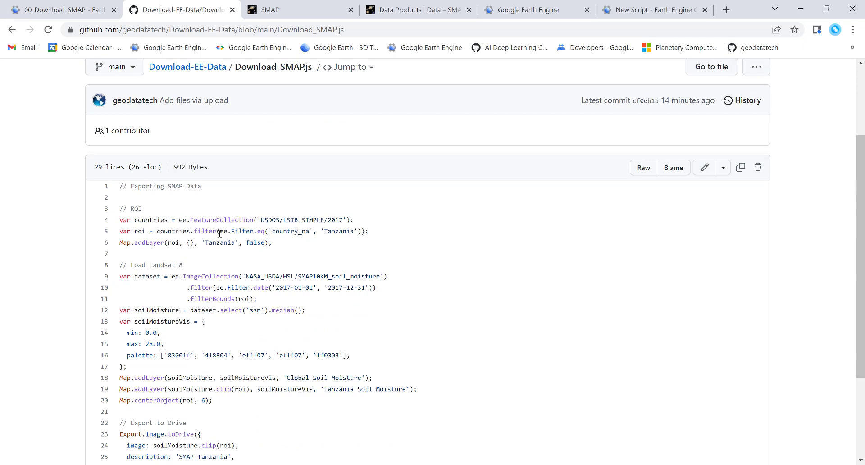
scroll(down, 3)
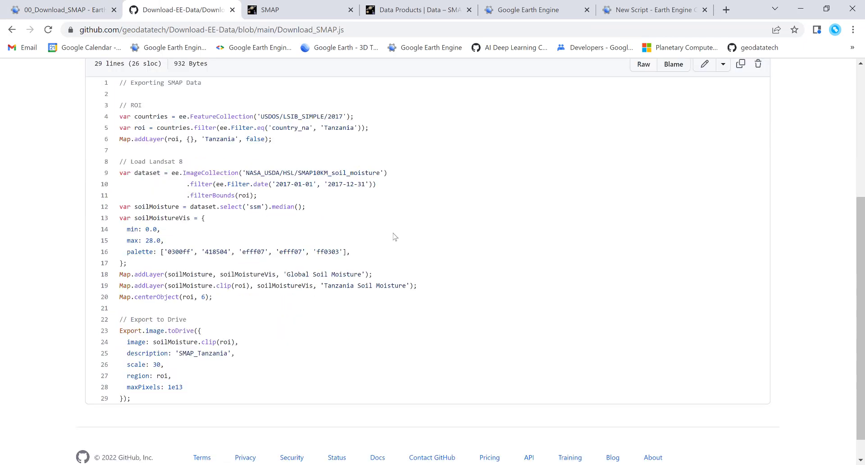
scroll(up, 3)
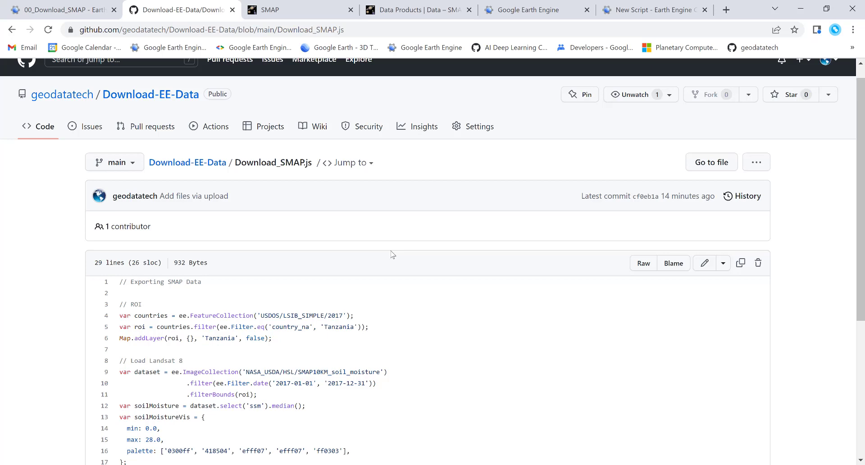
scroll(down, 3)
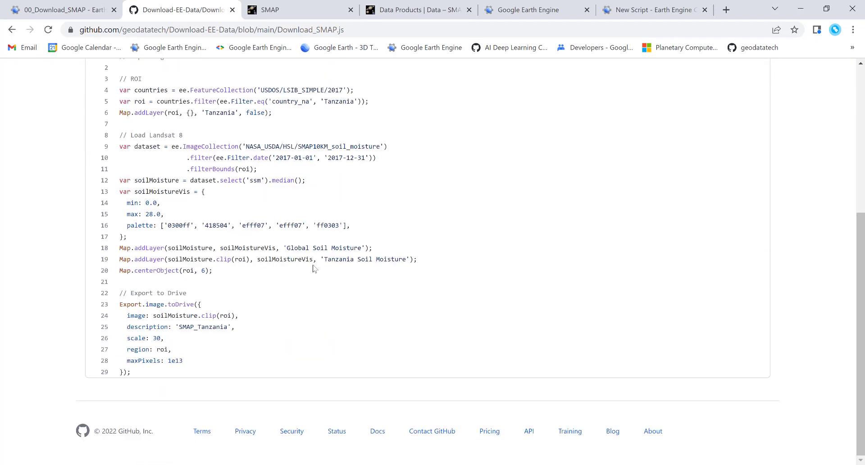
scroll(up, 3)
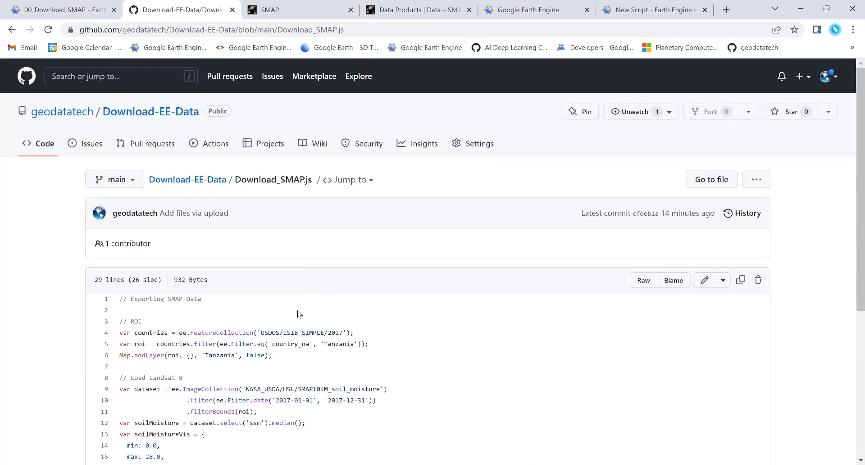
scroll(down, 3)
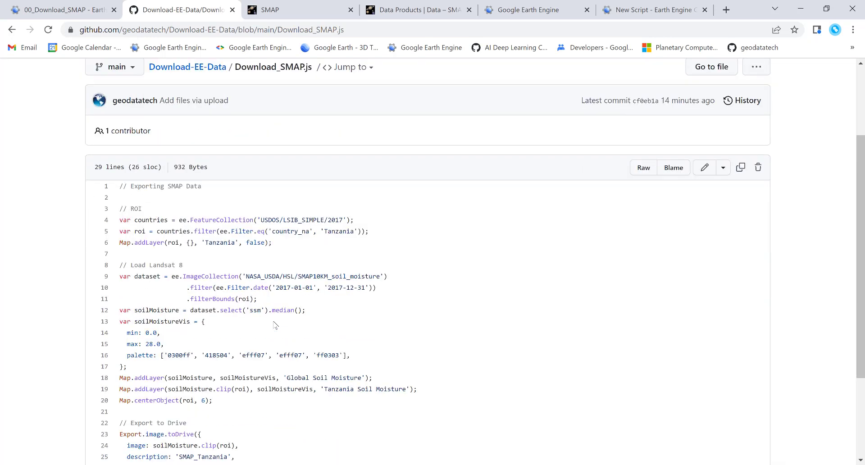
scroll(up, 3)
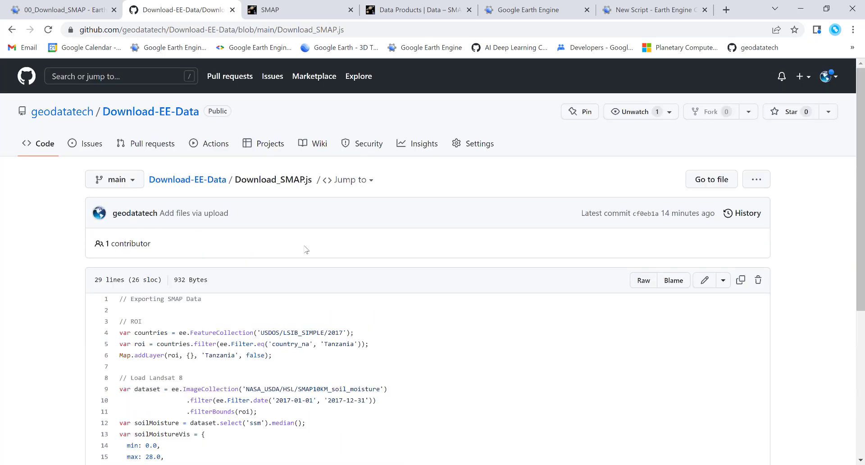
Step: Browse the smap.jpl.nasa.gov mission homepage and reach its Data Products page
click(301, 10)
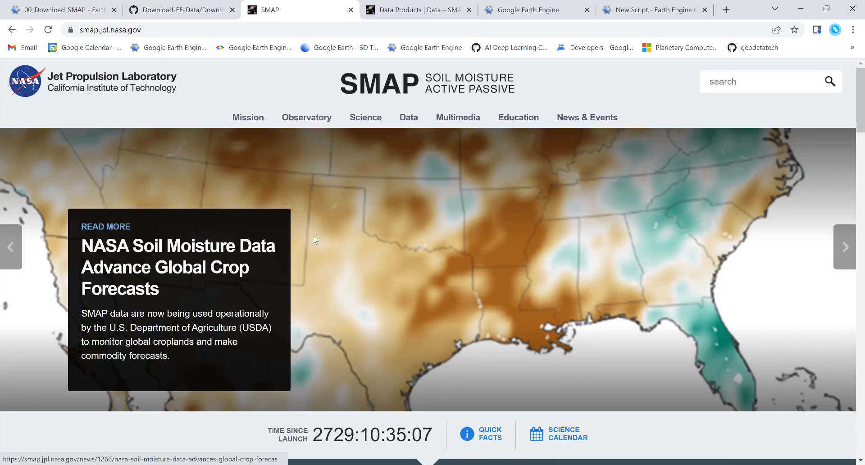
mouse_move(583, 78)
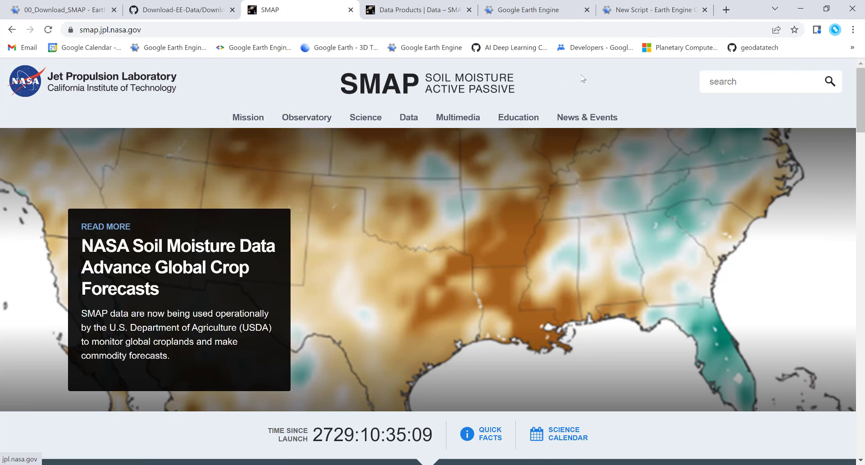
mouse_move(120, 116)
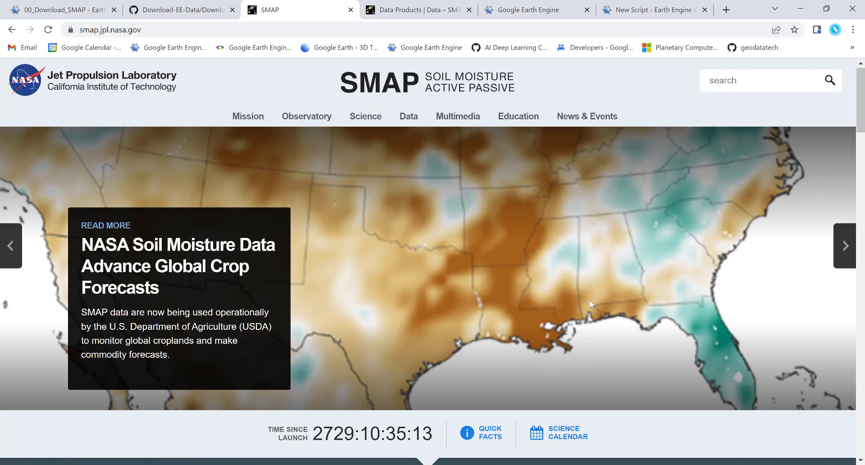
scroll(down, 3)
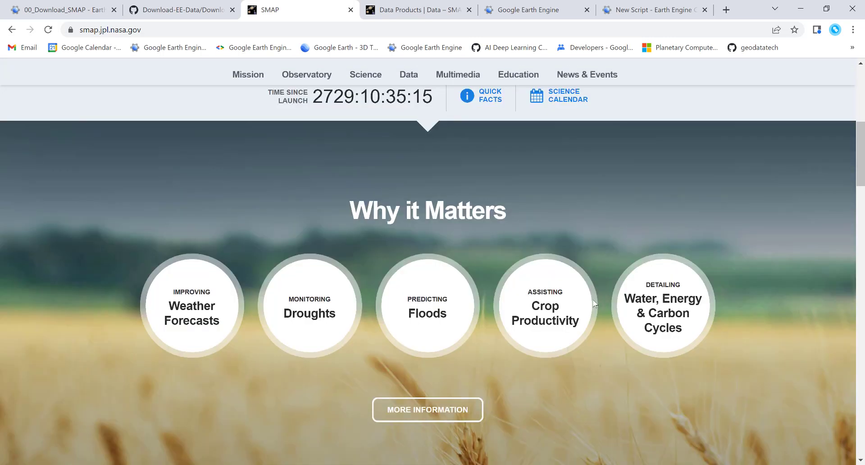
scroll(up, 3)
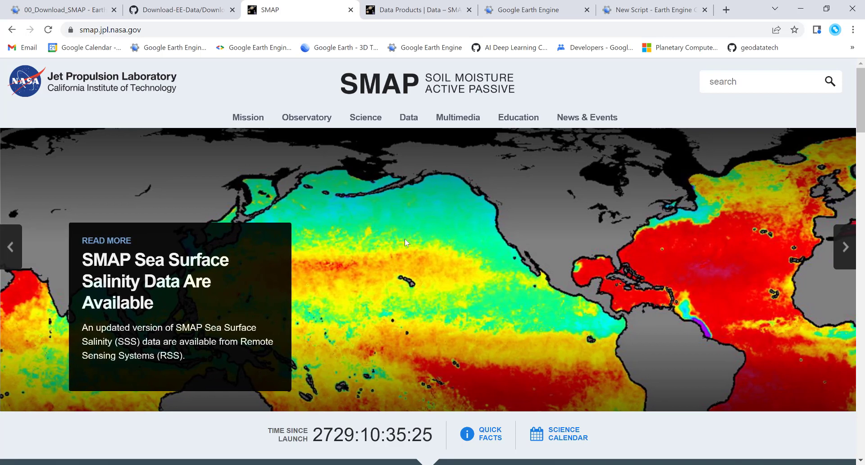
mouse_move(368, 229)
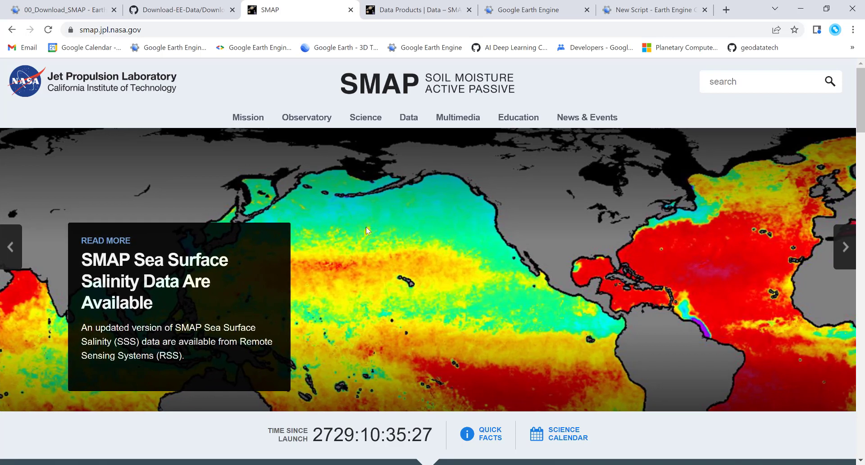
scroll(down, 3)
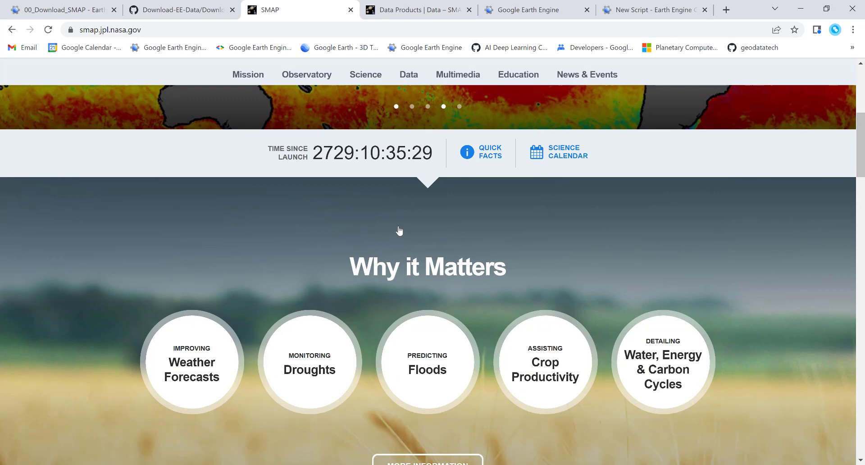
mouse_move(288, 274)
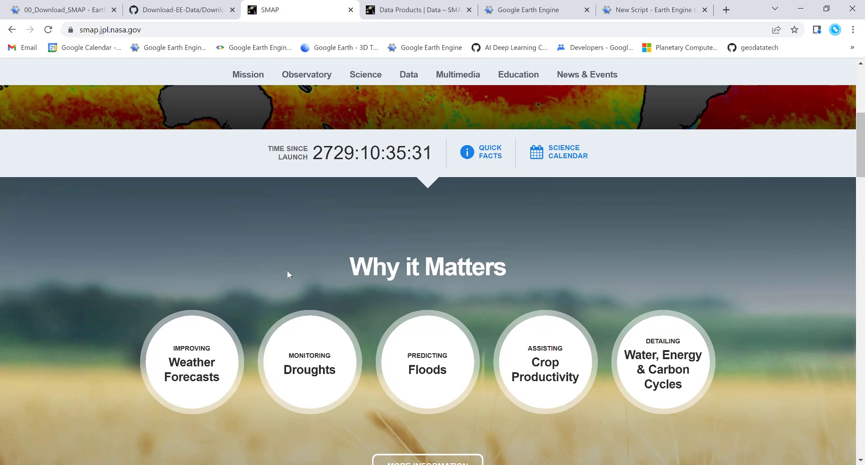
mouse_move(267, 374)
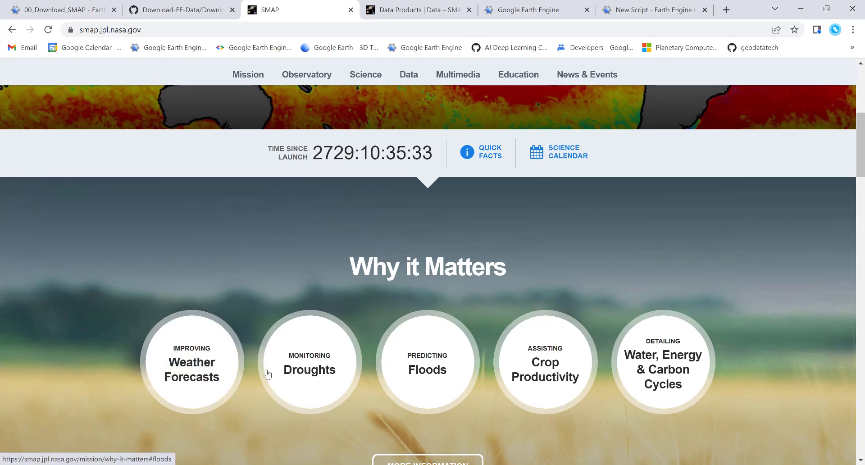
mouse_move(427, 362)
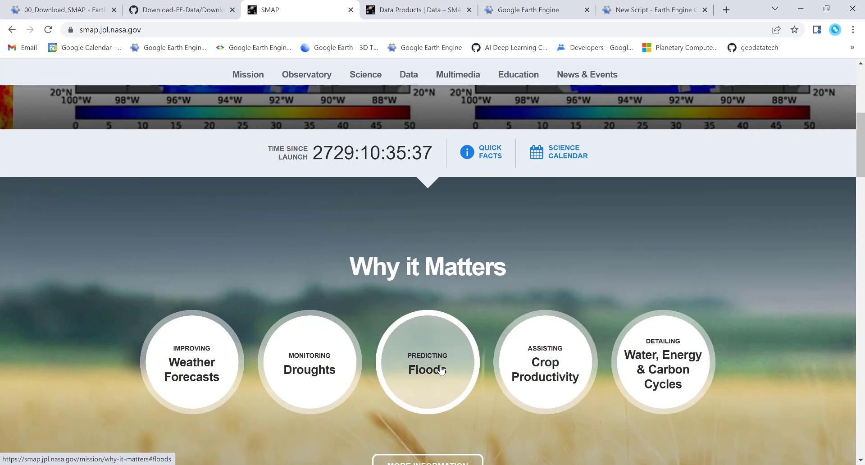
mouse_move(545, 361)
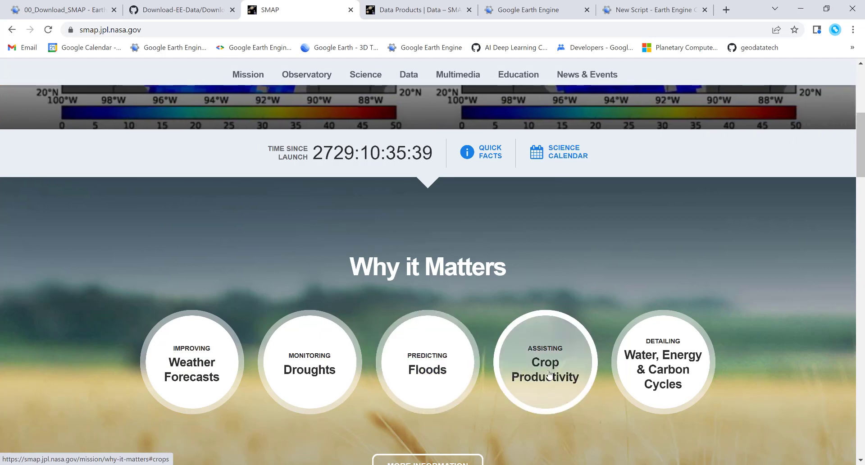
mouse_move(563, 314)
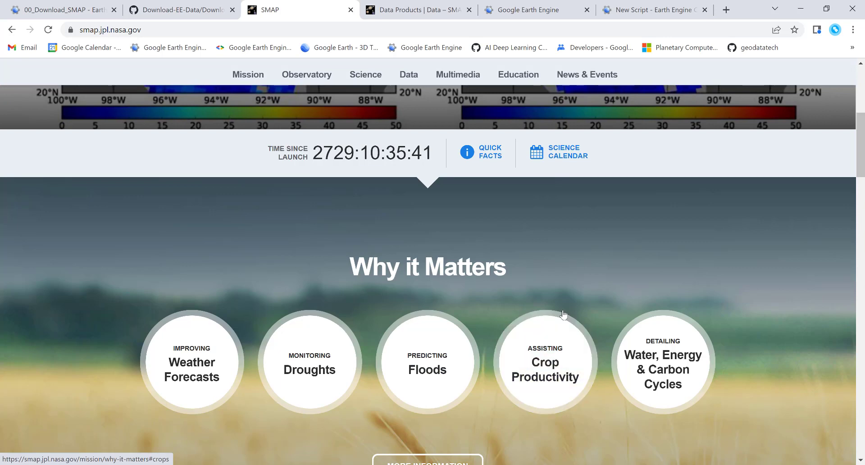
mouse_move(581, 309)
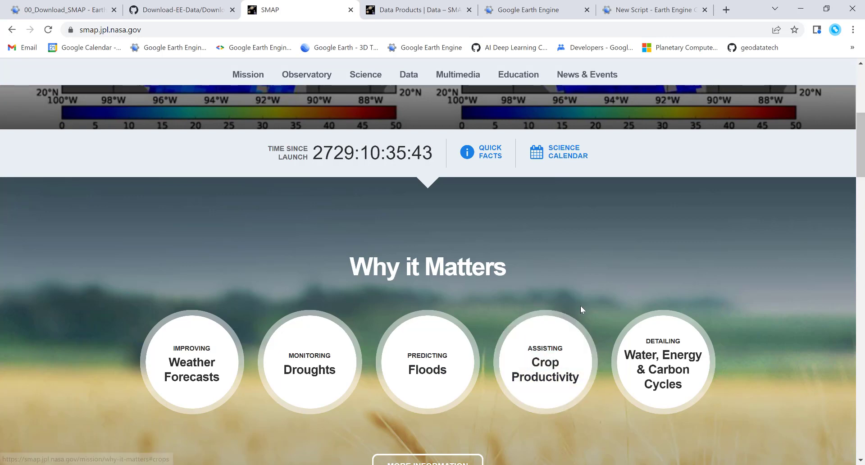
mouse_move(539, 274)
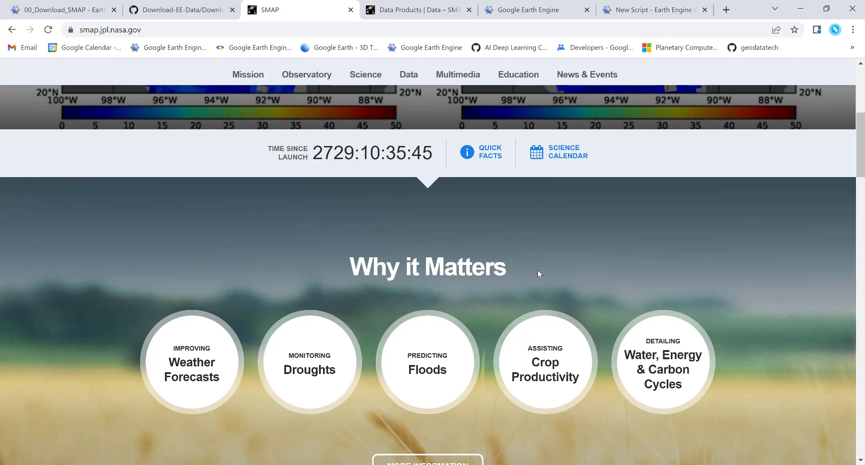
scroll(down, 3)
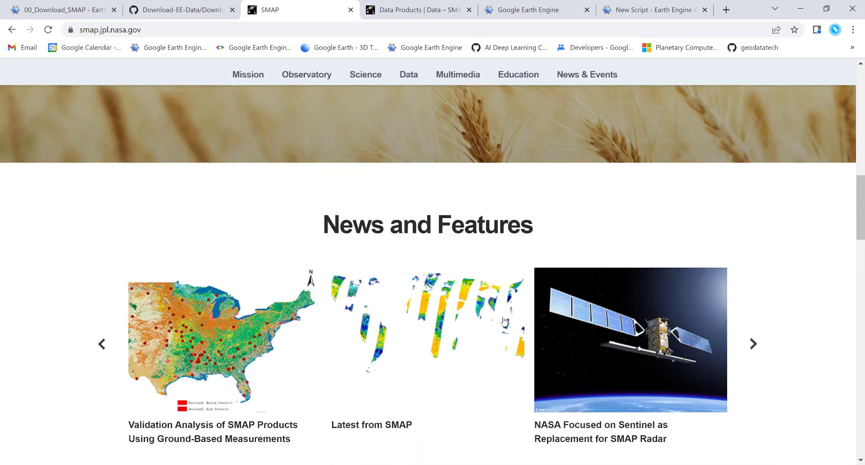
mouse_move(753, 265)
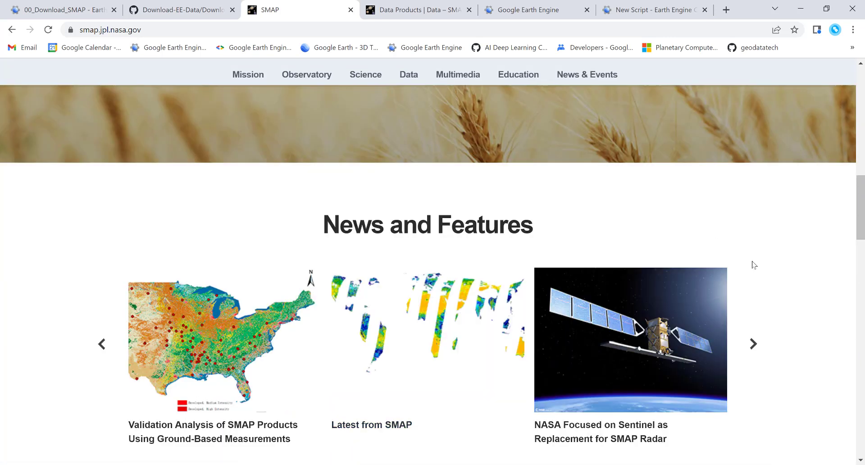
scroll(down, 3)
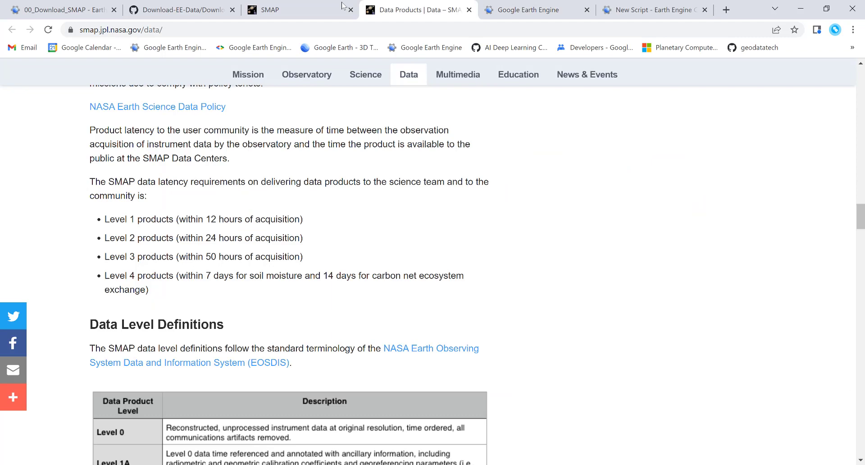
Step: Review the SMAP Data Products table down to the Science Data System section
scroll(up, 3)
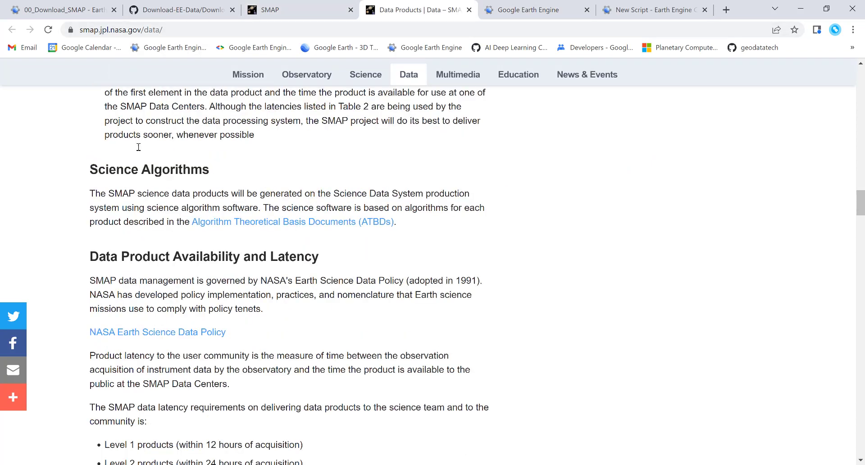
scroll(up, 3)
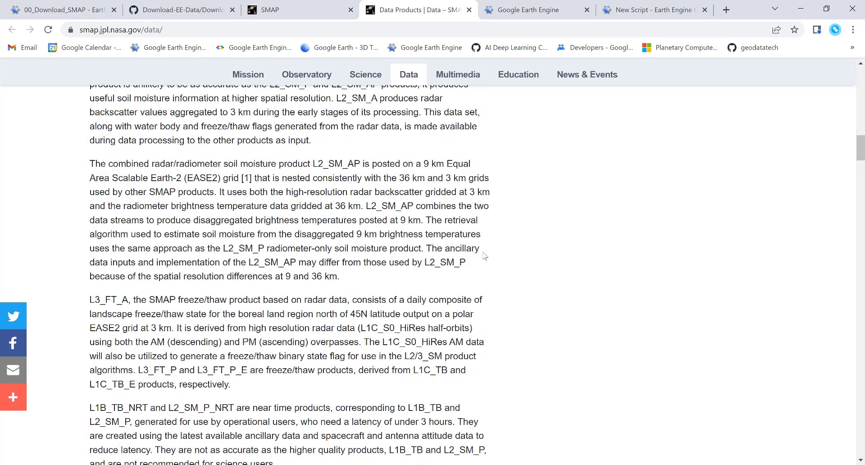
scroll(up, 3)
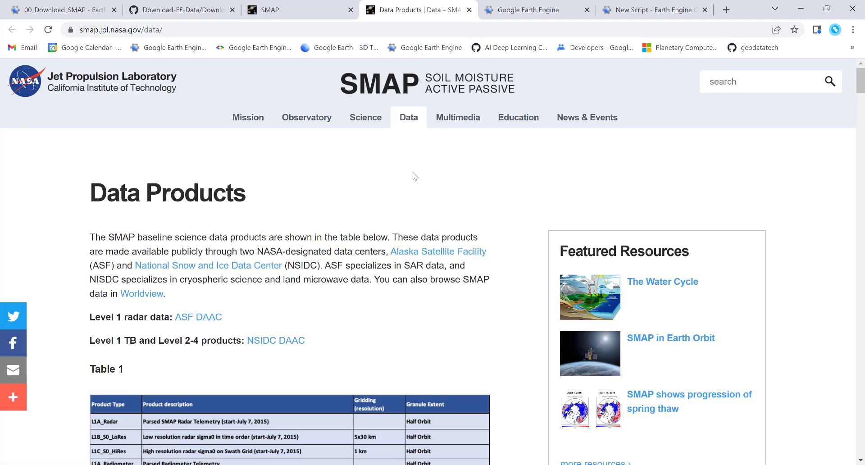
mouse_move(299, 363)
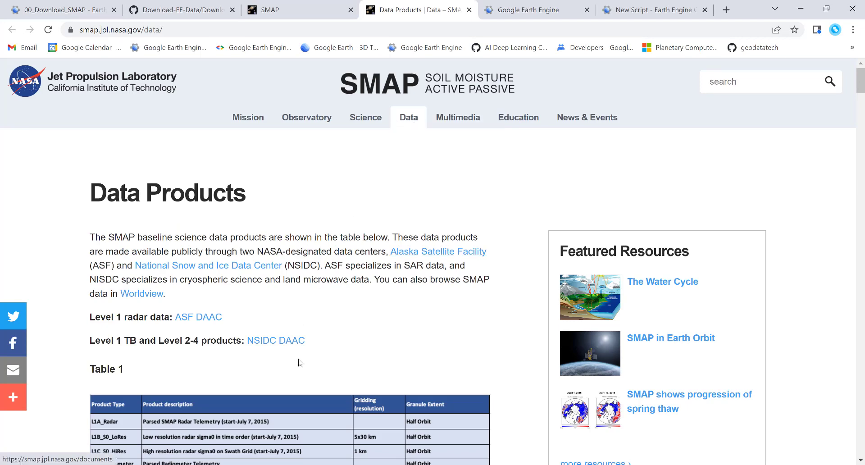
scroll(down, 3)
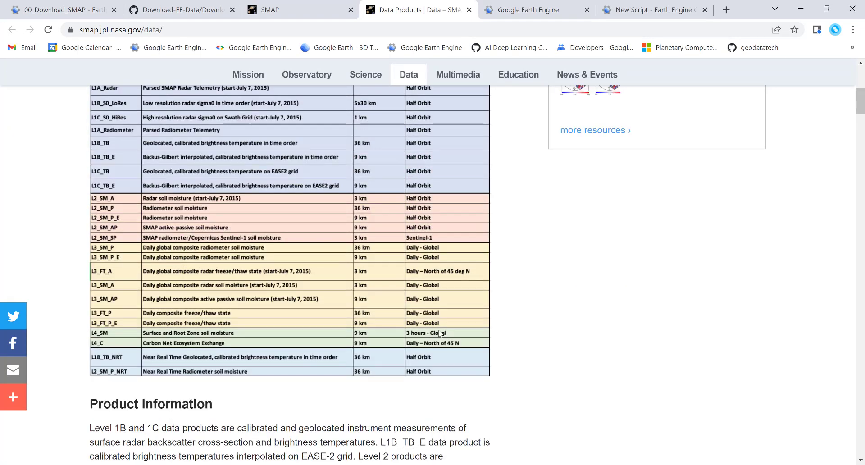
scroll(up, 3)
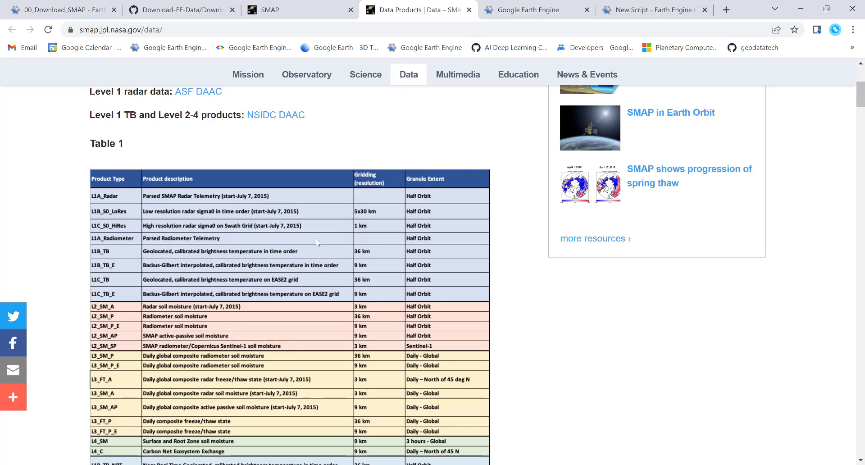
scroll(down, 3)
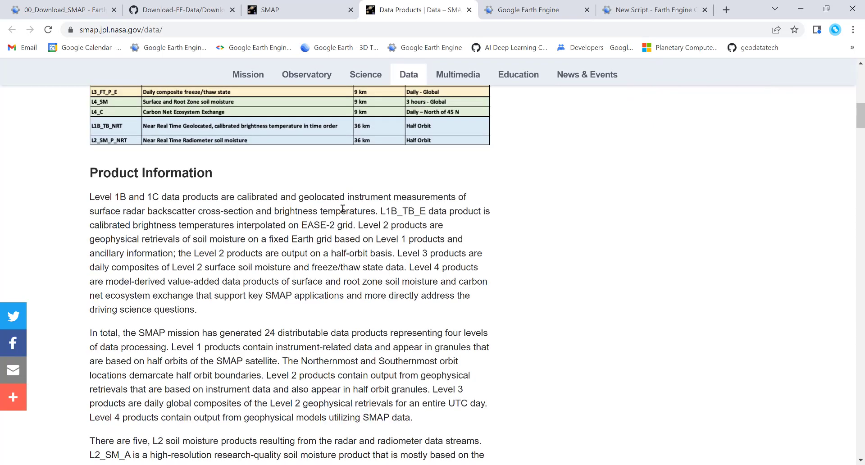
scroll(down, 3)
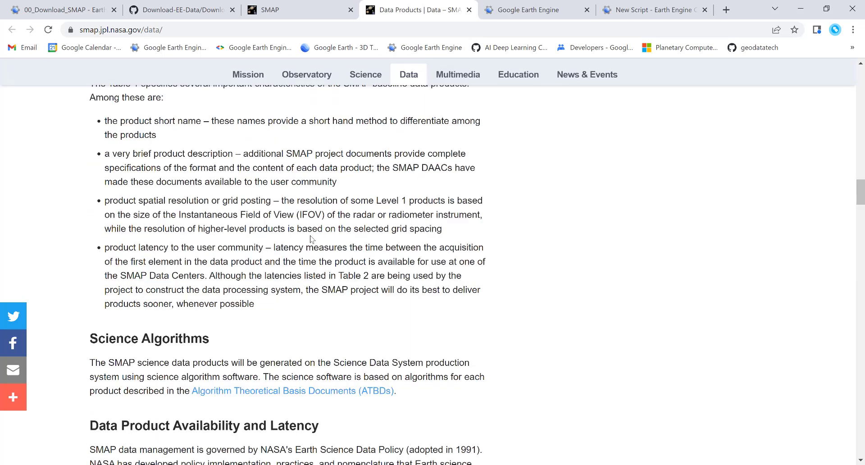
scroll(down, 3)
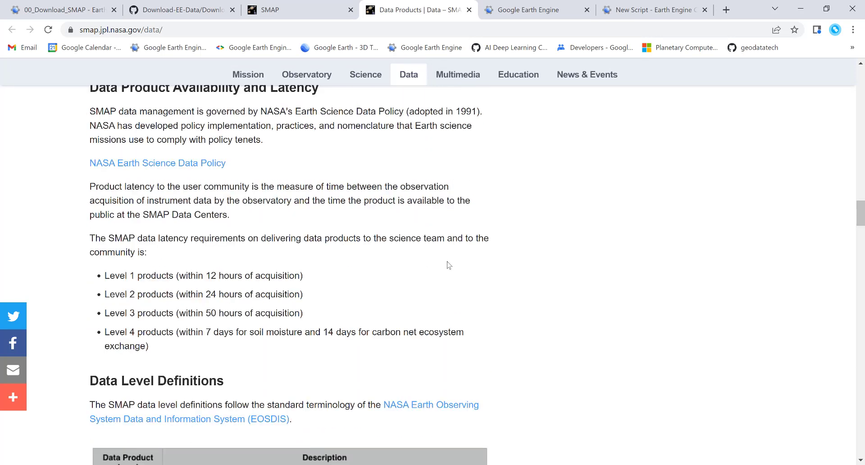
scroll(down, 3)
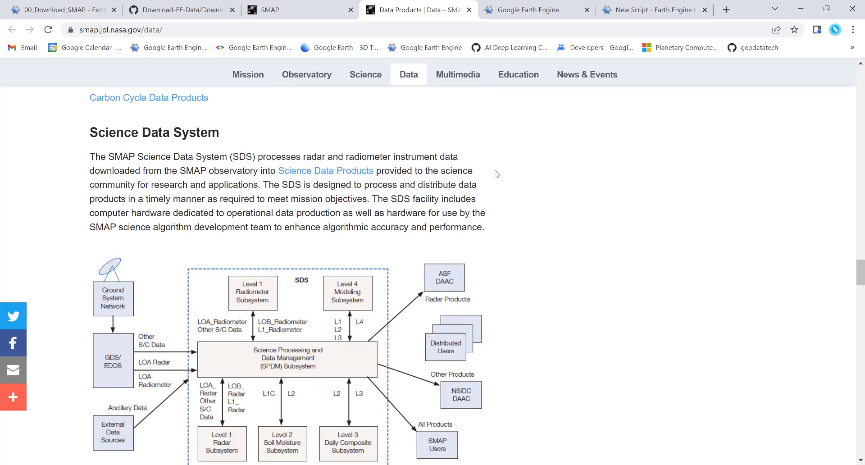
Step: Return to the Google Earth Engine homepage
click(536, 10)
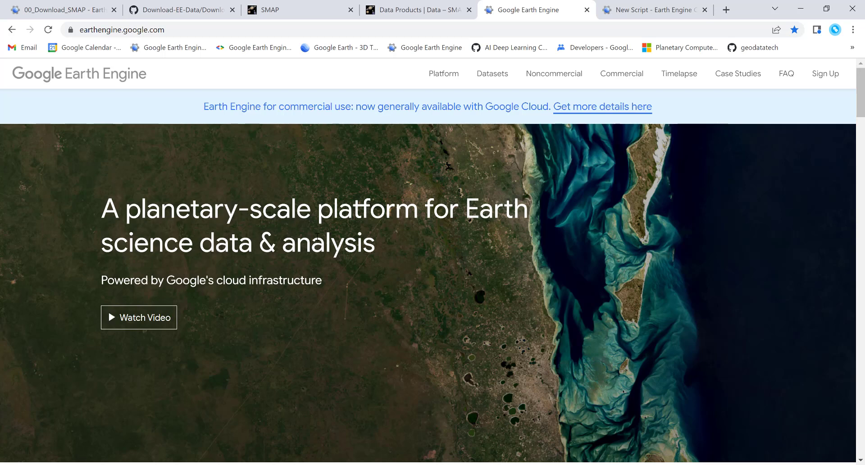
mouse_move(492, 73)
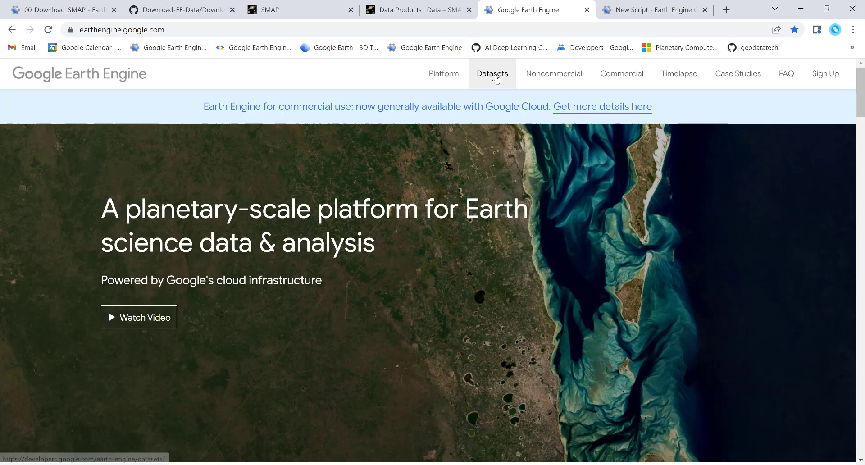
Step: Search the Earth Engine Data Catalog for 'SMAP' and open the NASA-USDA Enhanced SMAP dataset page
click(492, 73)
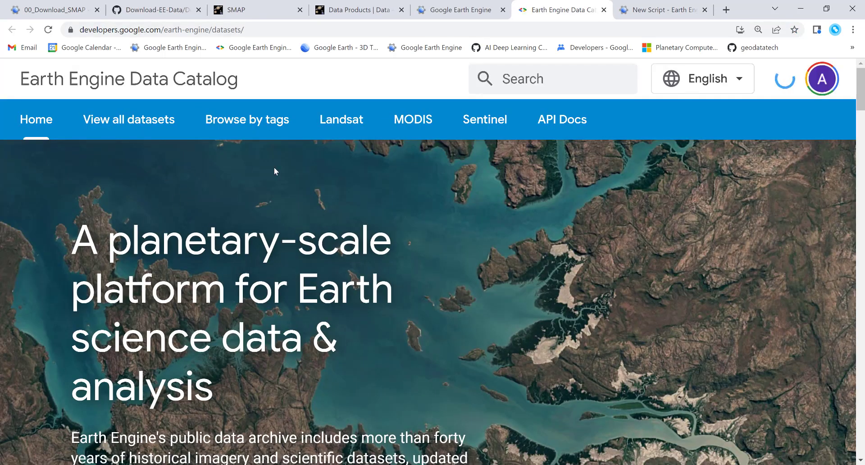
text(s)
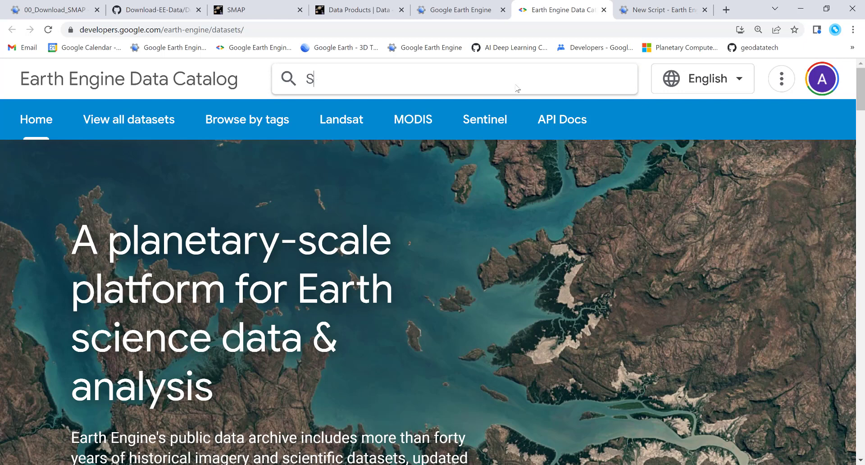
text(MAP)
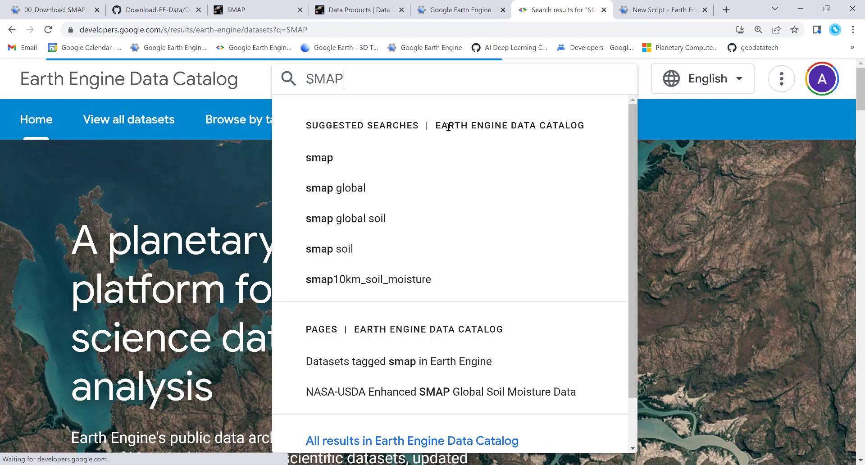
key(Return)
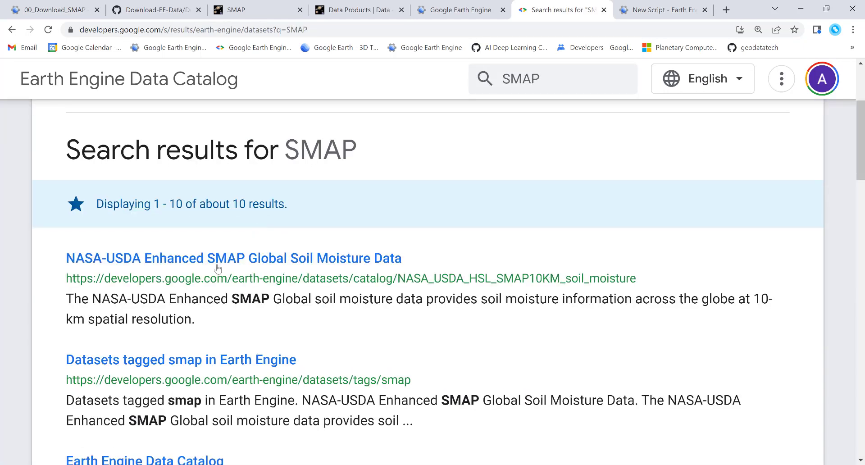
click(232, 258)
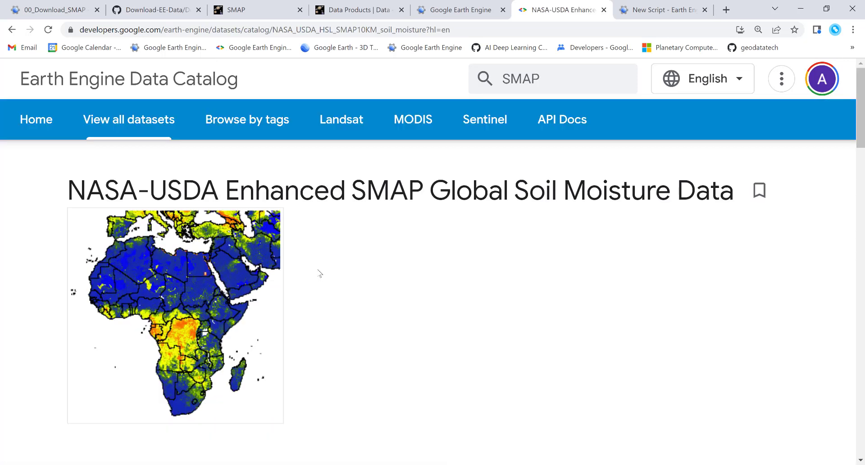
Step: Review the dataset's Earth Engine Snippet and availability dates
scroll(down, 3)
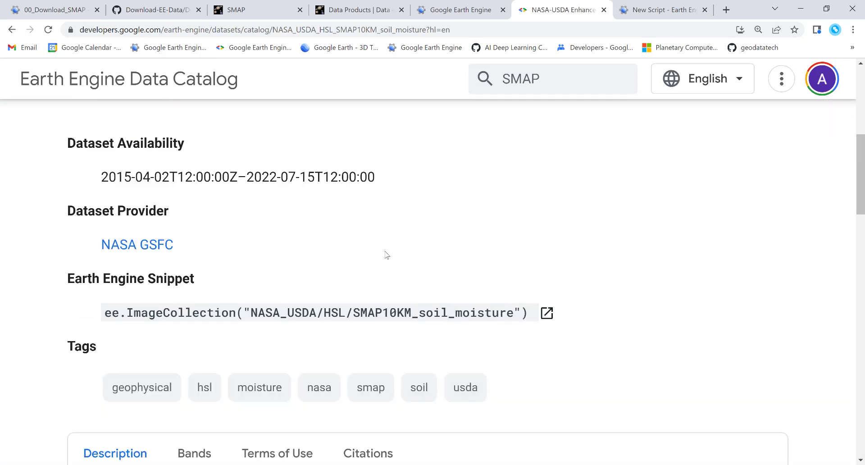
mouse_move(359, 276)
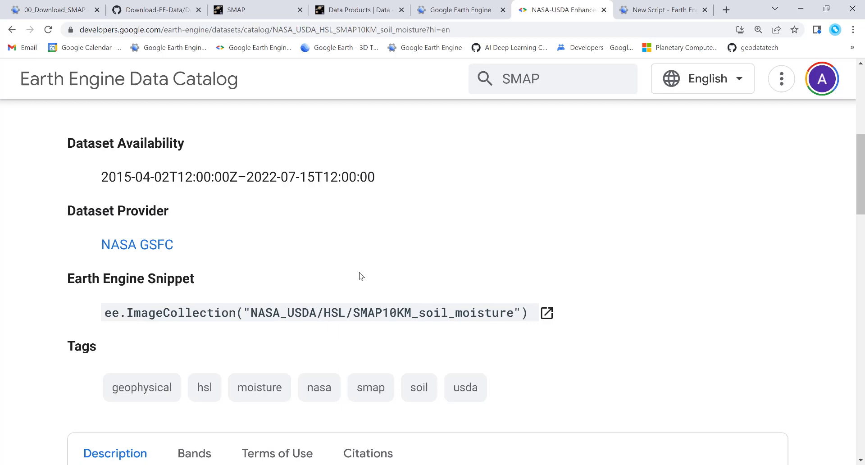
scroll(down, 3)
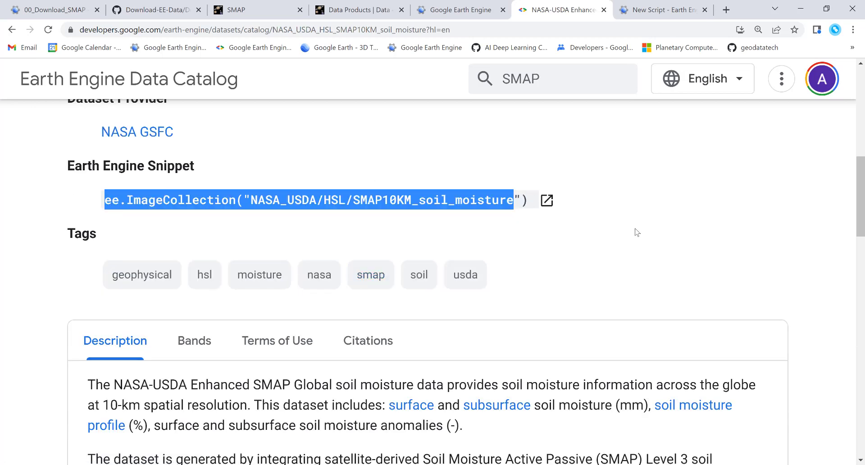
scroll(up, 3)
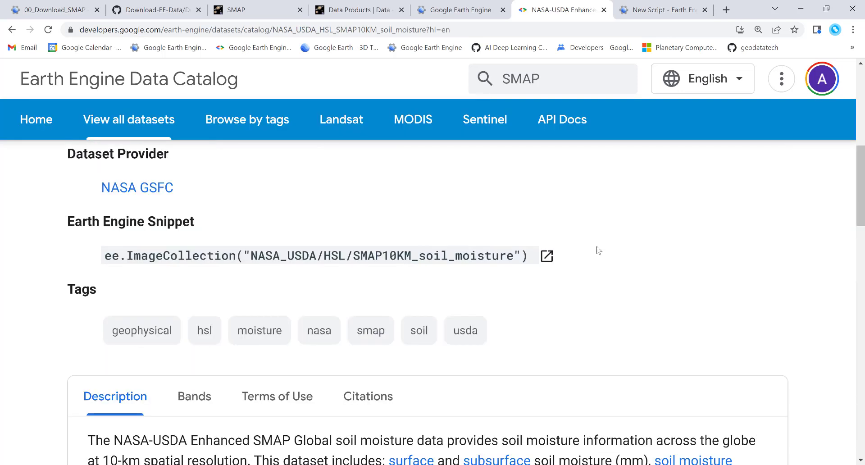
scroll(up, 3)
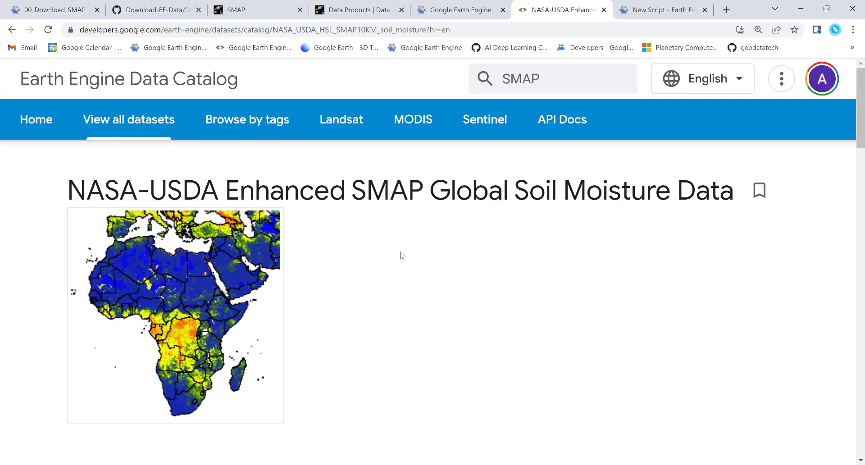
mouse_move(368, 247)
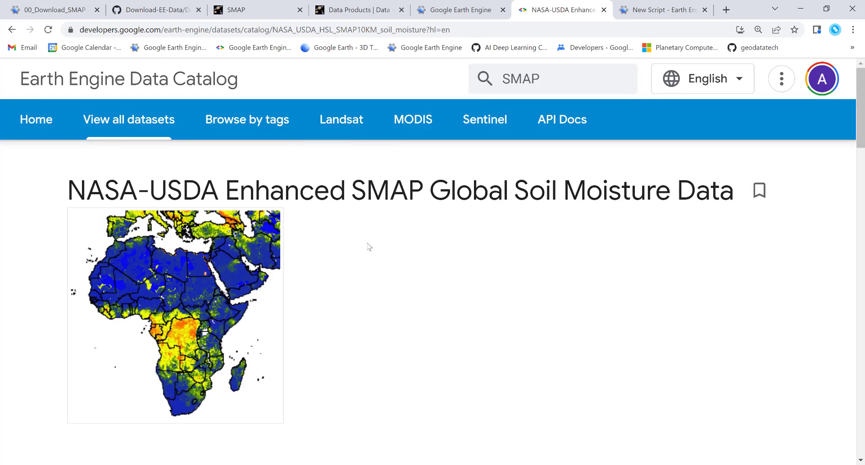
mouse_move(291, 182)
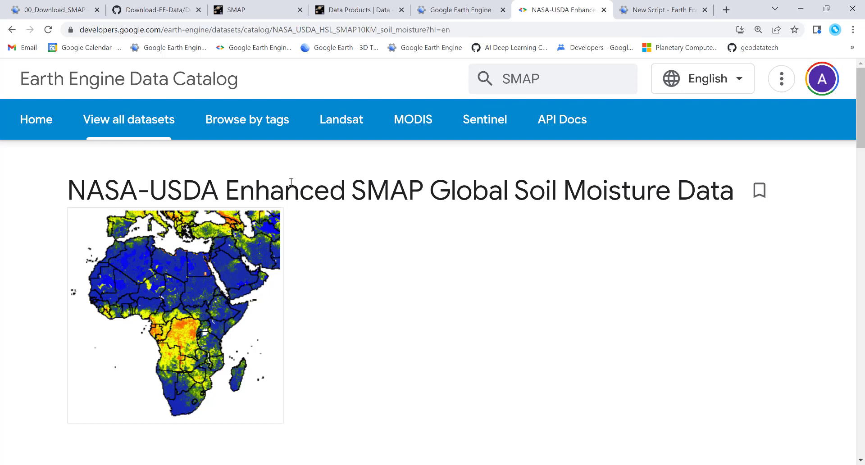
Step: Start a new script with an 'Exporting S...' header comment and an ROI comment
click(662, 9)
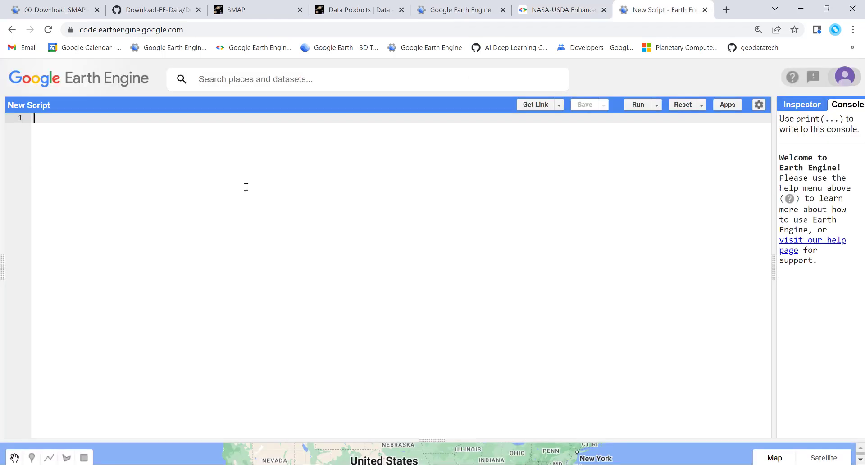
mouse_move(100, 154)
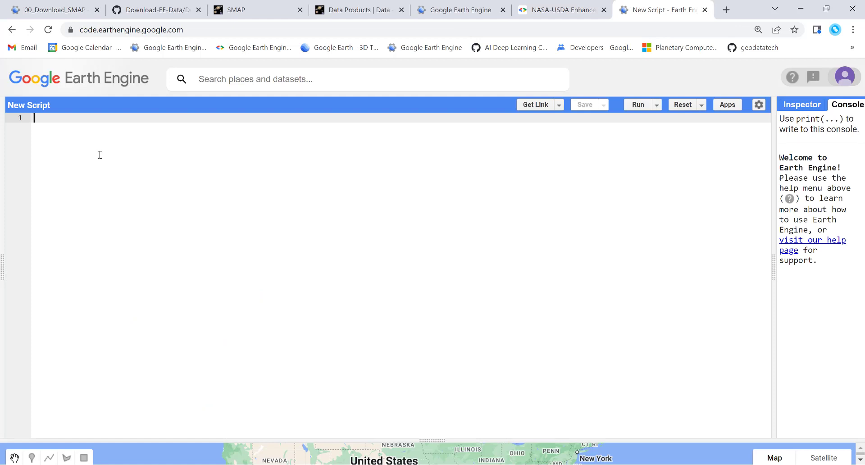
text(//)
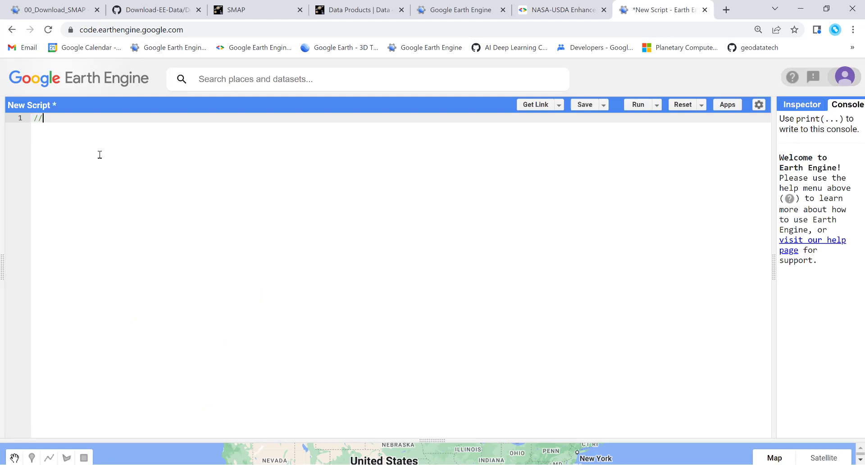
text(Ex)
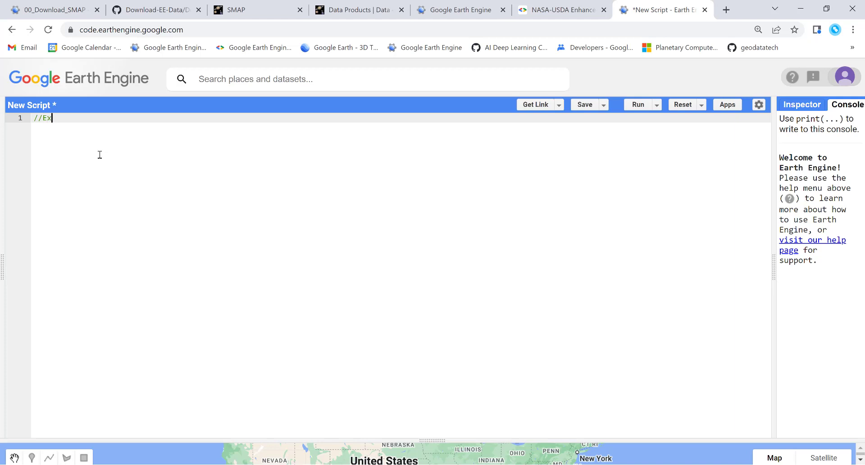
text(porting SMAP Data)
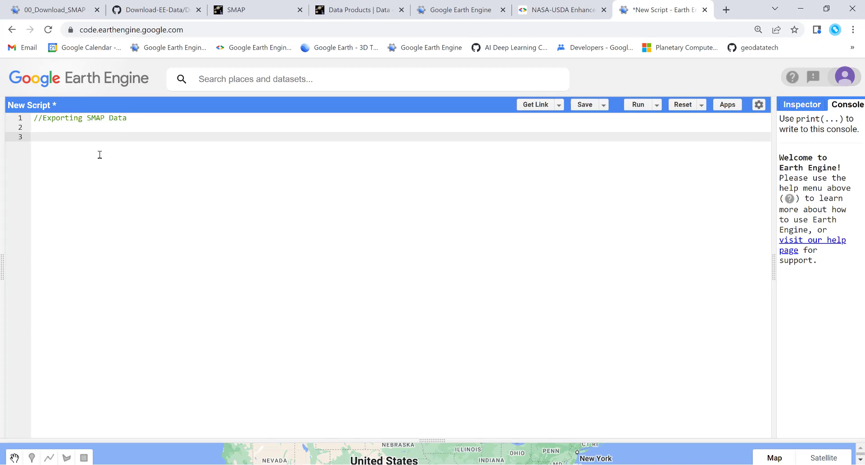
text(//)
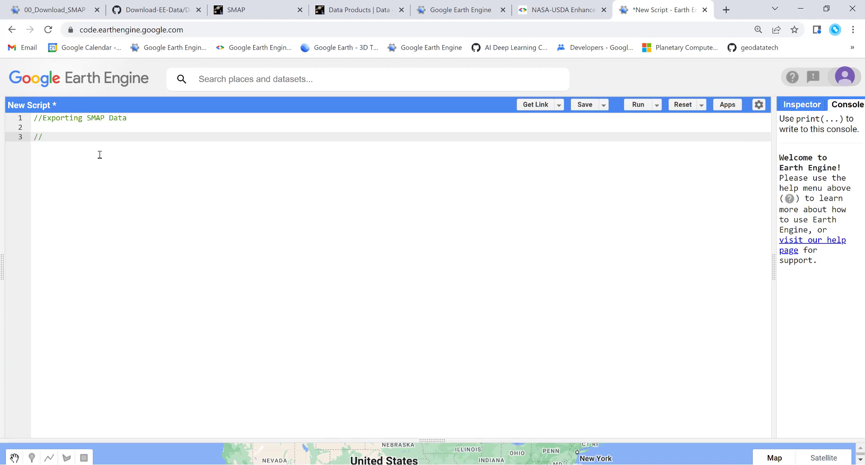
text(ROI)
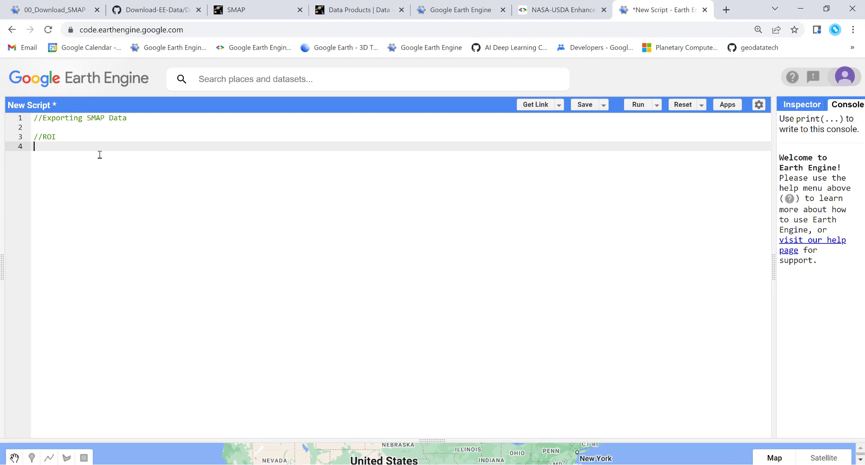
Step: Define var countries as ee.FeatureCollection('USDS/LSIB_SIMPLE/2017'), fixing the case of SIMPLE
text(v)
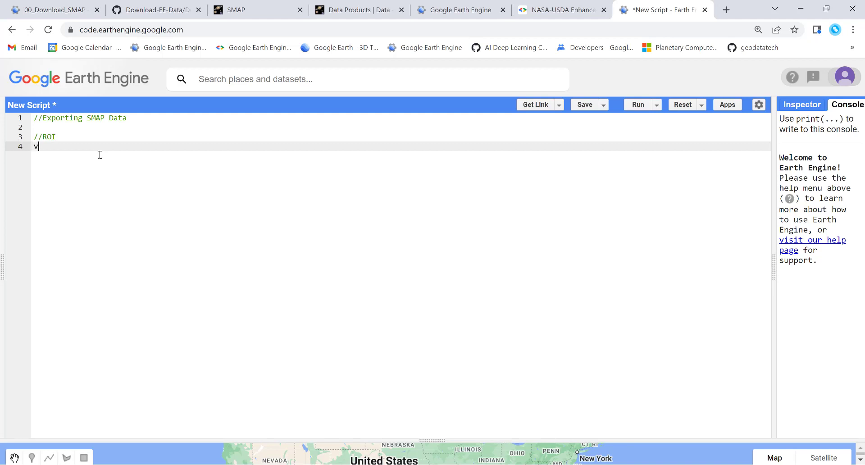
text(ar countri)
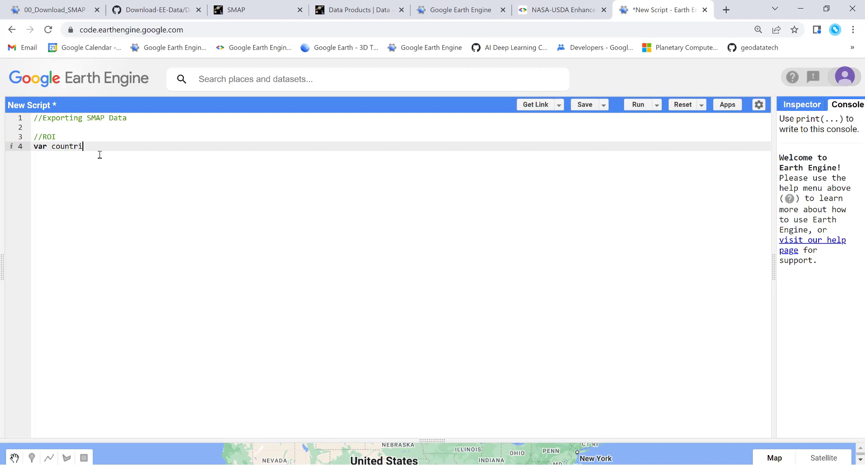
text(es)
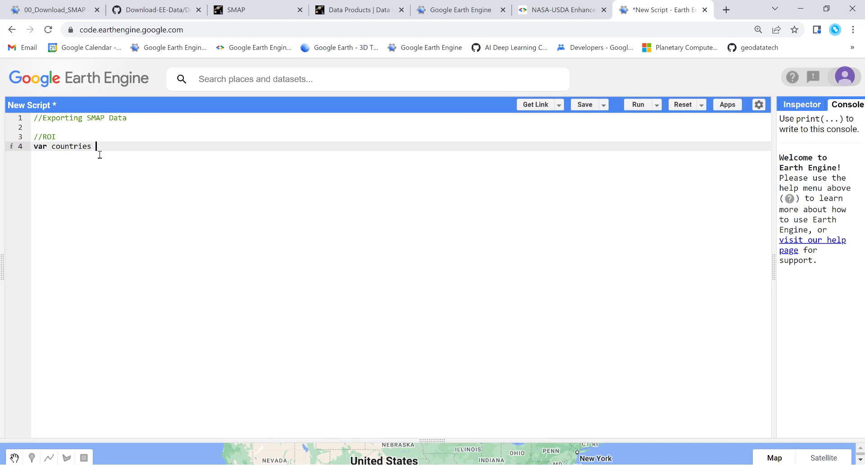
text(ee.)
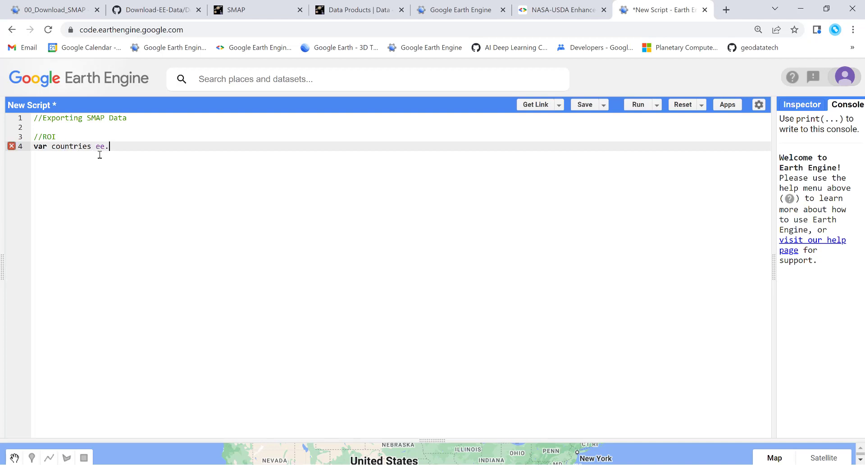
text(Fea)
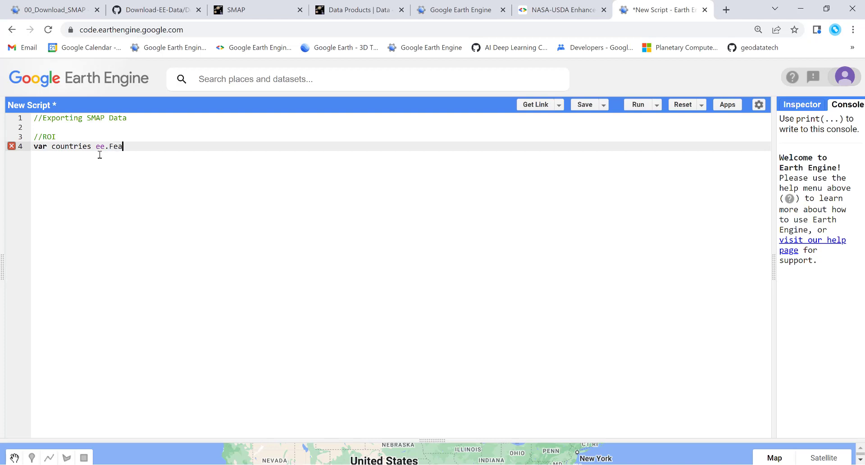
text(tureColle)
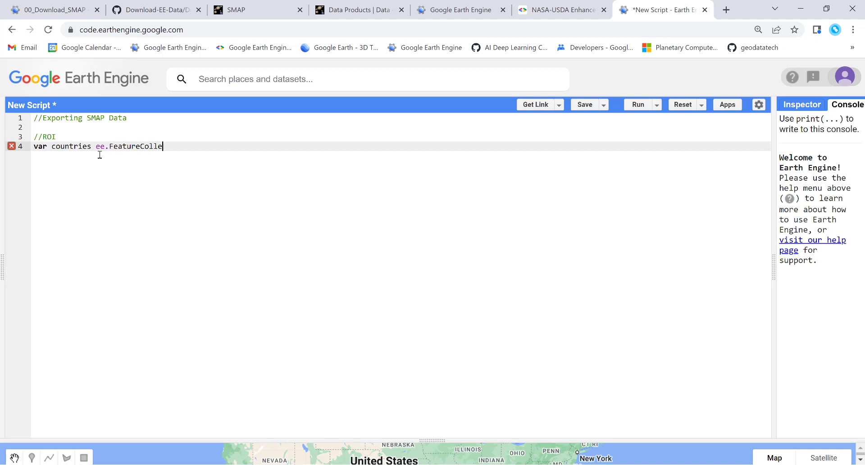
text(ction)
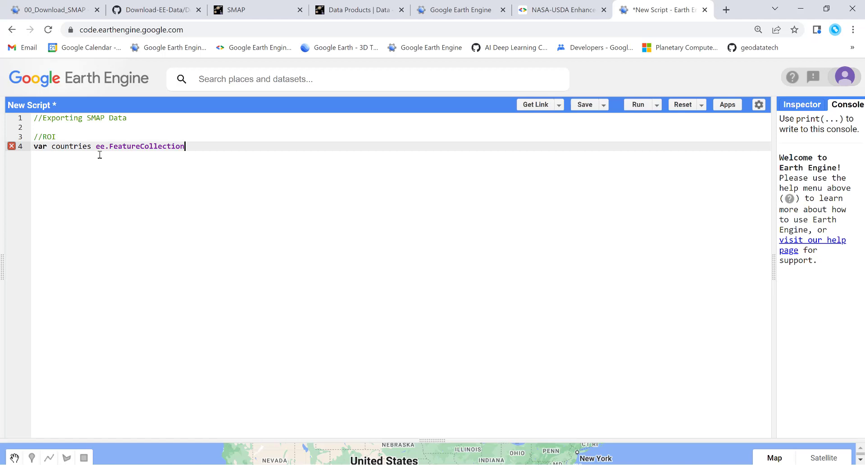
text(())
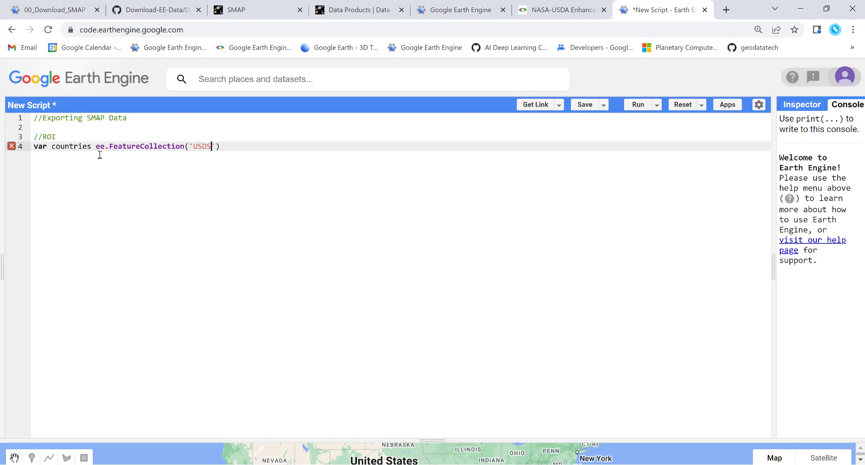
text(/)
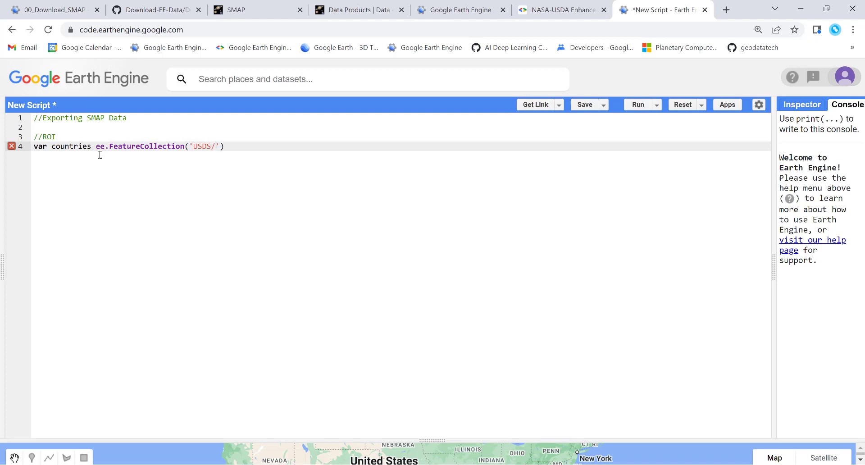
text(LSIB)
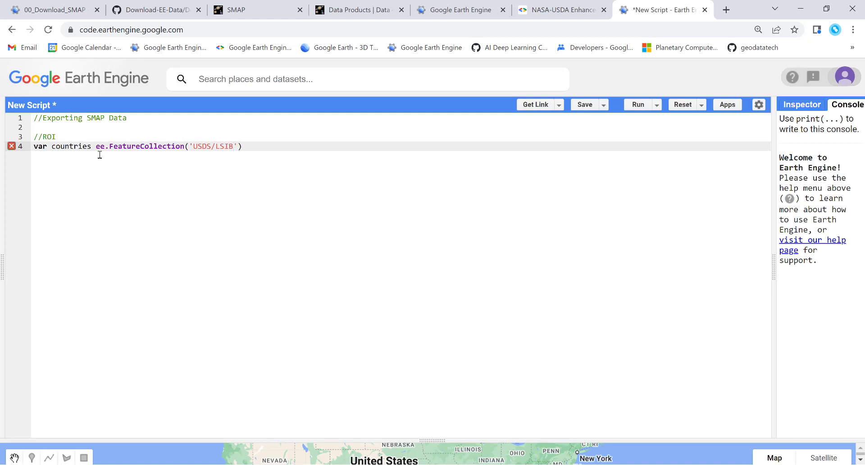
text(_Simple)
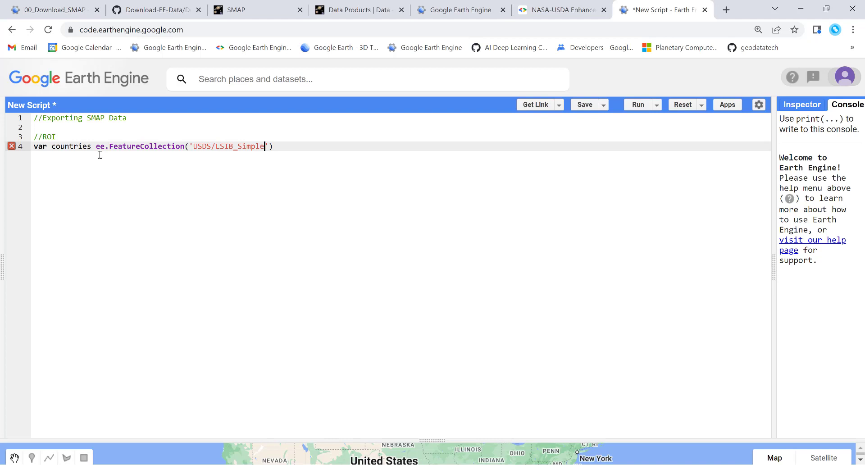
key(BackSpace)
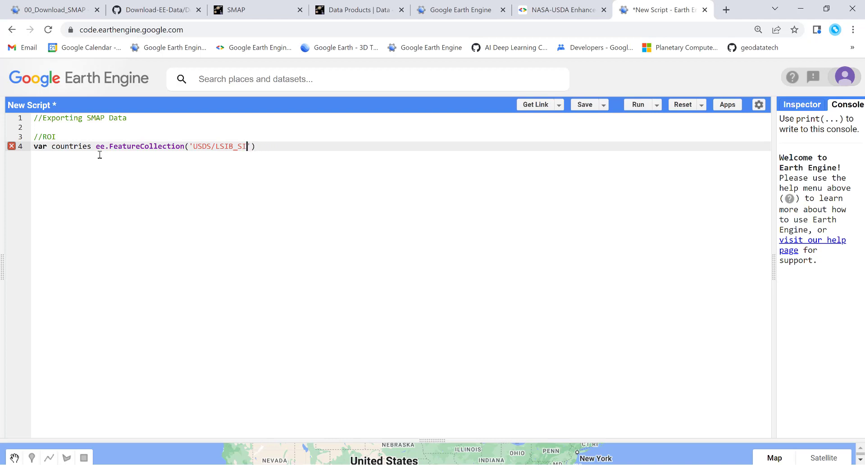
text(MPLE)
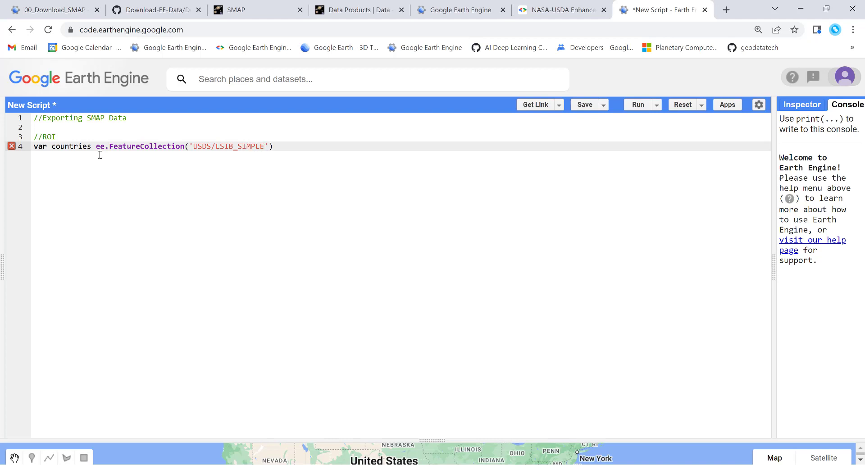
text(/2017)
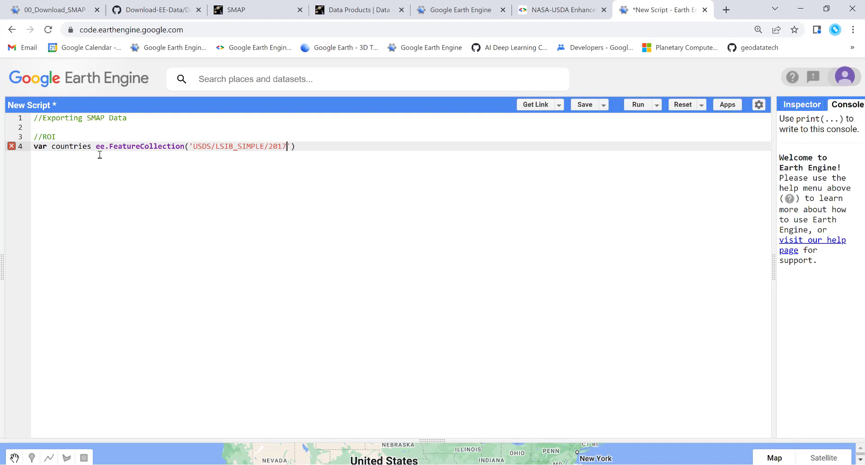
text(;)
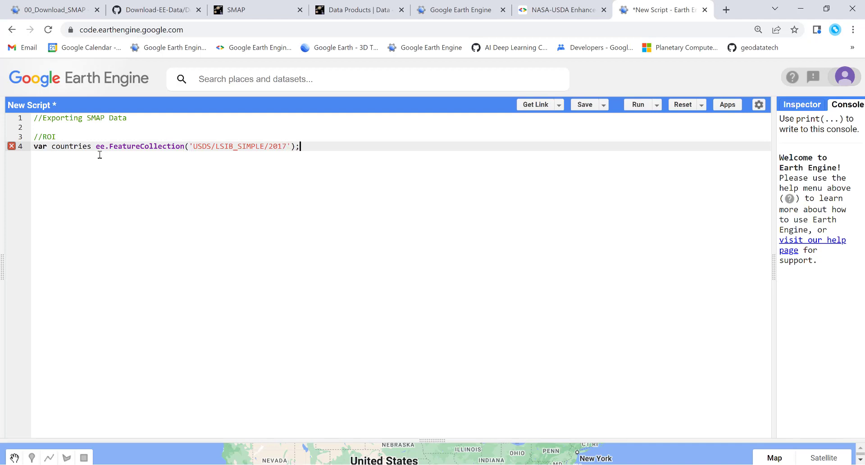
key(Return)
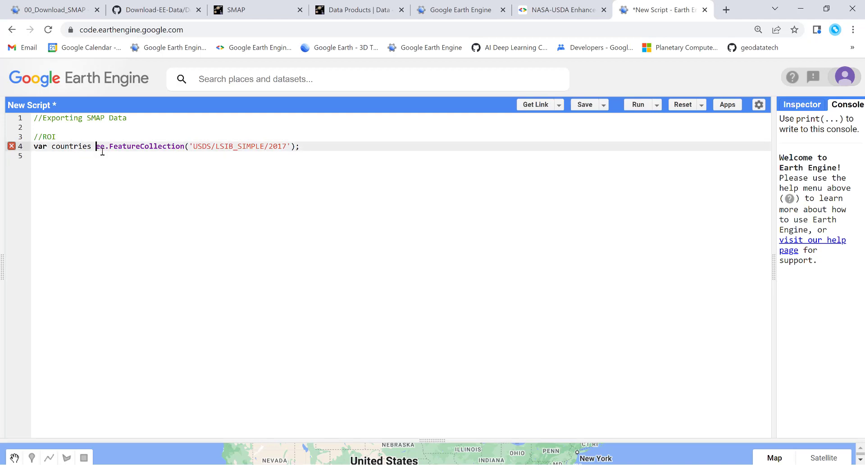
Step: Define roi by filtering countries with ee.Filter.eq('country_na', 'Tanzania')
text(=)
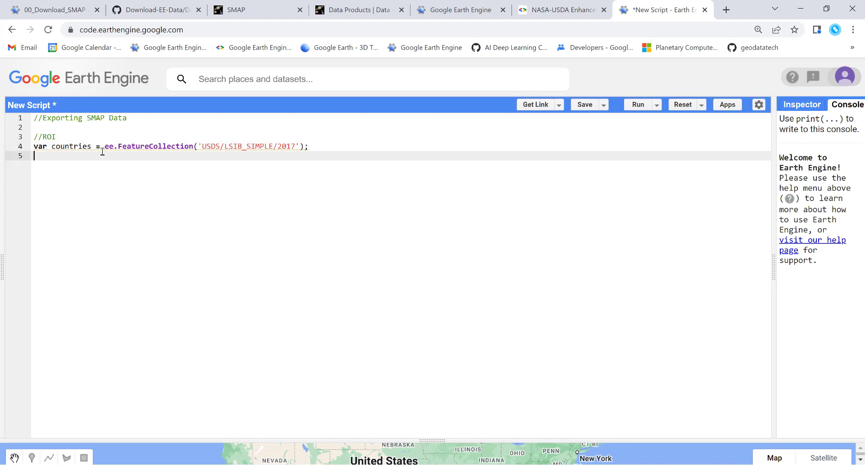
text(roi)
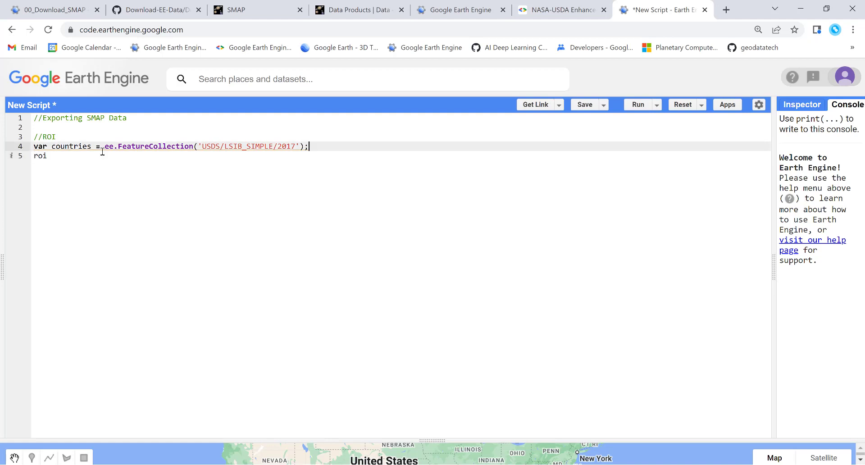
text(var)
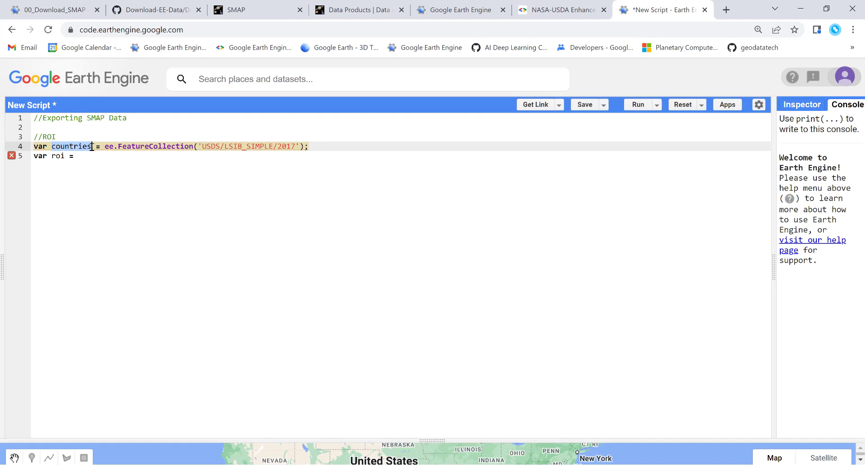
text(countries)
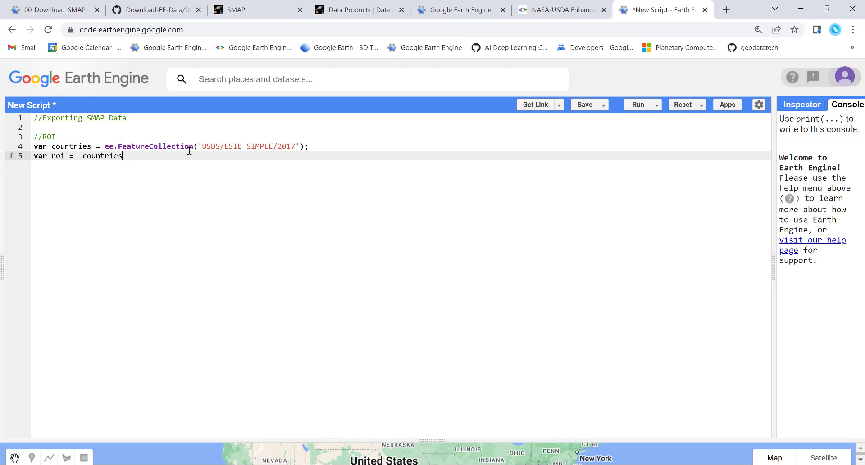
mouse_move(113, 146)
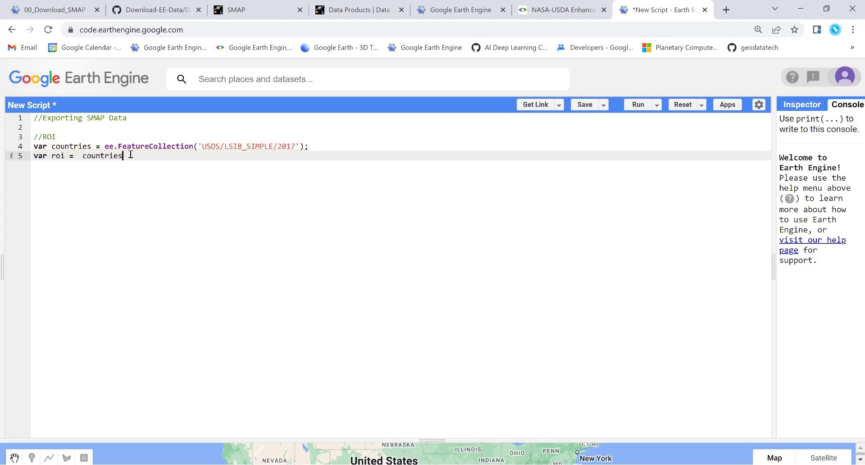
text(.)
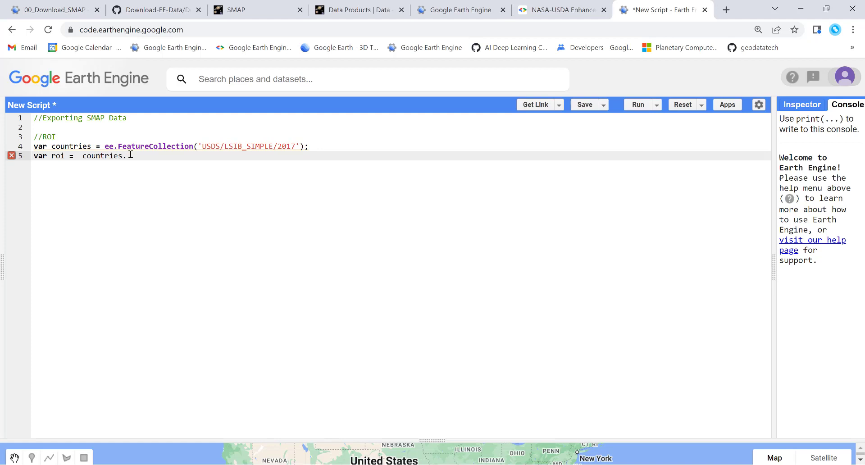
text(fi)
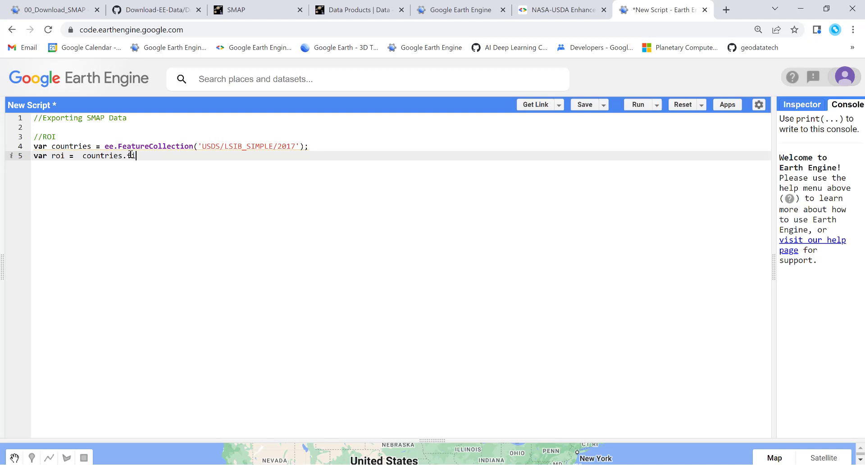
text(lter)
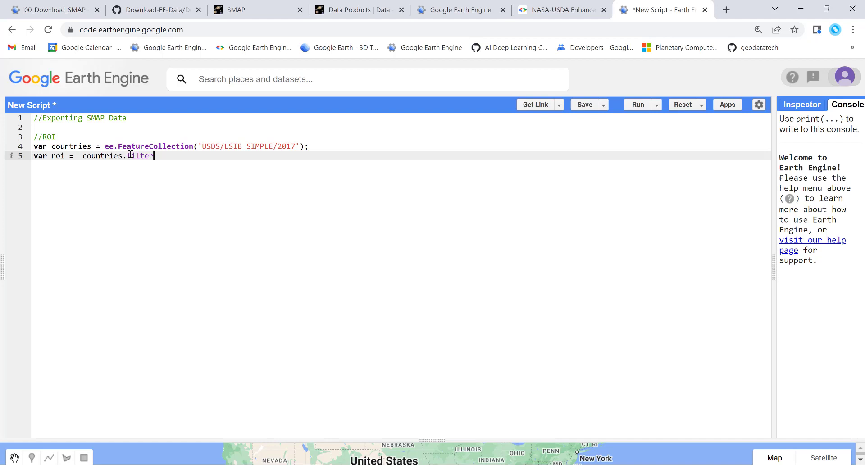
text((ee.))
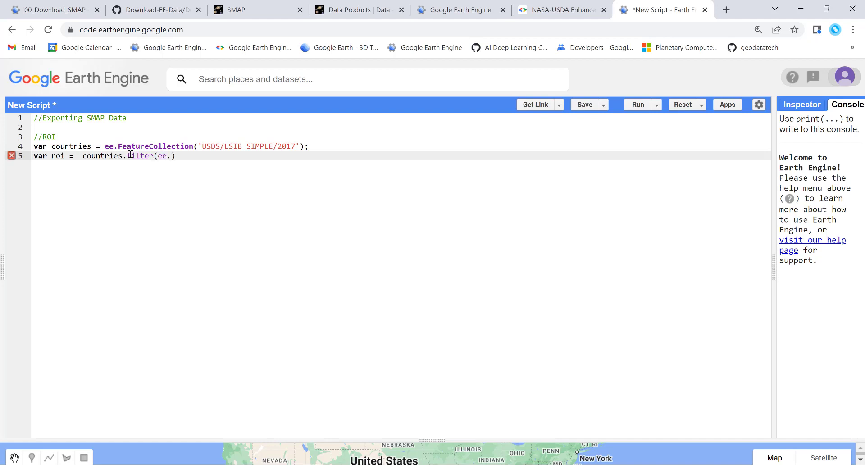
text(Filter)
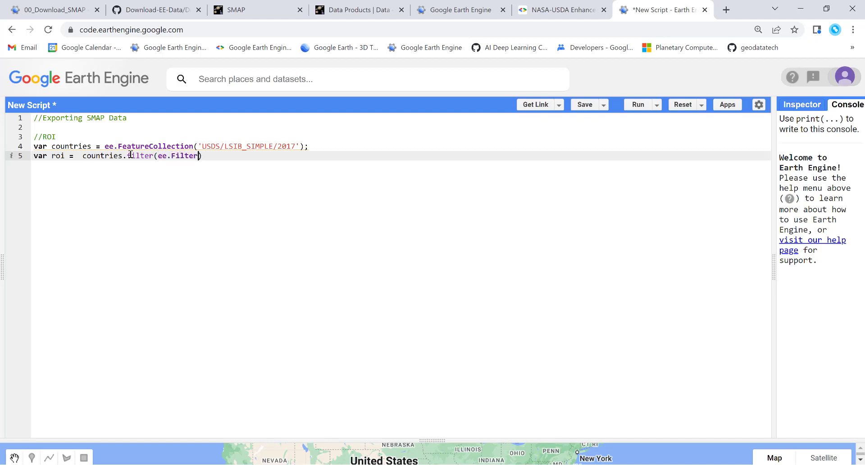
text(.e)
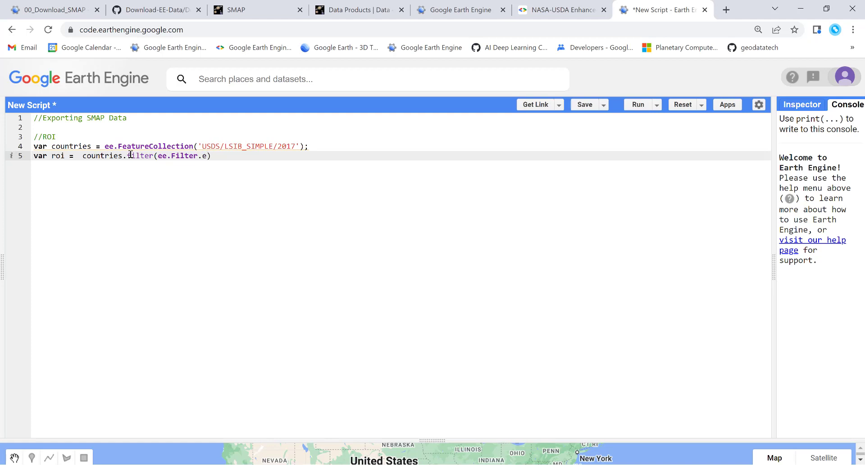
text(q)
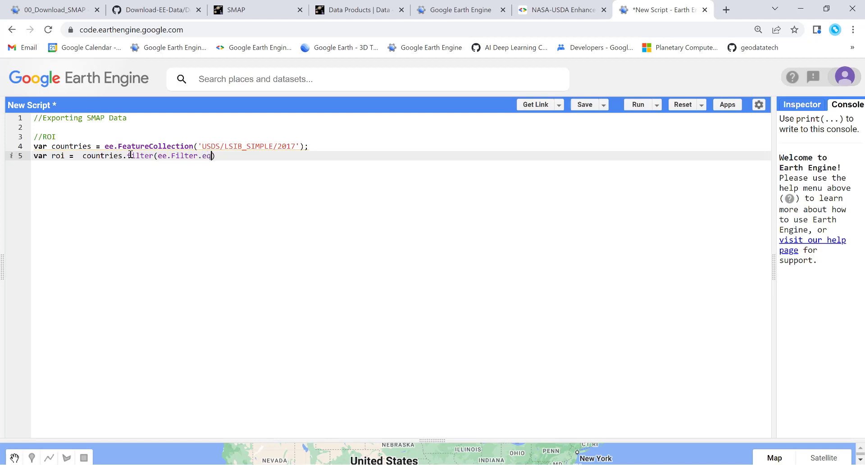
text(')
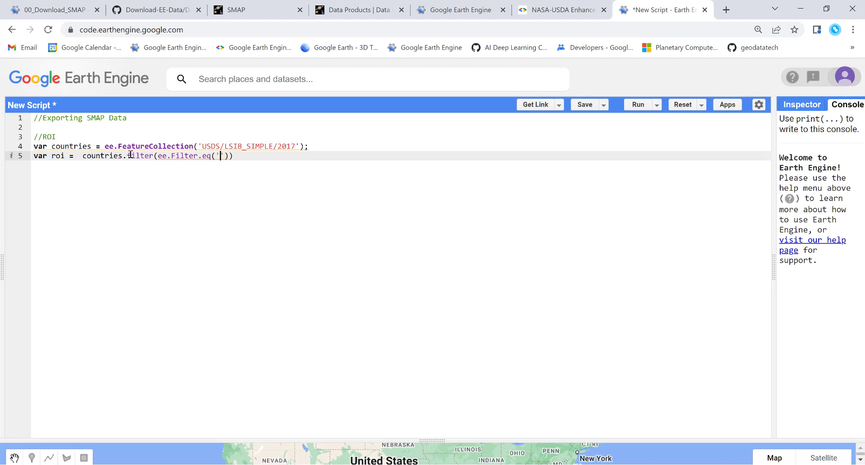
text(country_na)
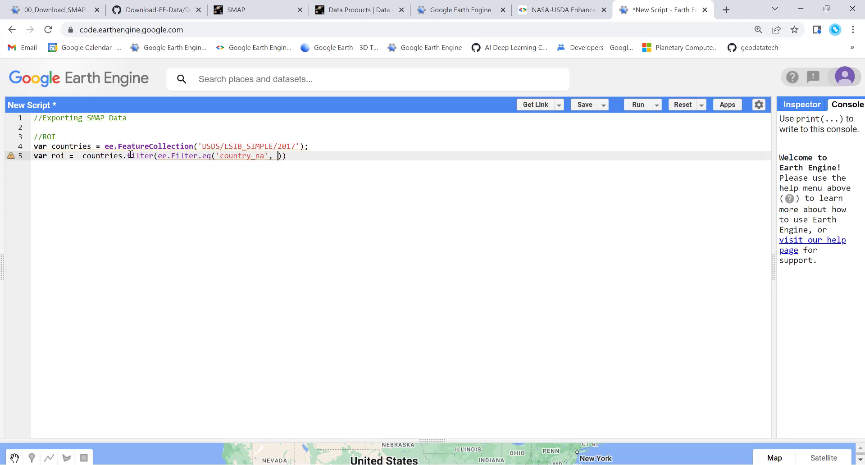
text('')
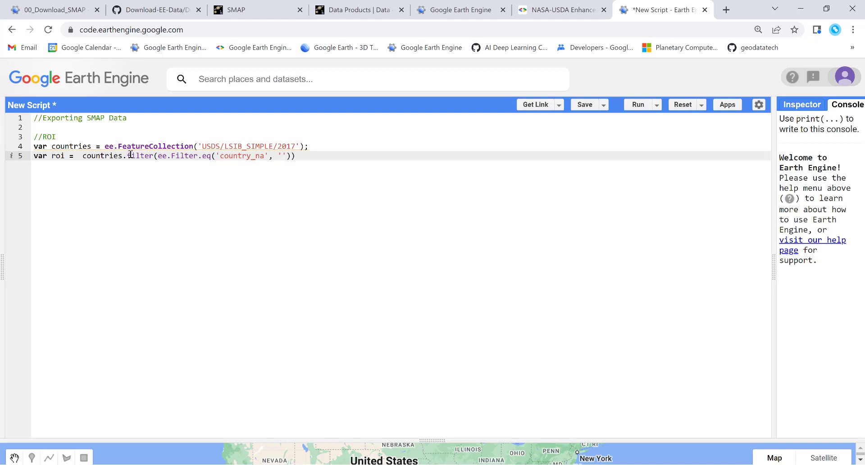
text(Tan)
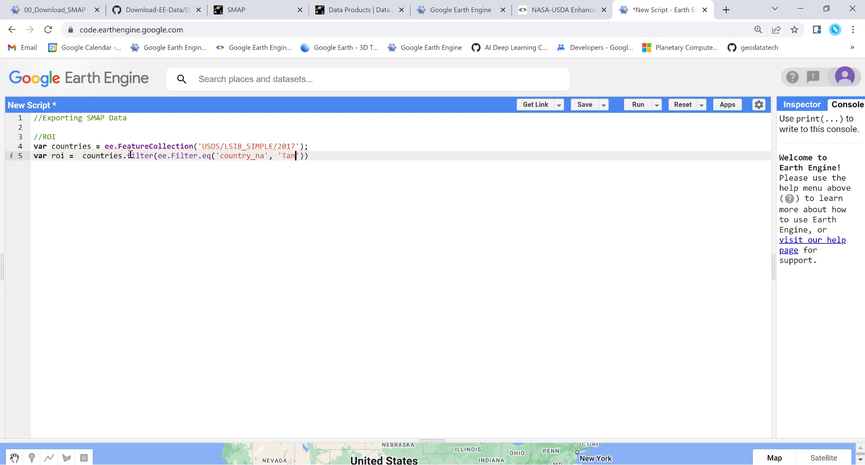
text(an)
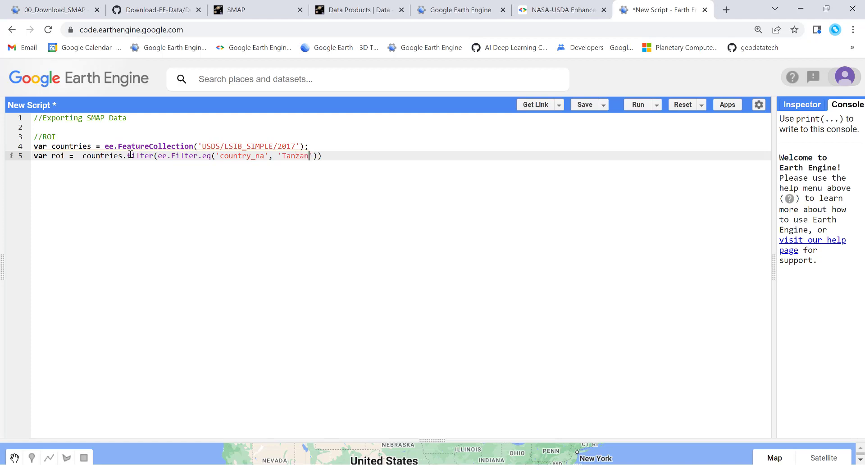
text(ia)
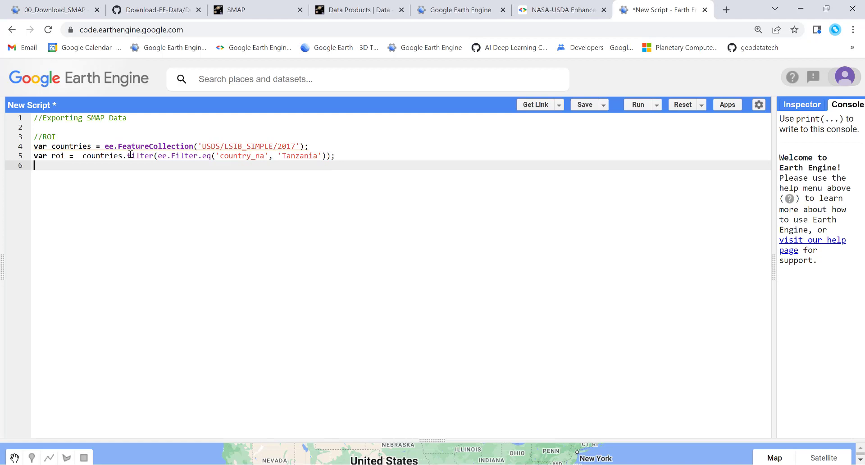
Step: Add roi to the map as a hidden layer named 'Tanzania' and run the script
text(M)
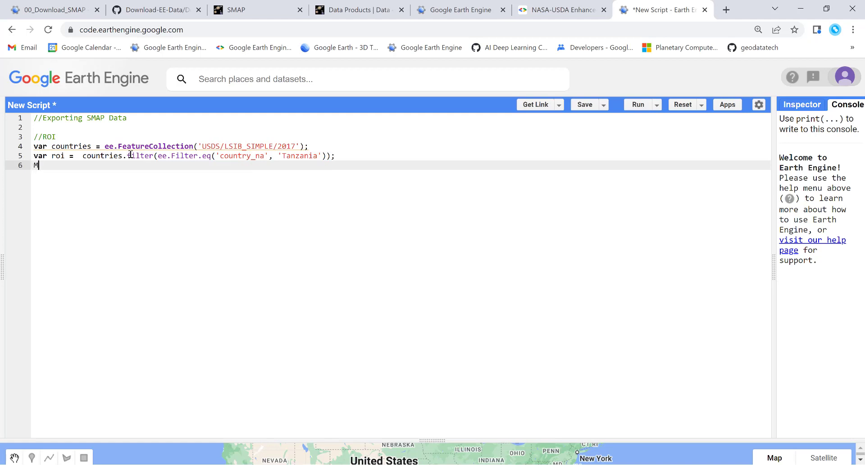
text(ap.add)
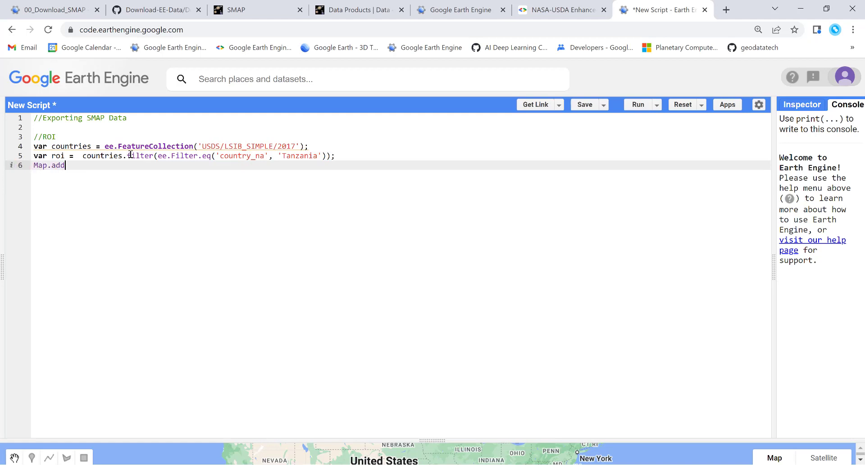
text(Layer)
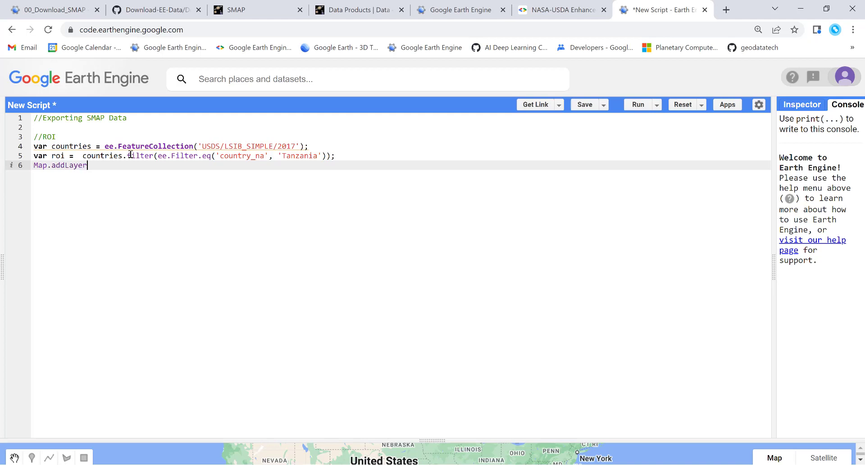
text((roi,)
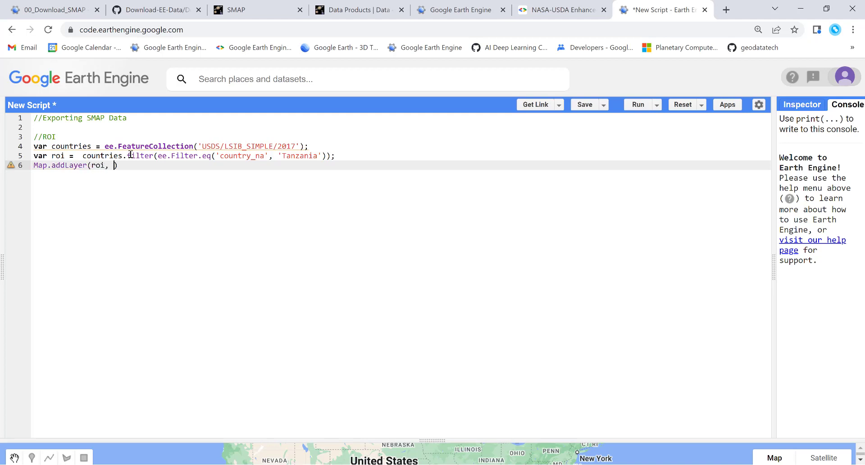
text({},)
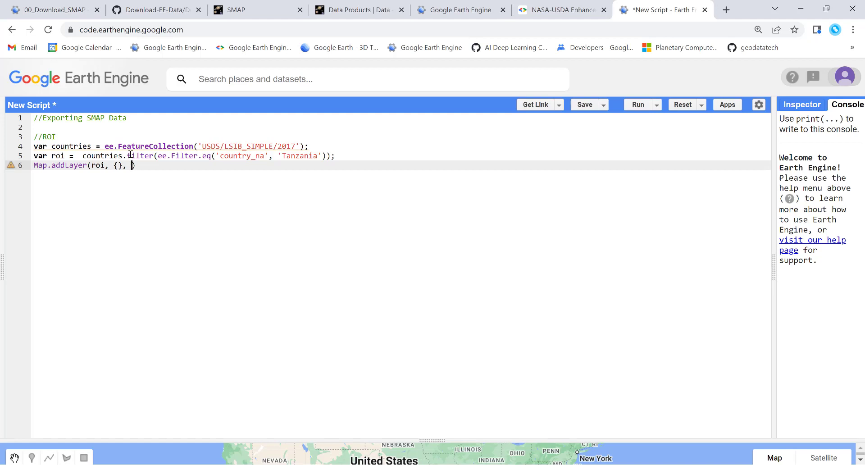
text('')
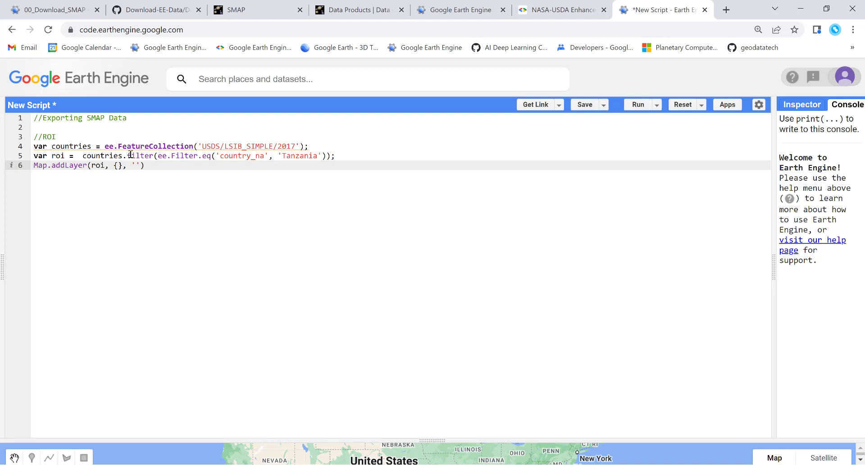
text(Tan)
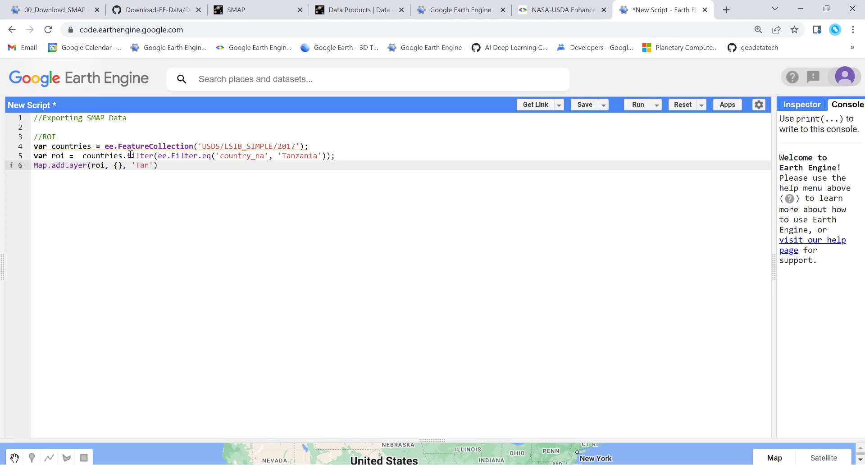
text(zania)
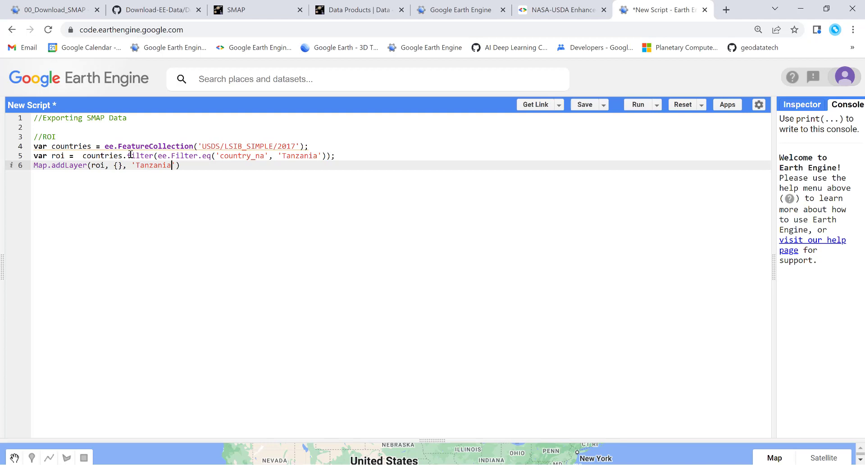
text(, false)
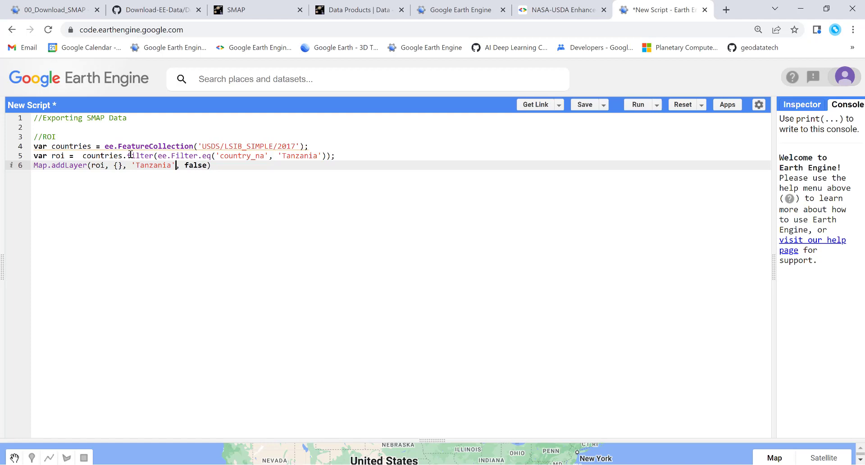
click(185, 166)
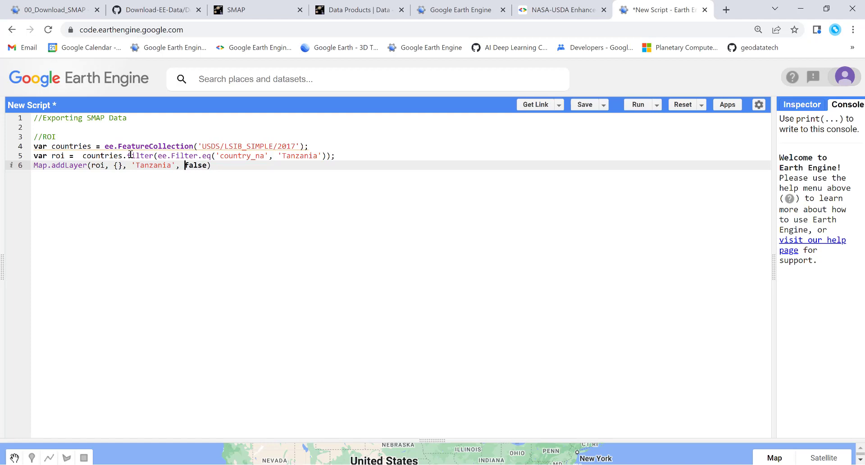
text(;)
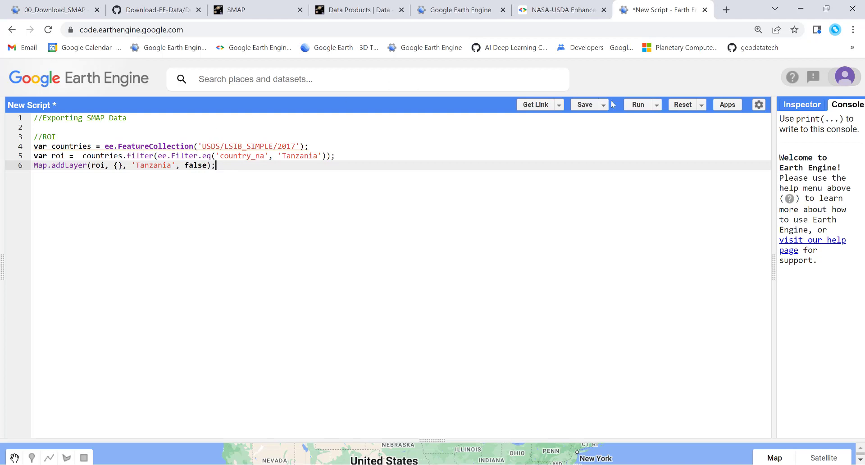
click(637, 105)
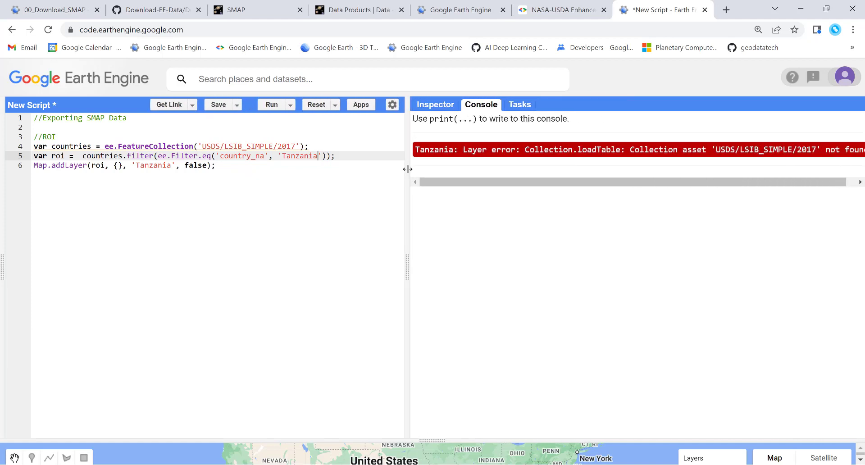
Step: Rerun the script with the corrected USDOS/LSIB_SIMPLE/2017 ID and enlarge the code and map panels
drag(408, 168, 696, 168)
text(O)
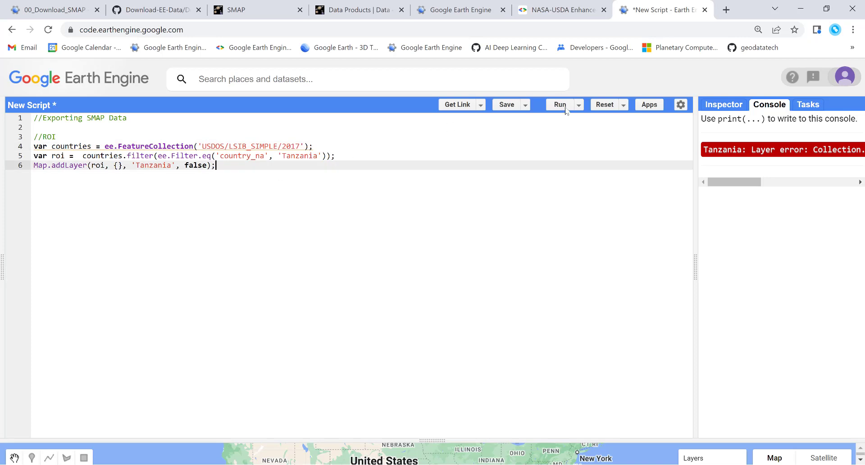
click(559, 105)
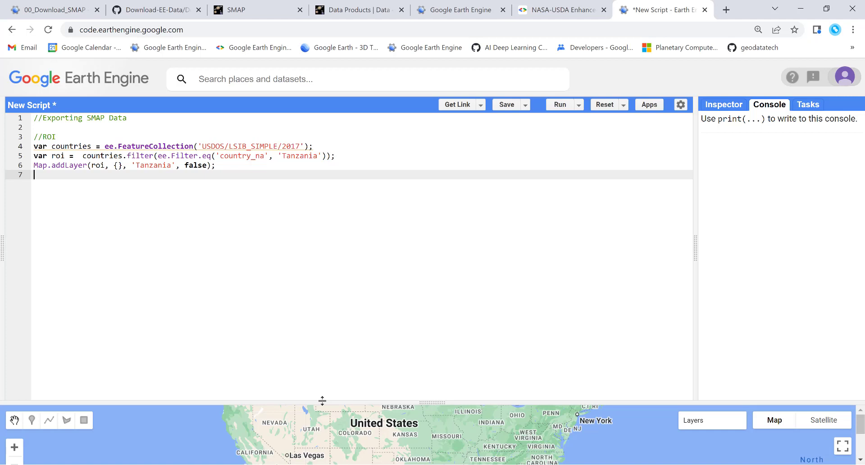
drag(323, 400, 322, 301)
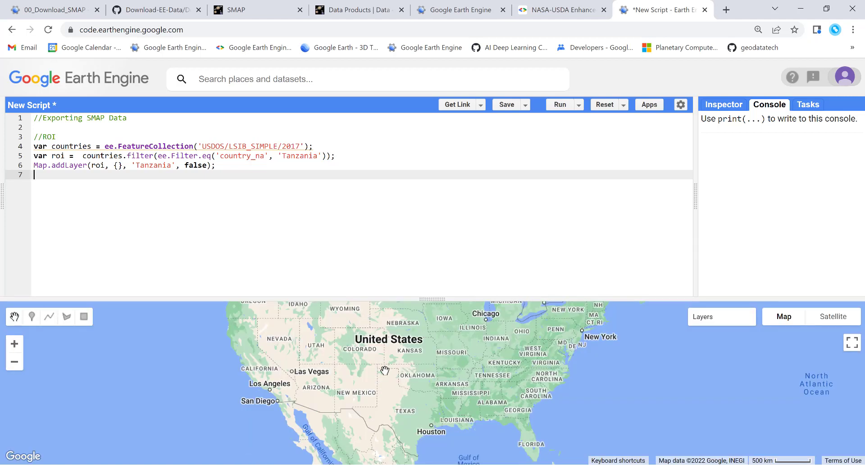
Step: Add Map.centerObject(roi) on line 7 and run so the map centres on Tanzania
click(217, 165)
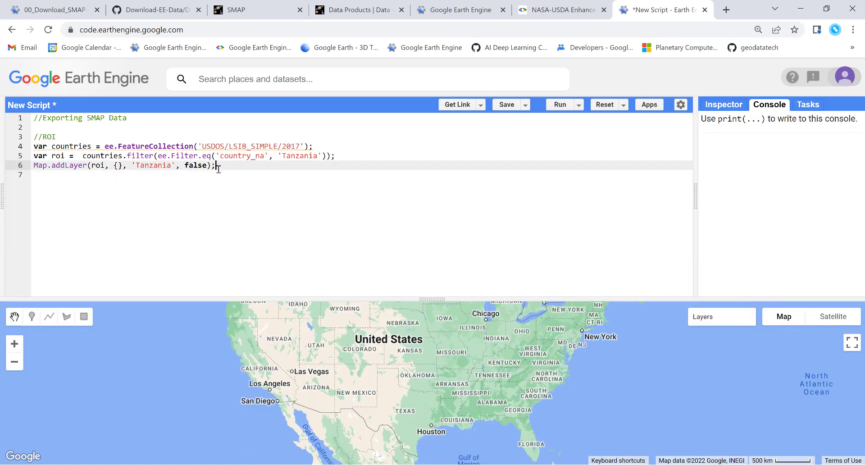
text(Map)
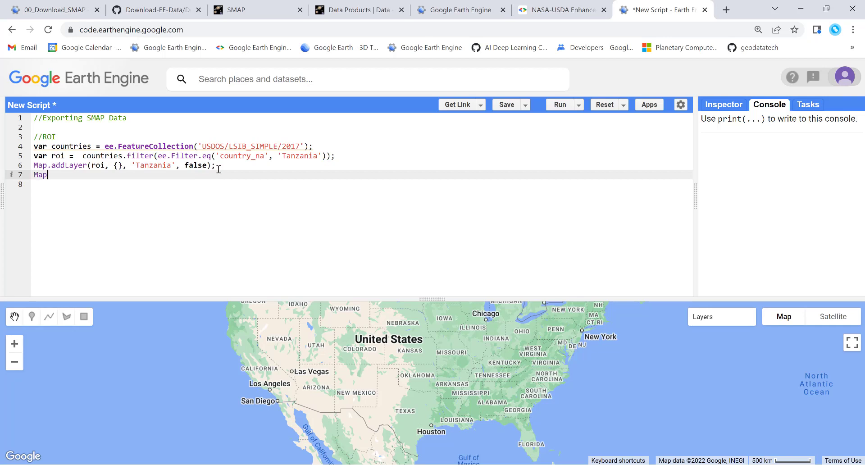
text(c)
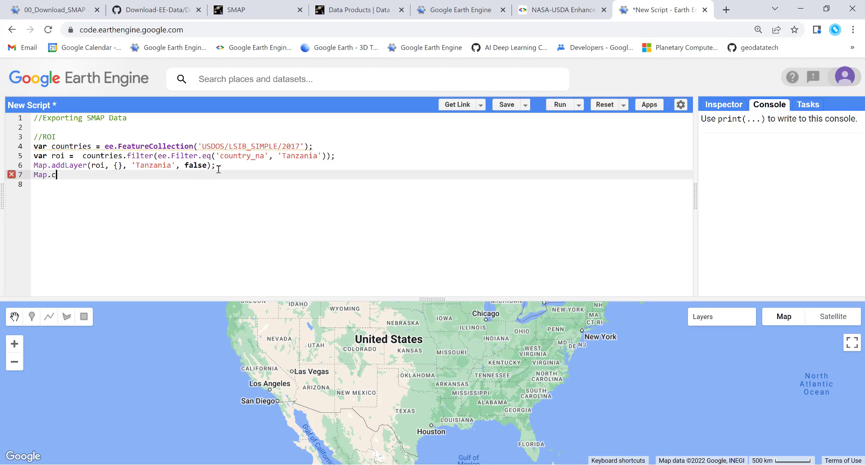
text(enterObj)
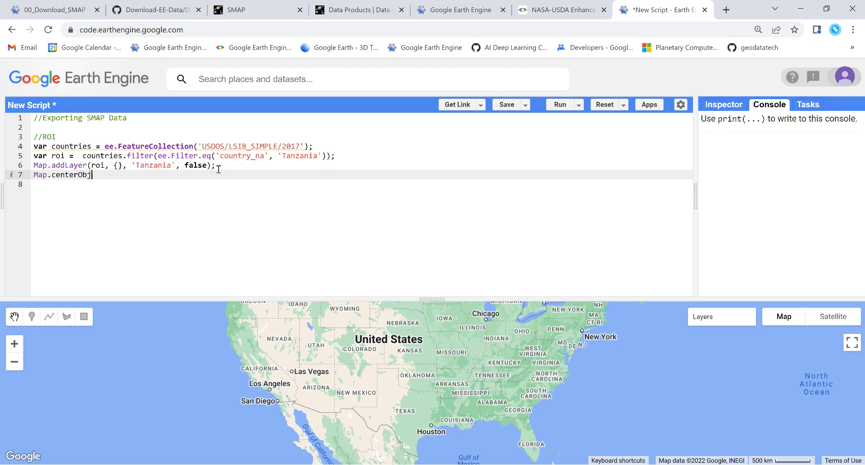
text(ect())
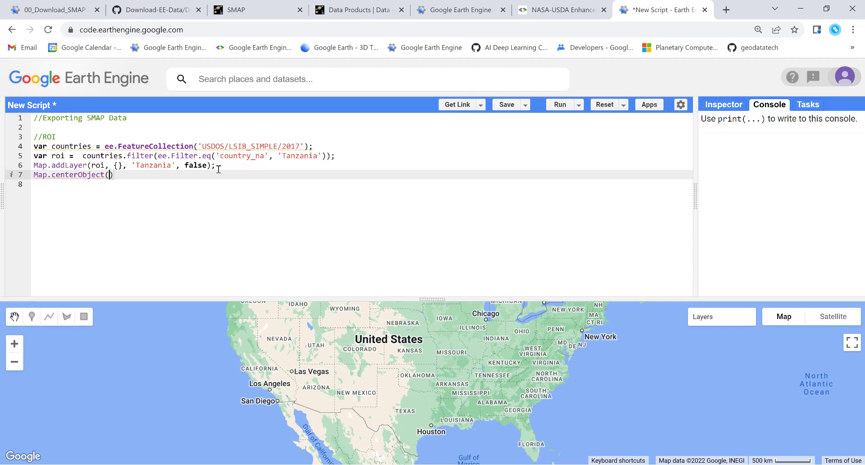
text(roi)
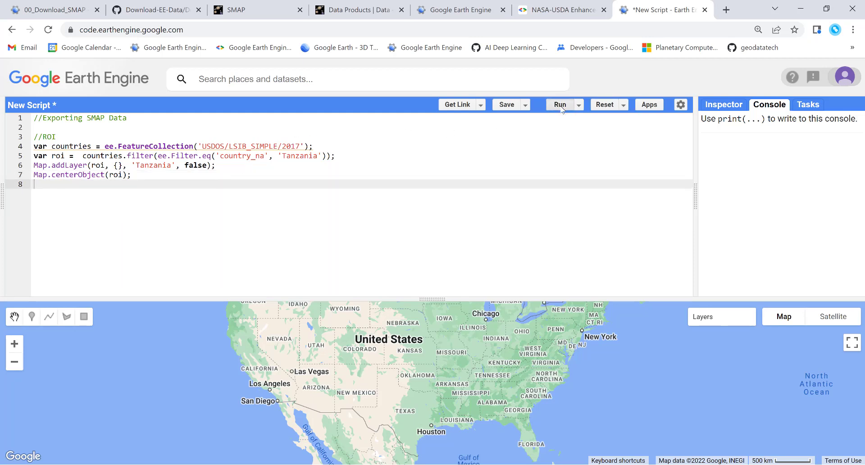
click(559, 105)
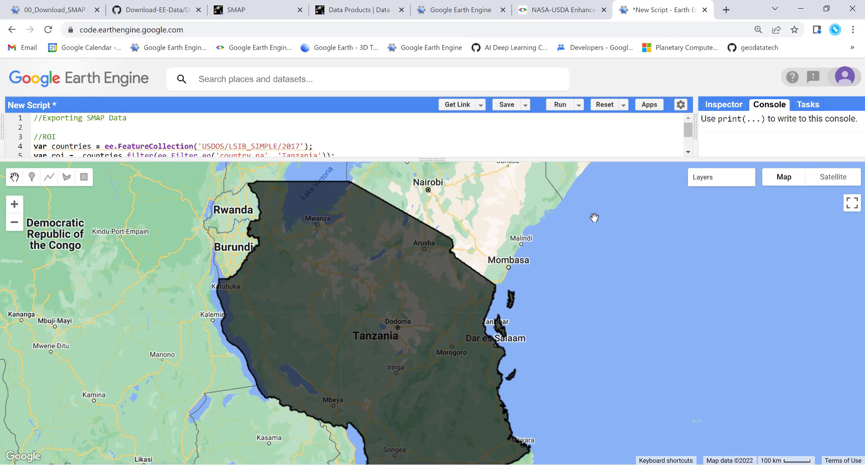
Step: Toggle the Tanzania layer off and on and add a blank line below the code
click(675, 194)
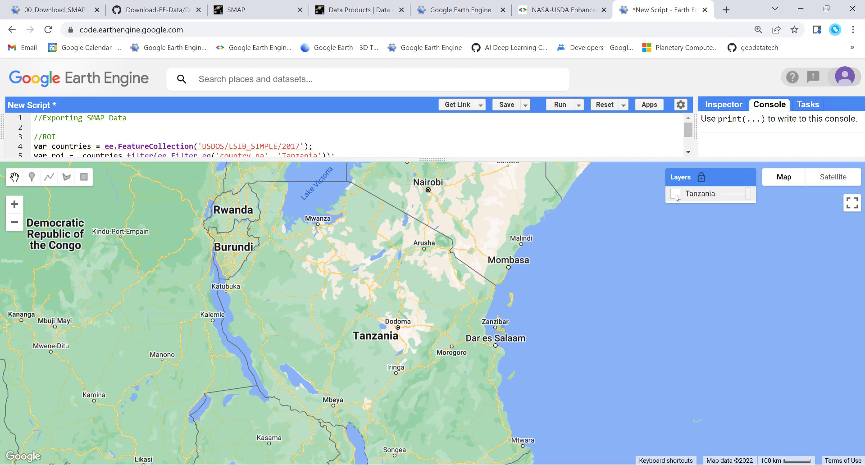
click(674, 193)
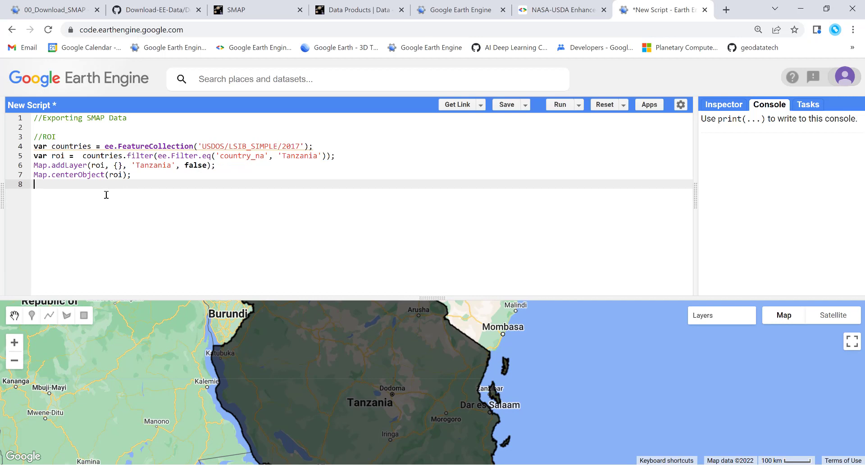
mouse_move(178, 180)
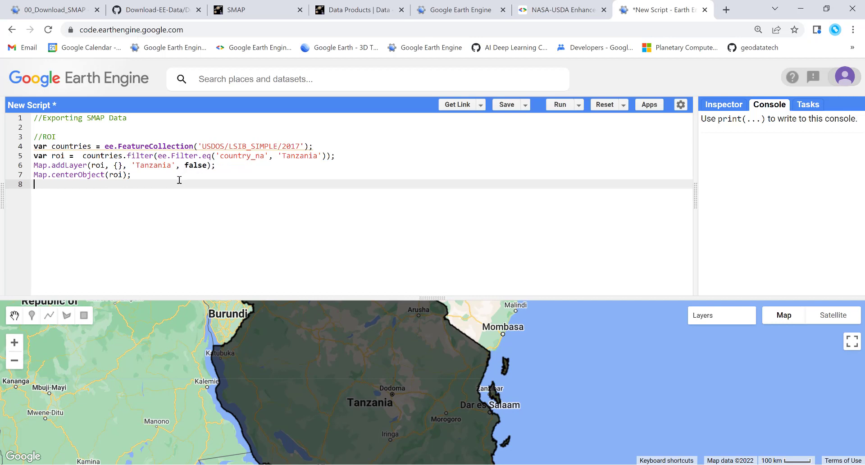
key(Return)
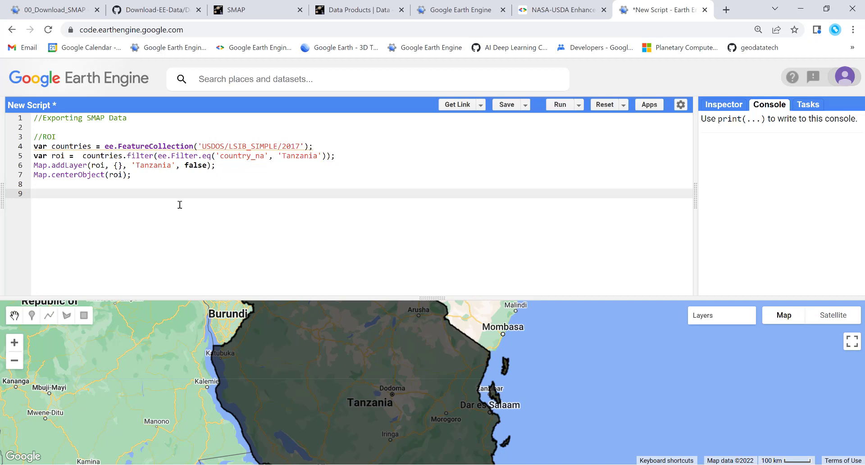
mouse_move(60, 7)
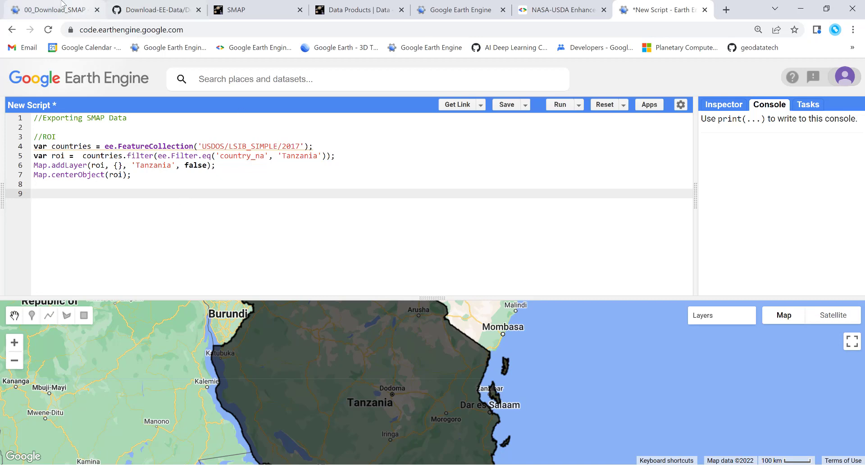
Step: Bring back the reference Download_SMAP.js script on GitHub
click(50, 9)
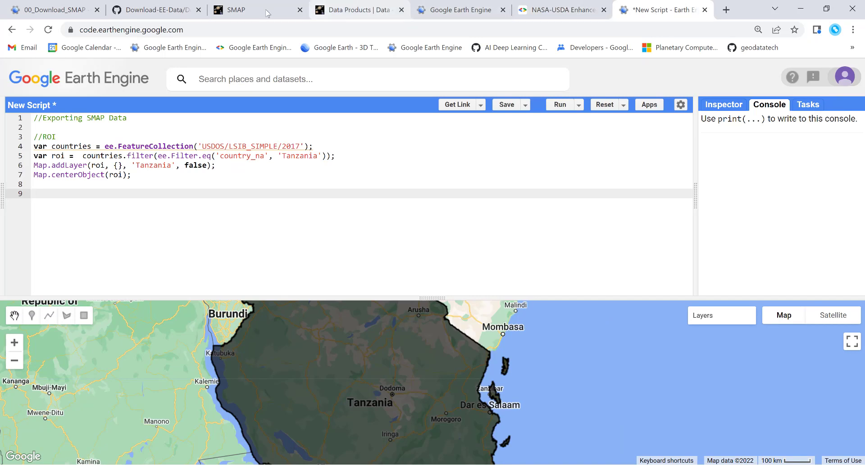
click(154, 9)
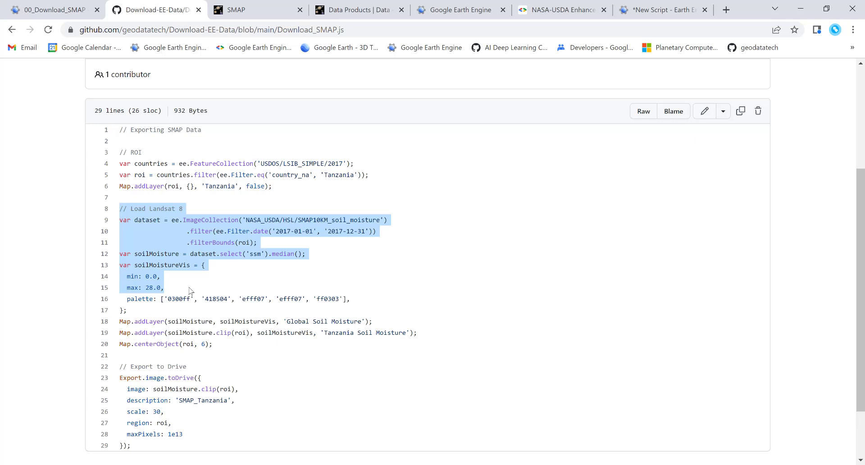
Step: Copy lines 8–20 of Download_SMAP.js (SMAP load, median, visualisation, layers) into the script
drag(188, 288, 222, 343)
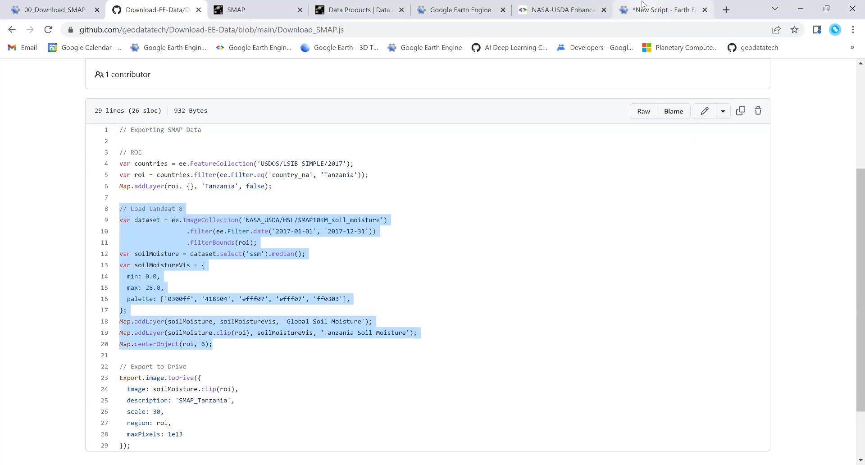
click(662, 9)
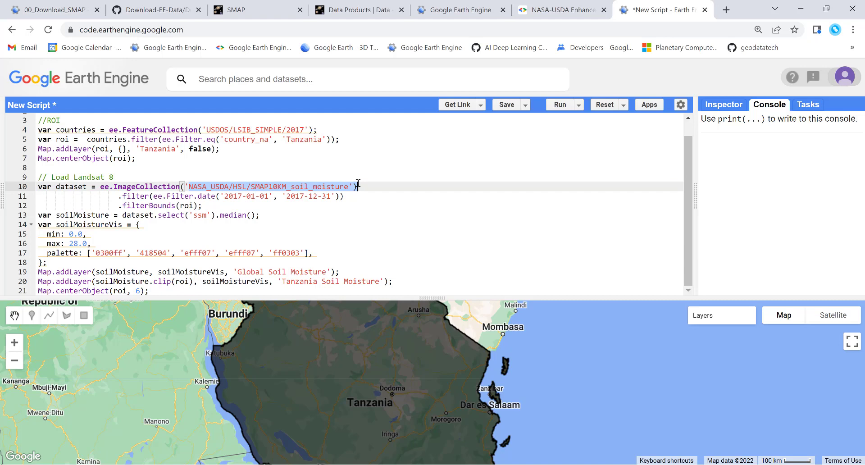
mouse_move(460, 9)
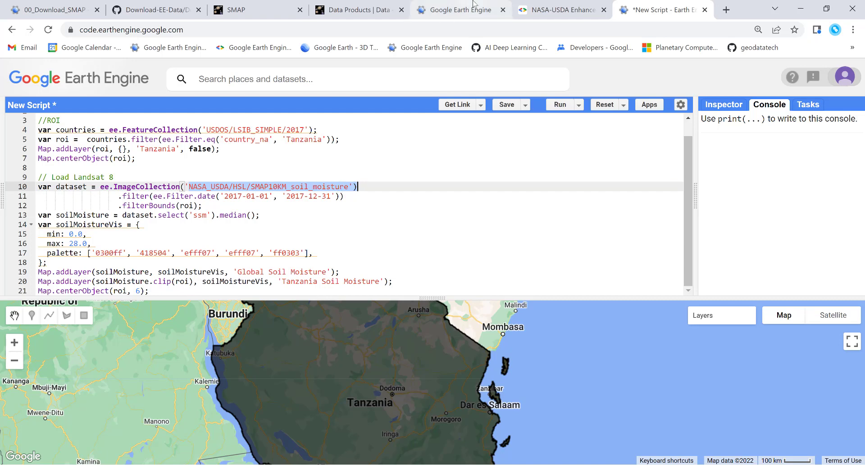
Step: Copy the SMAP10KM_soil_moisture collection snippet from the Data Catalog and return to the script
click(557, 10)
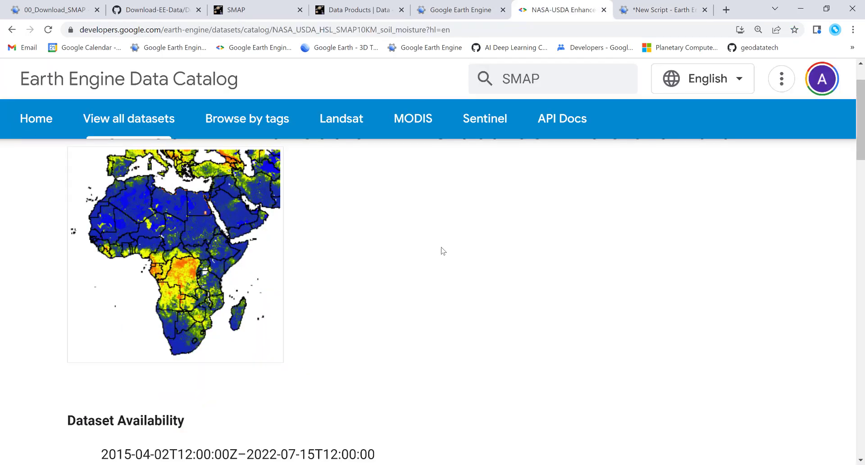
scroll(down, 3)
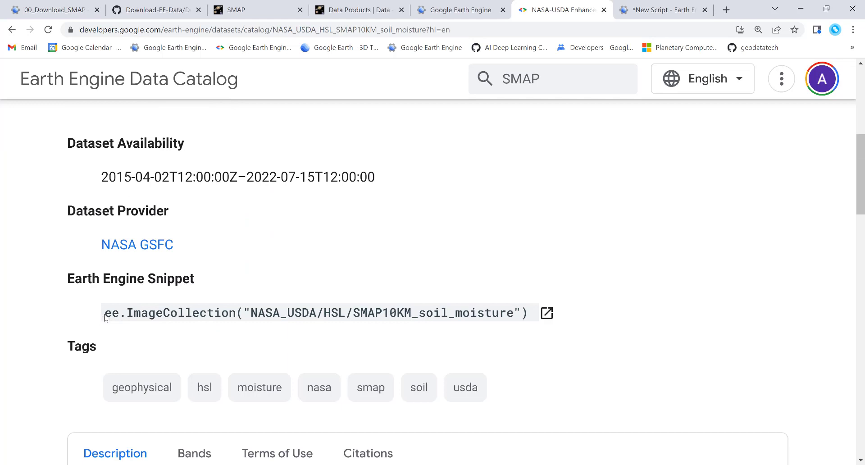
triple_click(315, 312)
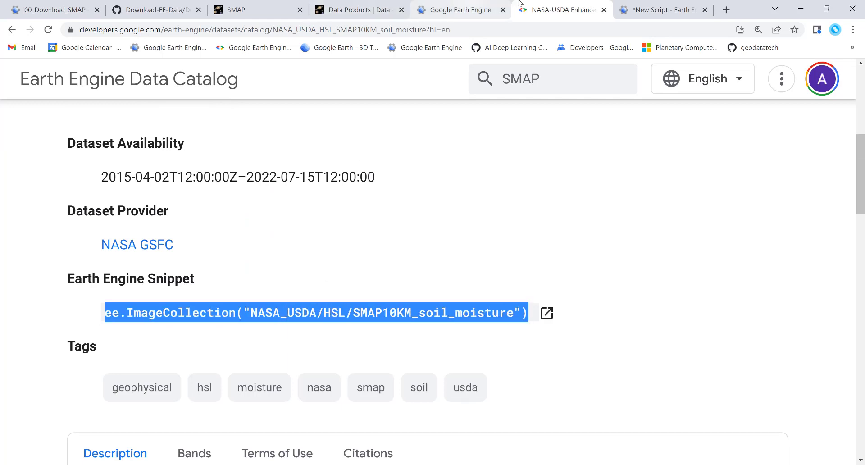
click(659, 10)
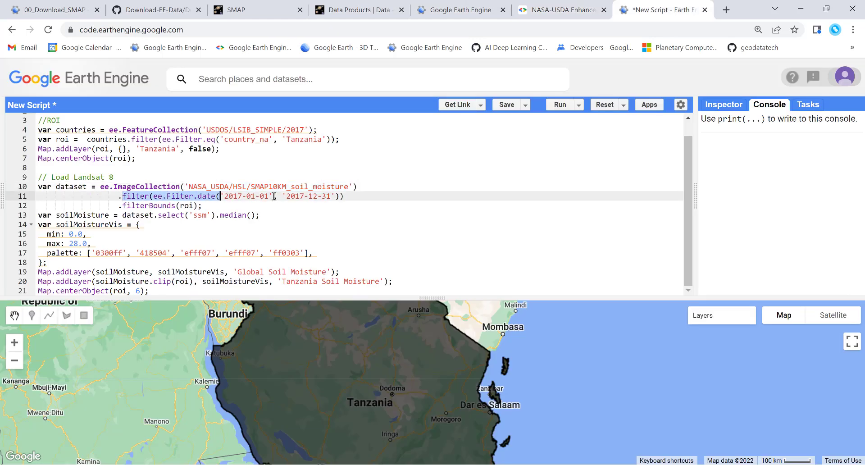
Step: Comment out .filterBounds(roi), close the 2017 date filter statement, and rerun to render soil moisture
click(207, 205)
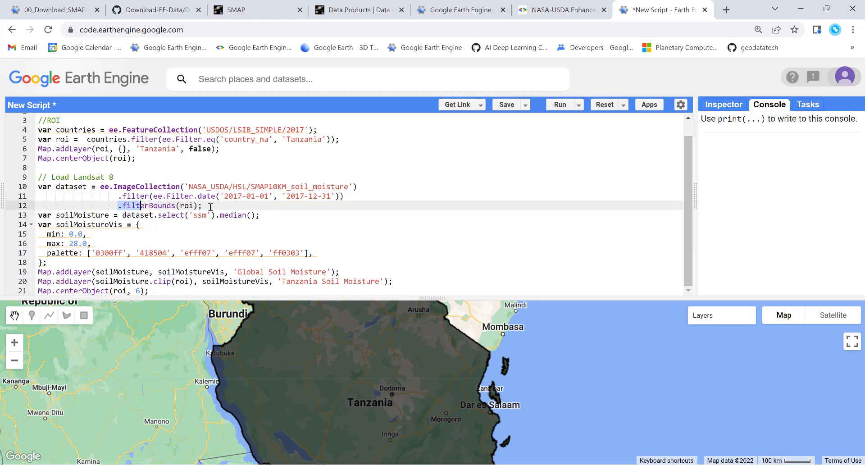
mouse_move(201, 216)
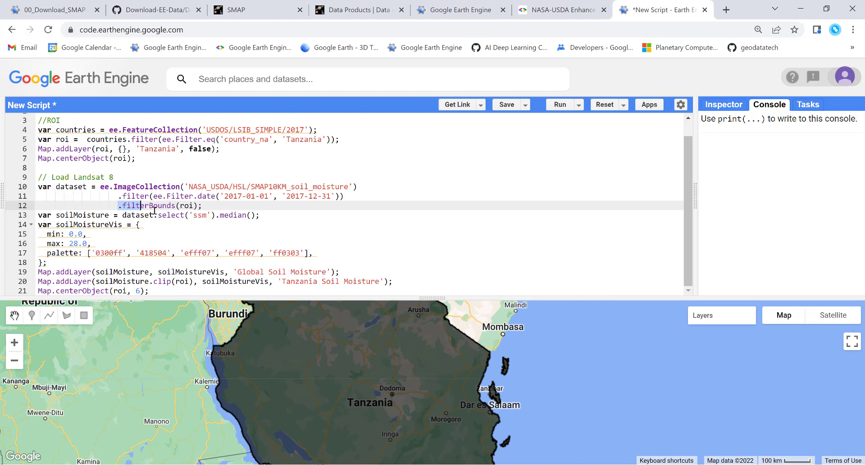
click(141, 225)
text(//)
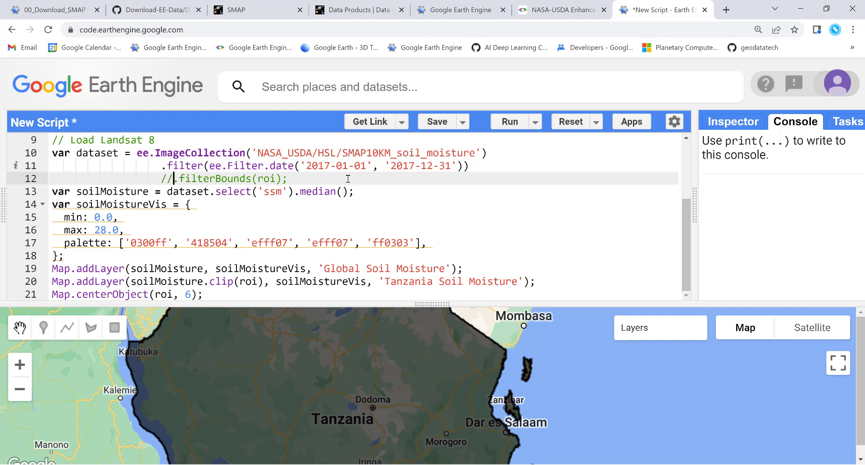
click(463, 166)
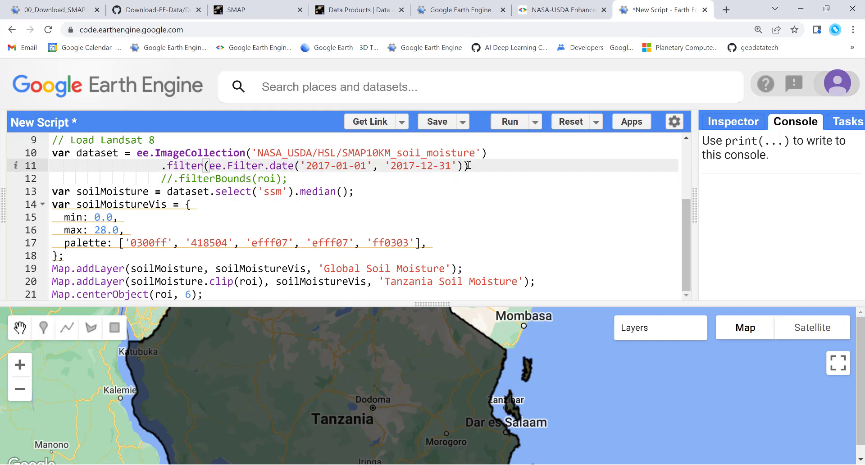
text())
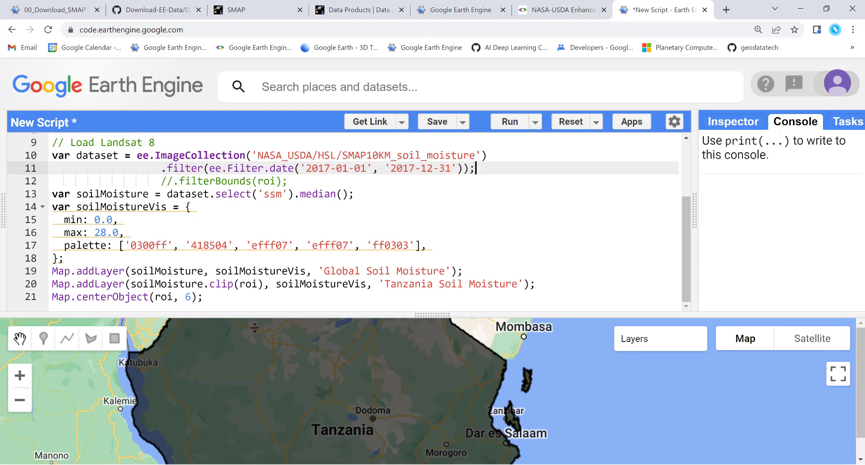
scroll(up, 3)
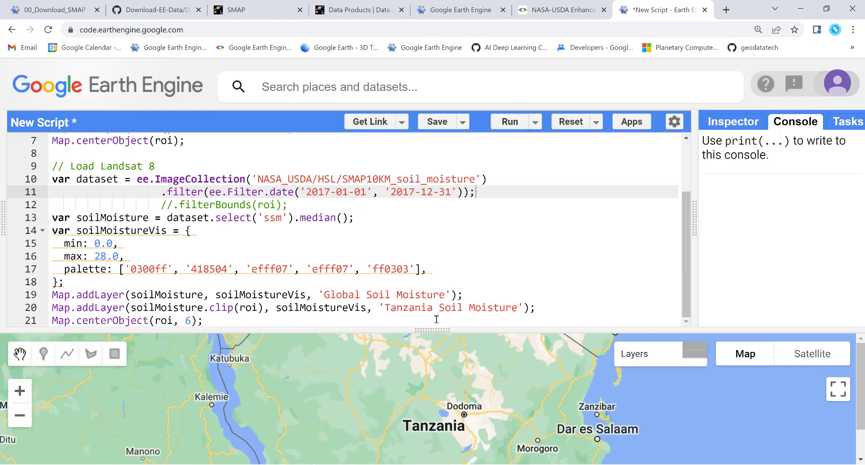
click(508, 122)
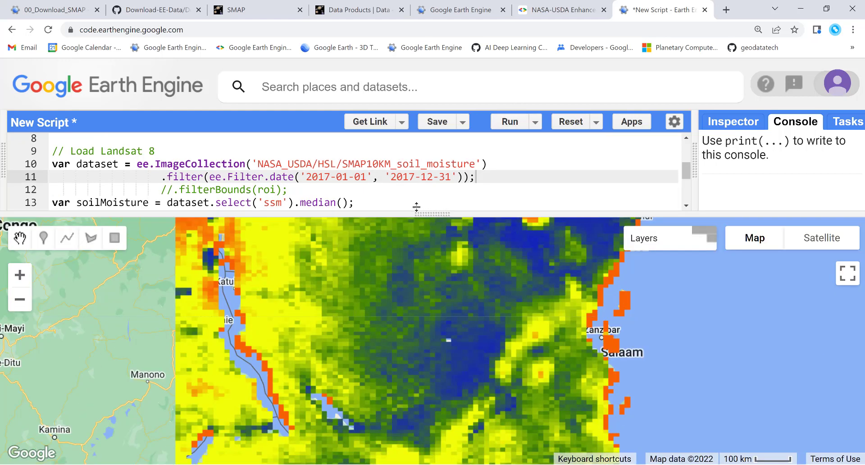
Step: Zoom out, turn off the Tanzania Soil Moisture layer, and pan to view worldwide soil moisture
click(19, 299)
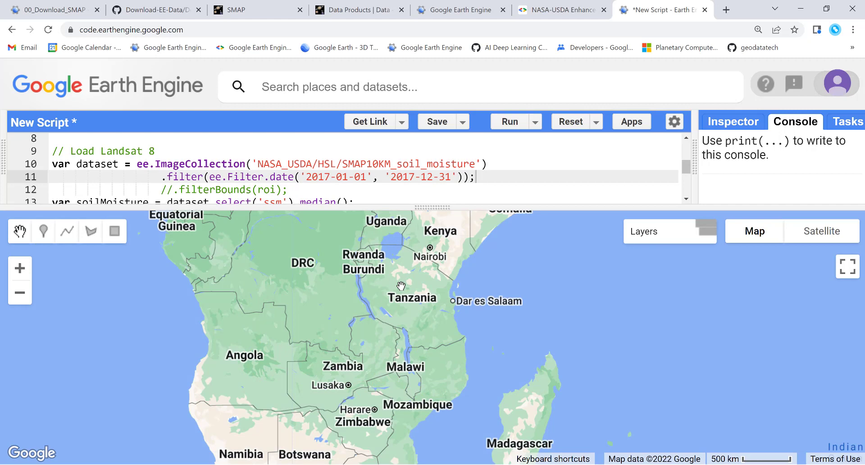
click(508, 121)
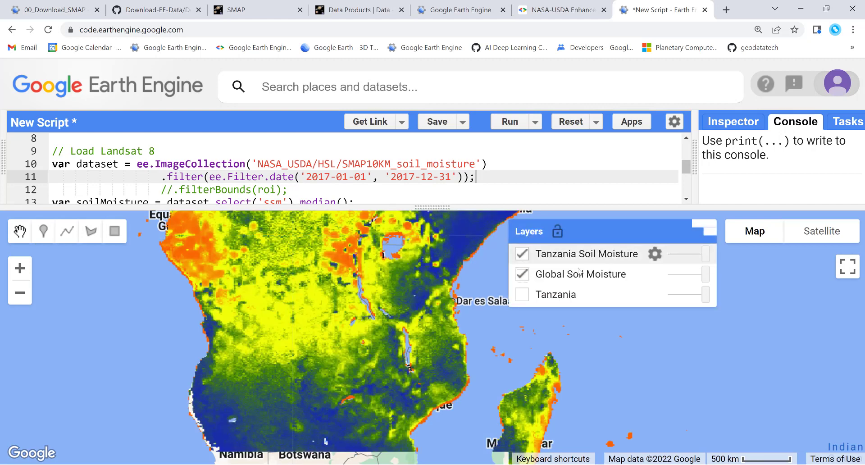
click(521, 254)
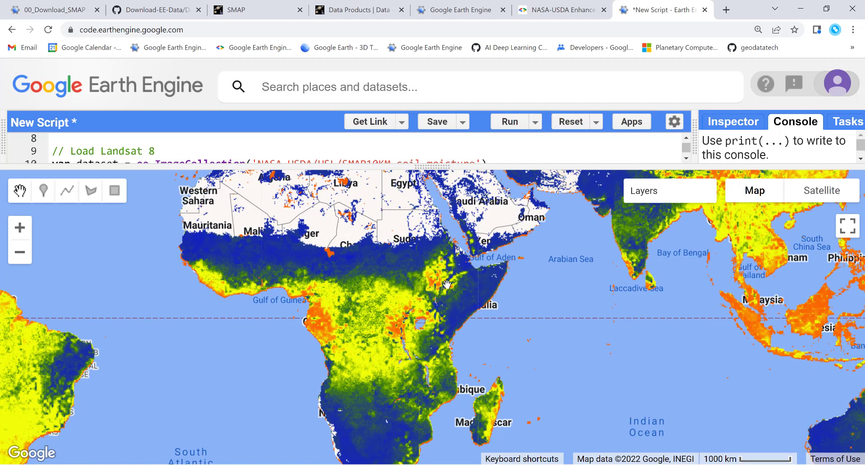
mouse_move(458, 319)
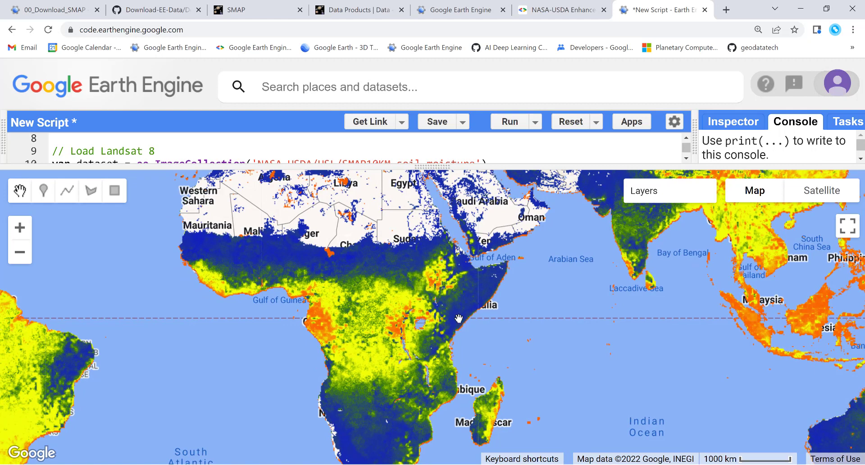
mouse_move(294, 265)
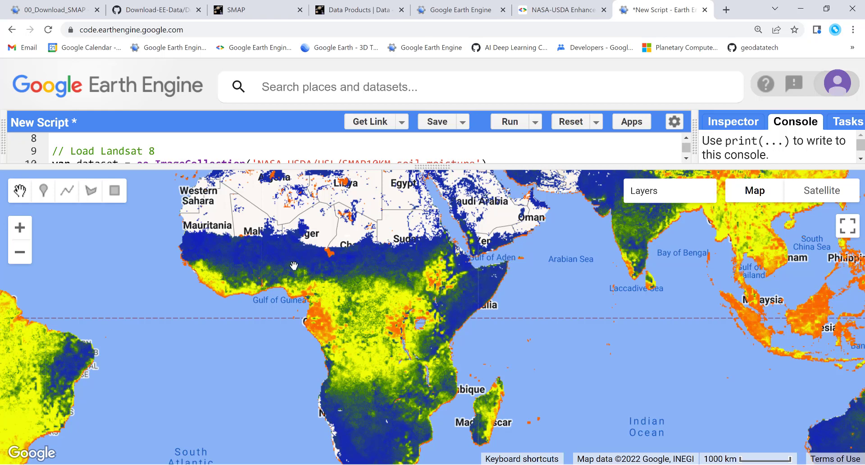
mouse_move(340, 208)
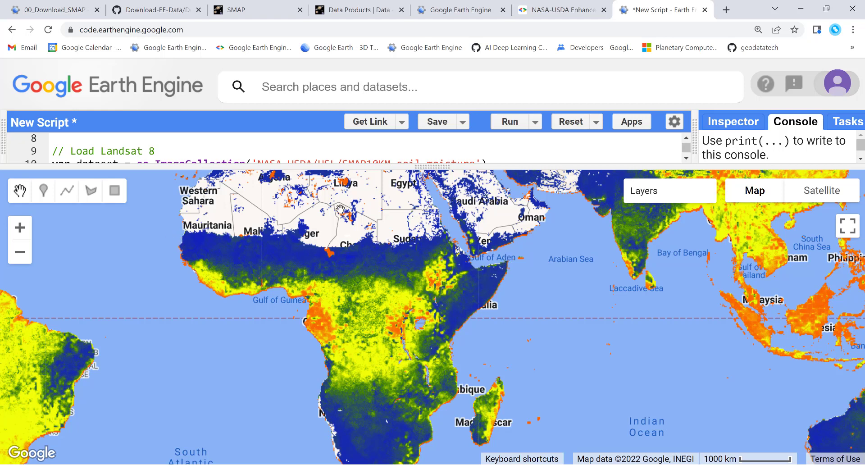
drag(341, 210, 340, 290)
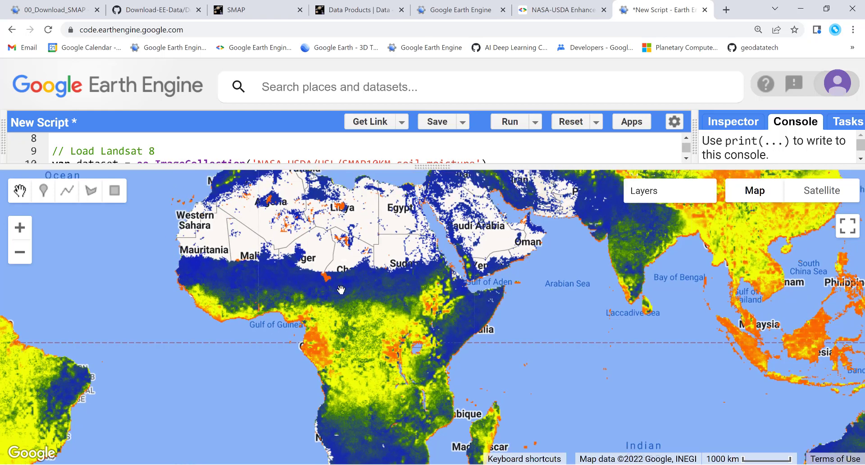
drag(340, 289, 445, 281)
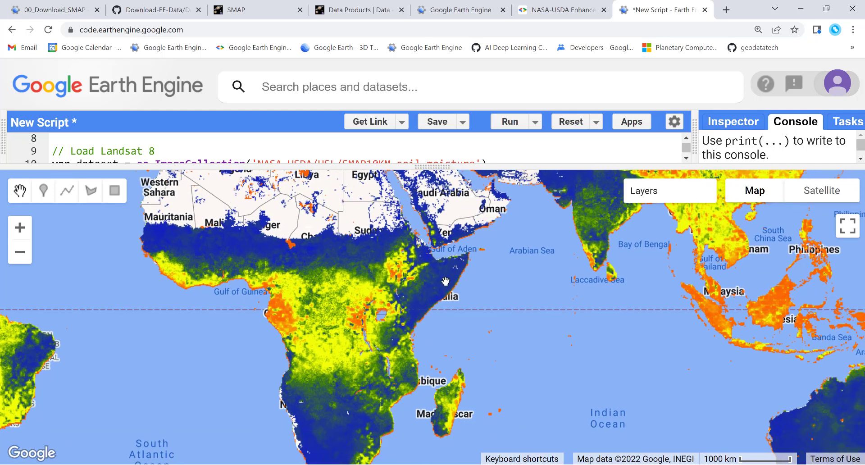
mouse_move(389, 241)
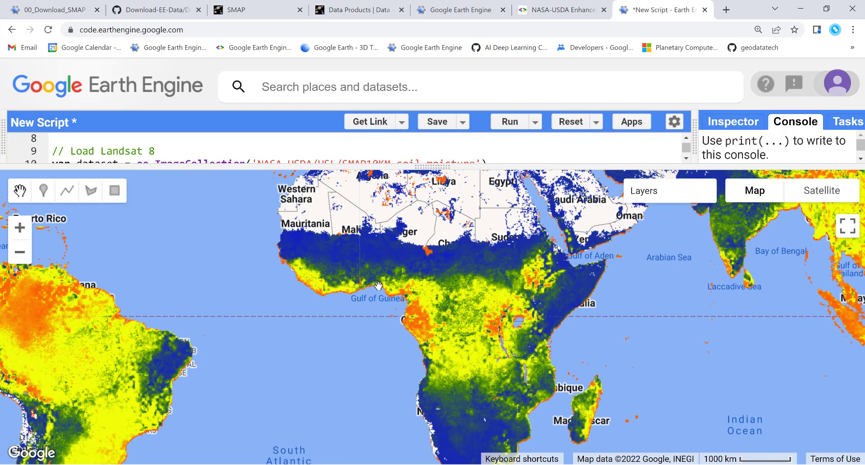
scroll(down, 3)
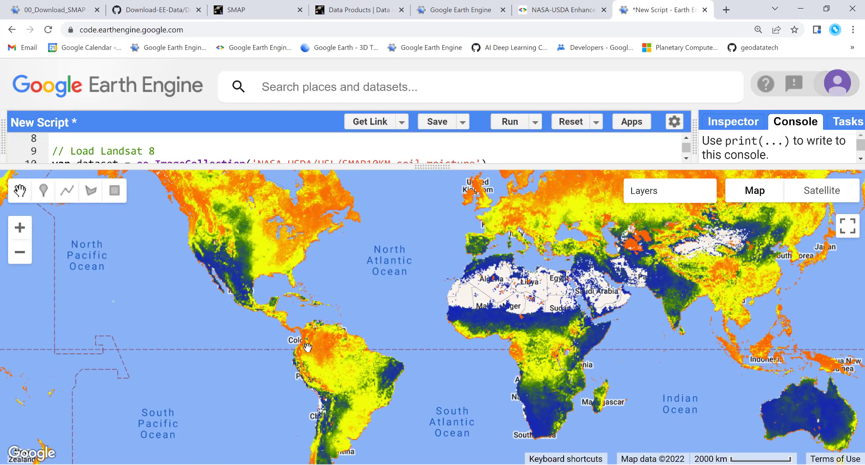
mouse_move(322, 327)
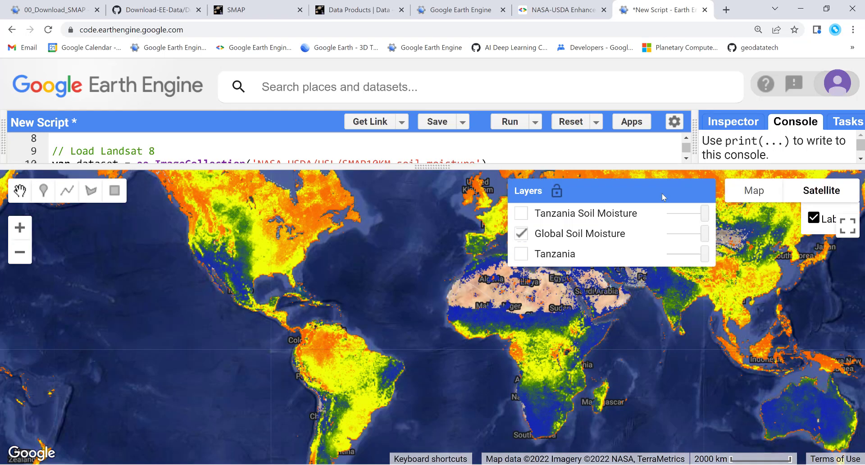
Step: Toggle the Global Soil Moisture layer and explore it over North America and North Africa
click(520, 234)
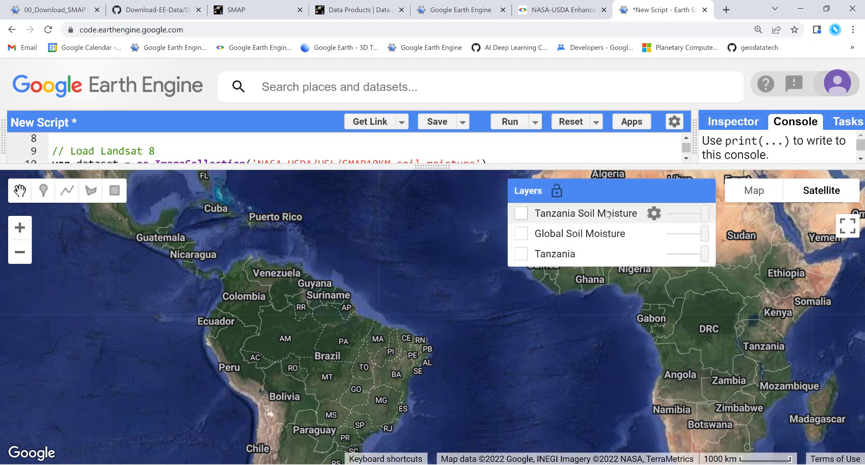
click(520, 233)
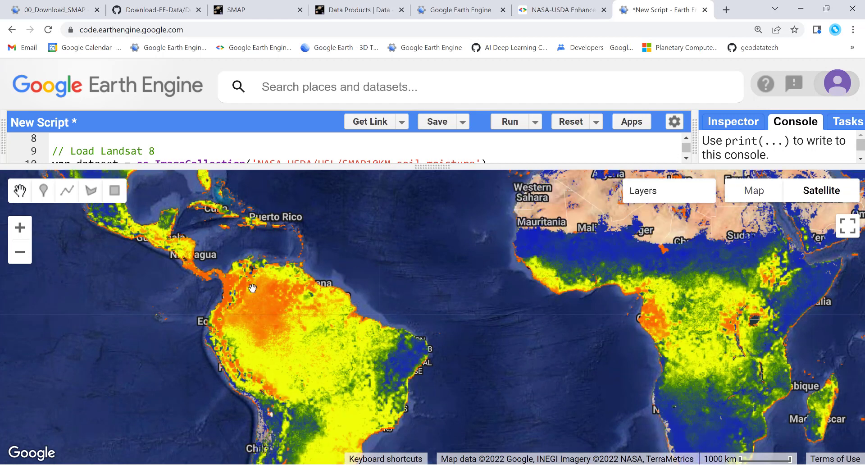
mouse_move(296, 318)
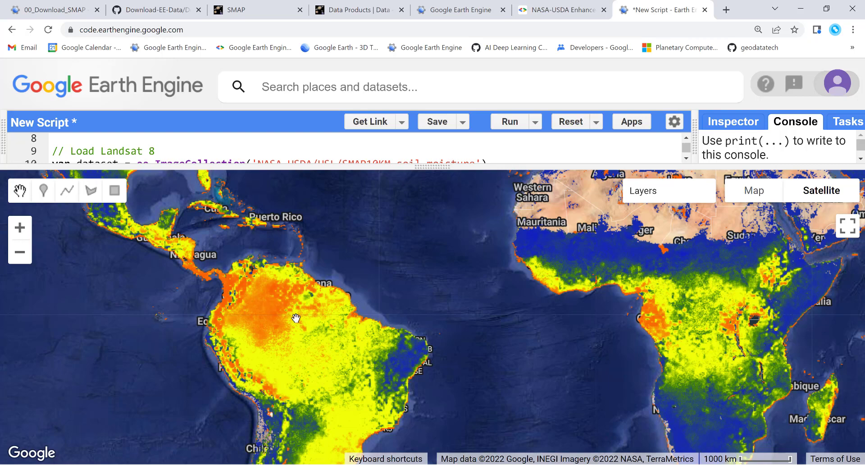
drag(296, 319, 254, 282)
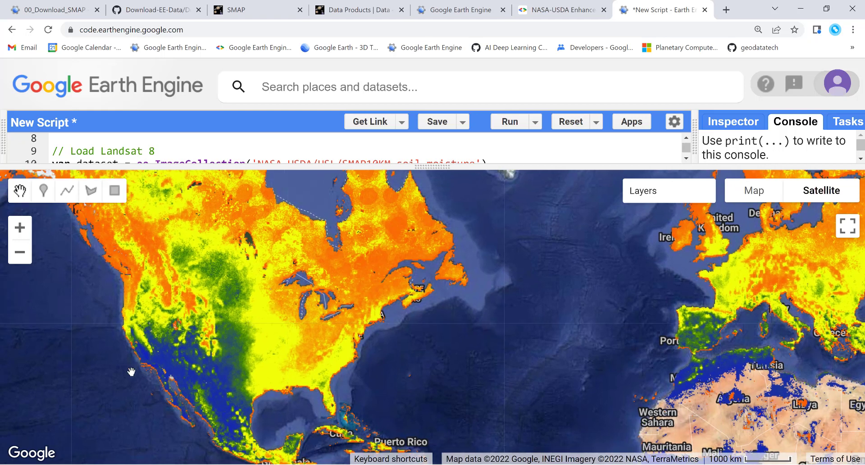
mouse_move(217, 379)
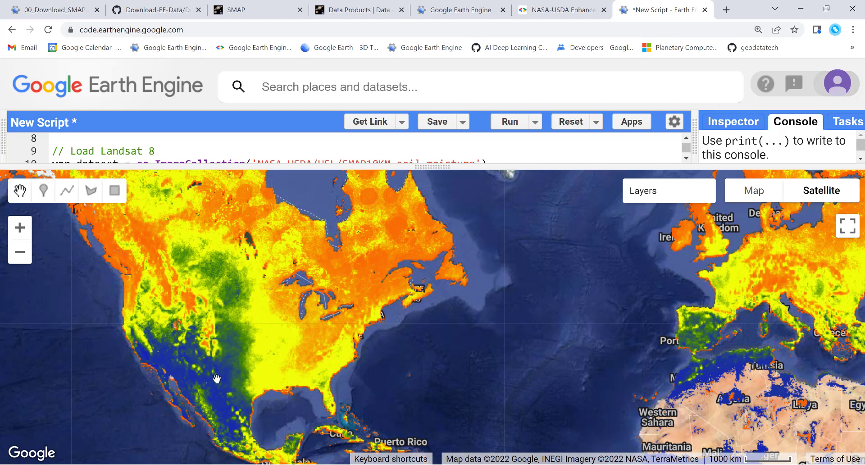
mouse_move(352, 270)
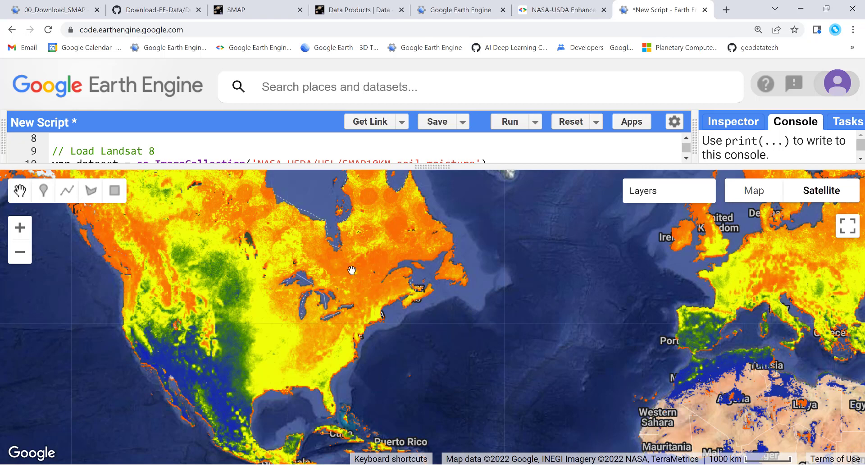
mouse_move(366, 184)
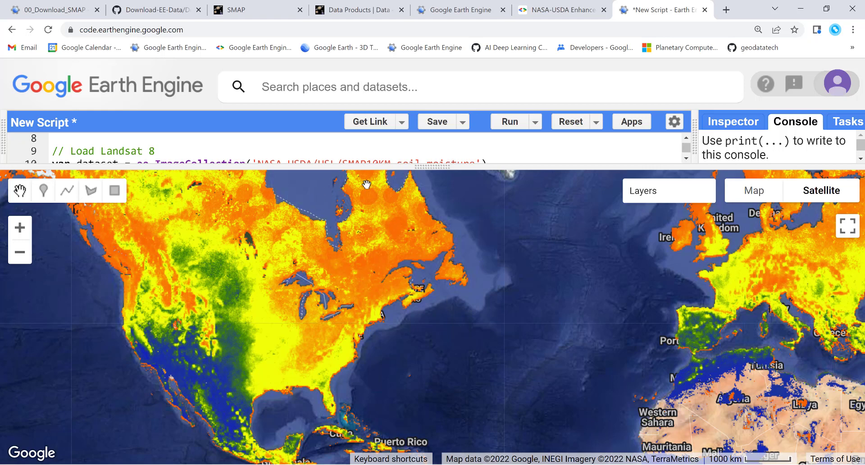
drag(367, 184, 308, 246)
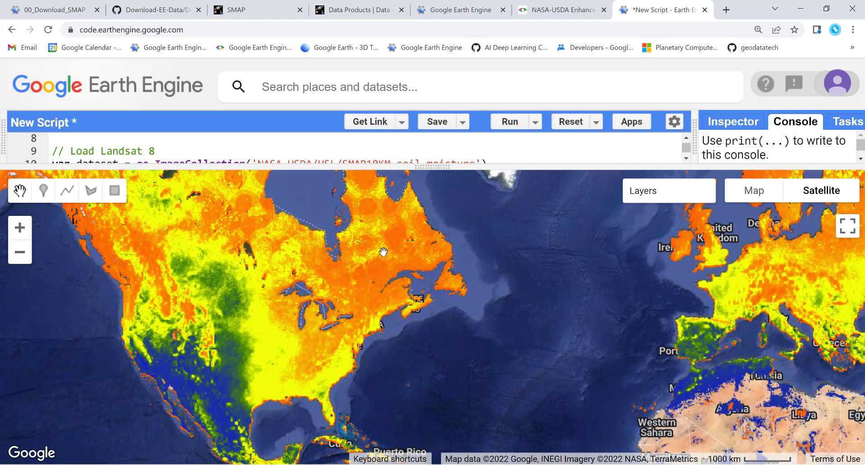
mouse_move(345, 282)
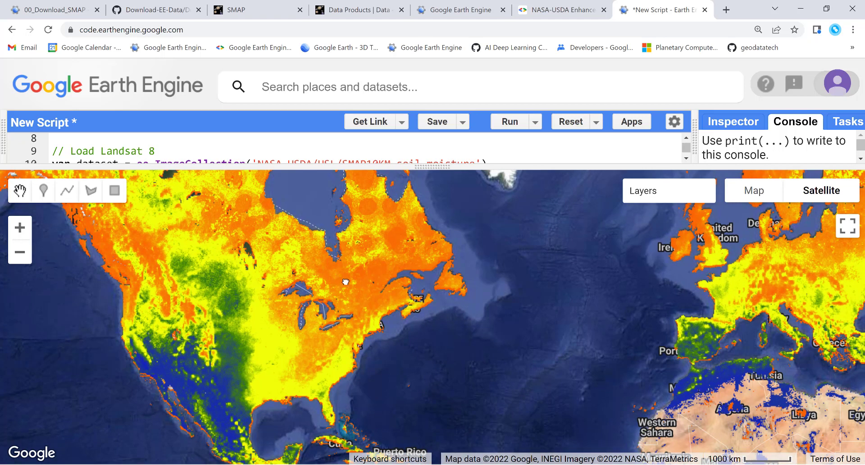
drag(345, 282, 252, 294)
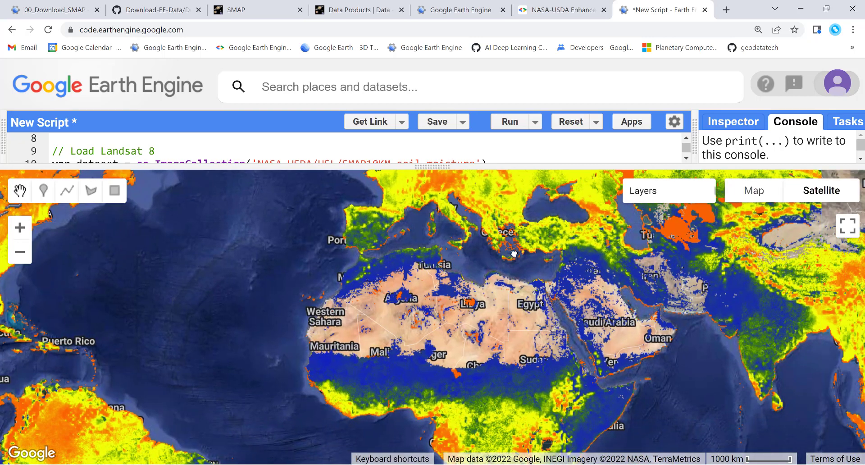
scroll(down, 3)
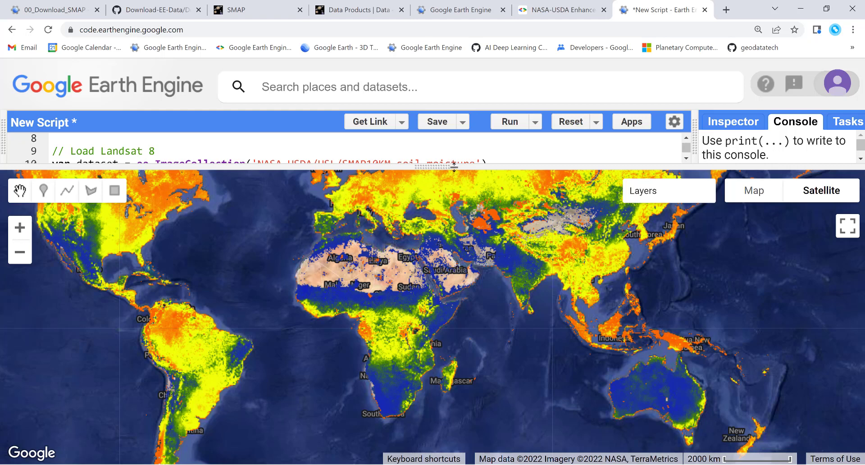
mouse_move(424, 342)
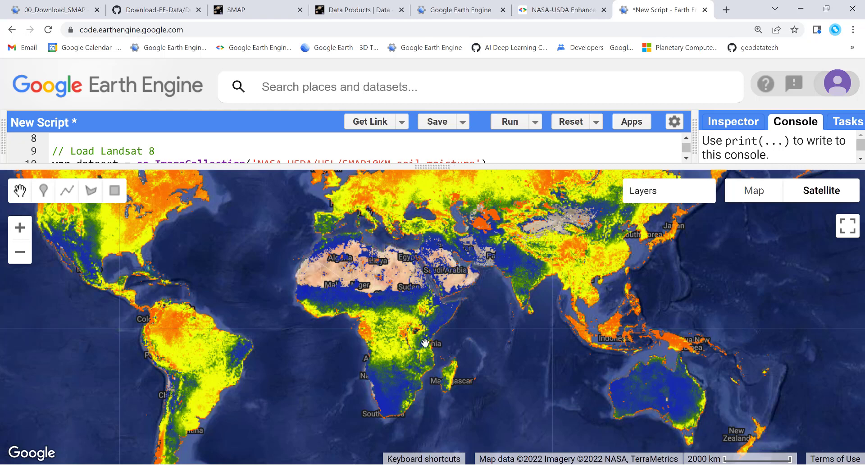
mouse_move(444, 166)
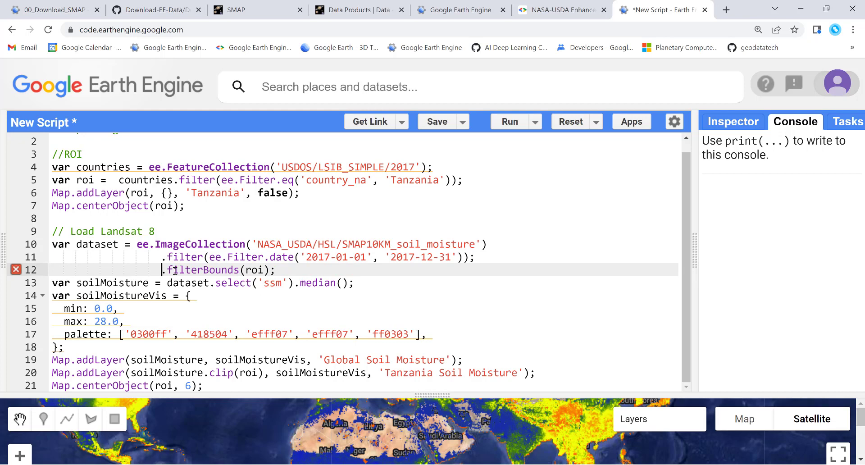
Step: Restore .filterBounds(roi) on line 12, hide both layers, and rerun to show moisture clipped to Tanzania
click(480, 256)
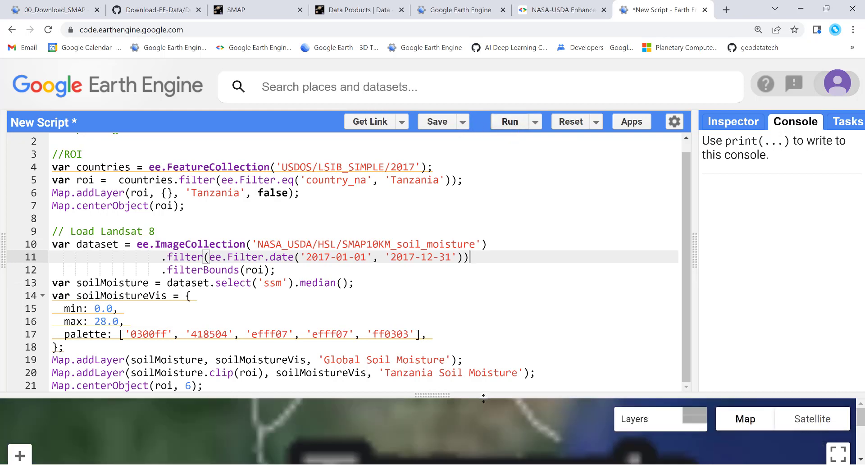
click(508, 122)
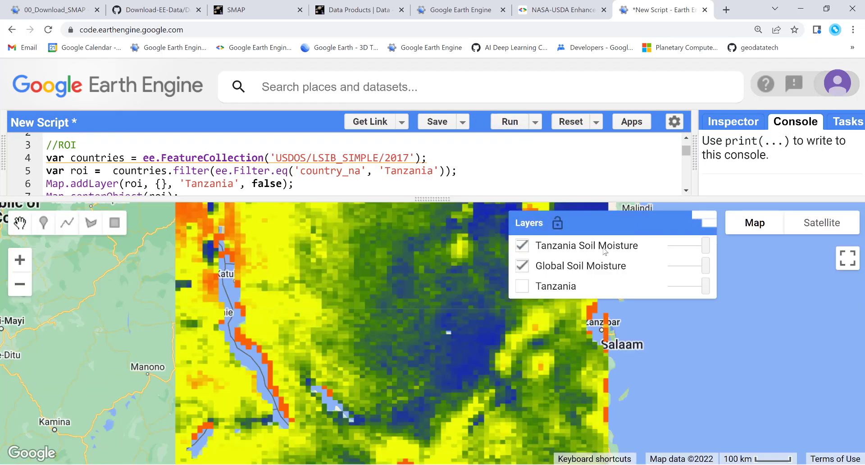
click(522, 245)
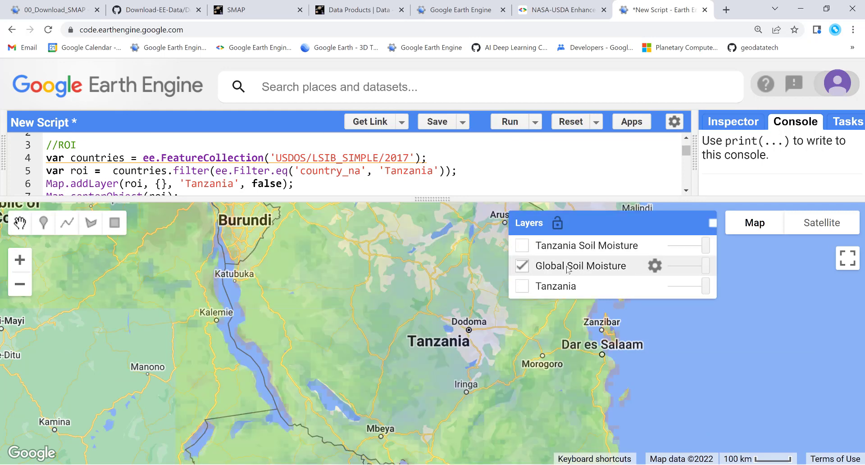
click(521, 245)
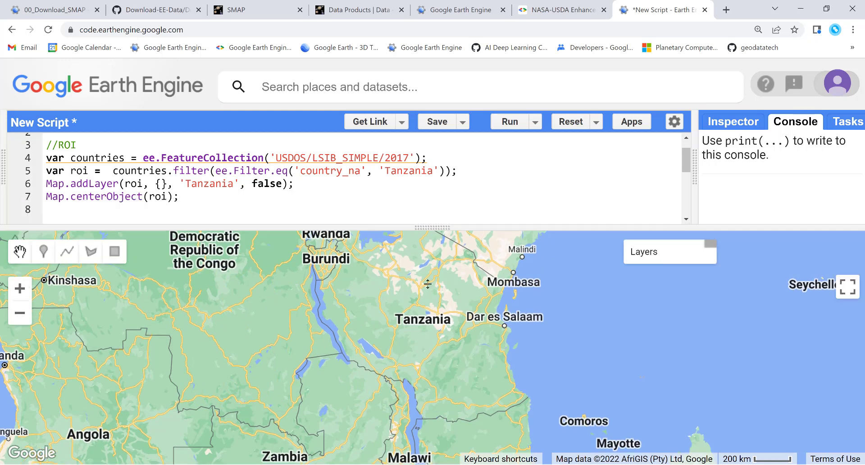
click(509, 122)
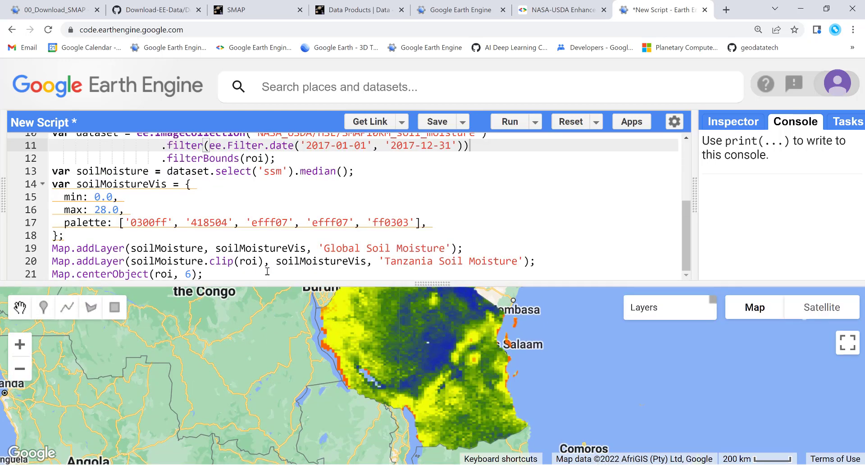
scroll(up, 3)
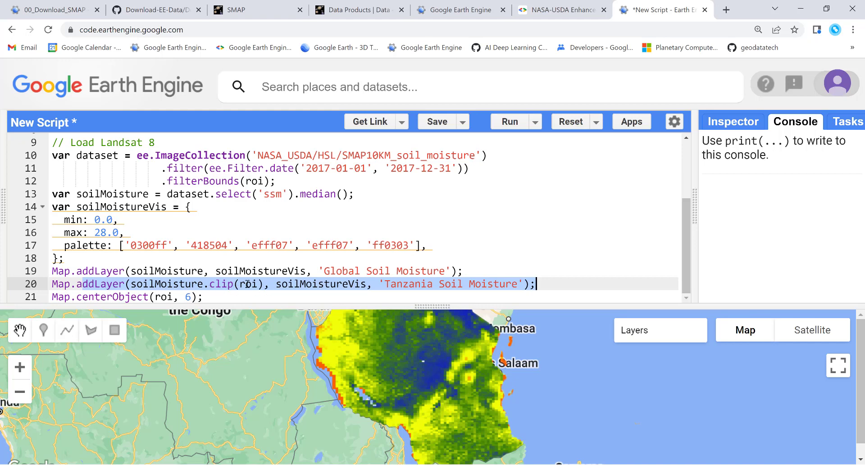
mouse_move(422, 361)
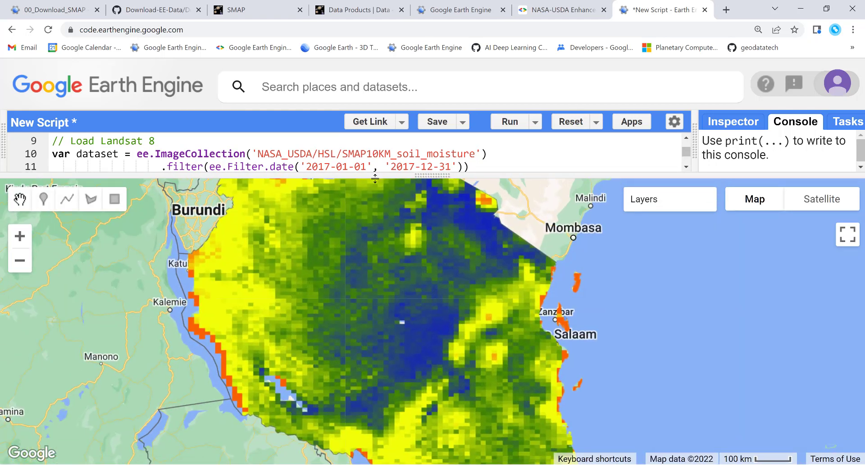
Step: Copy the Export.image.toDrive block from the GitHub reference script into the new script
click(47, 10)
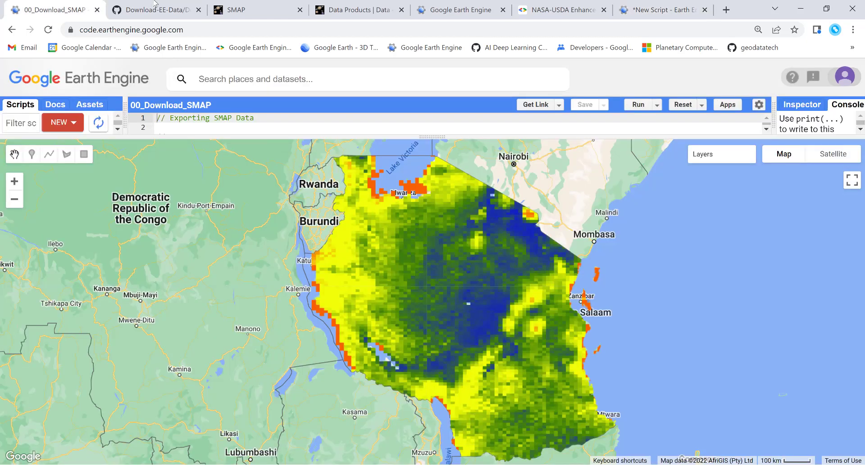
click(154, 9)
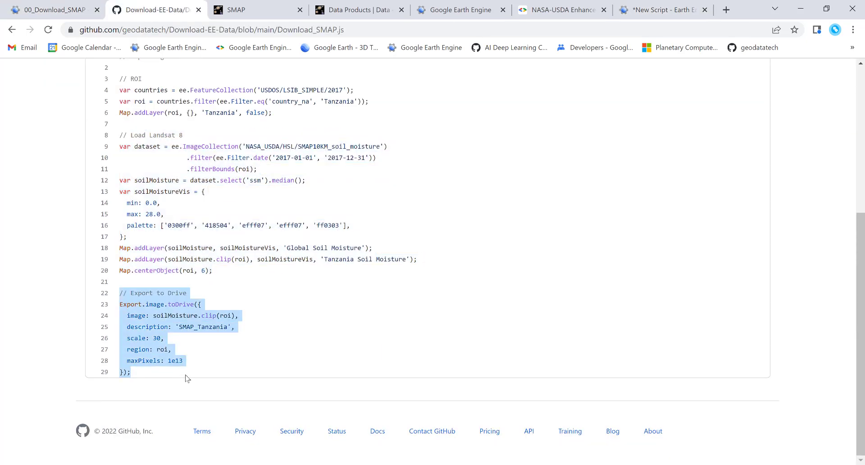
click(661, 9)
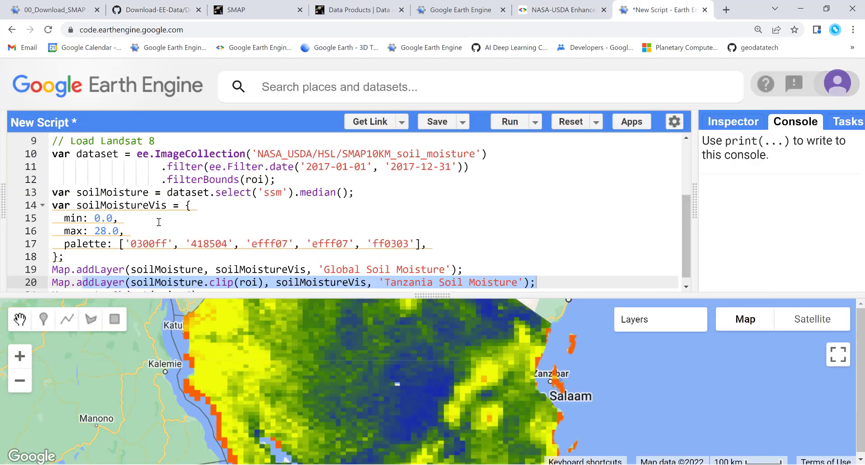
scroll(up, 3)
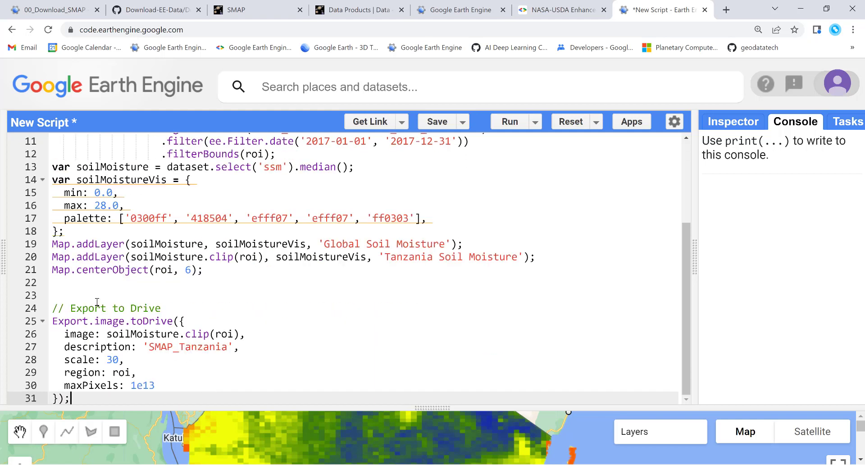
Step: Change the export scale from 30 to 1000, check maxPixels, and list SMAP_Tanzania in Tasks
scroll(up, 3)
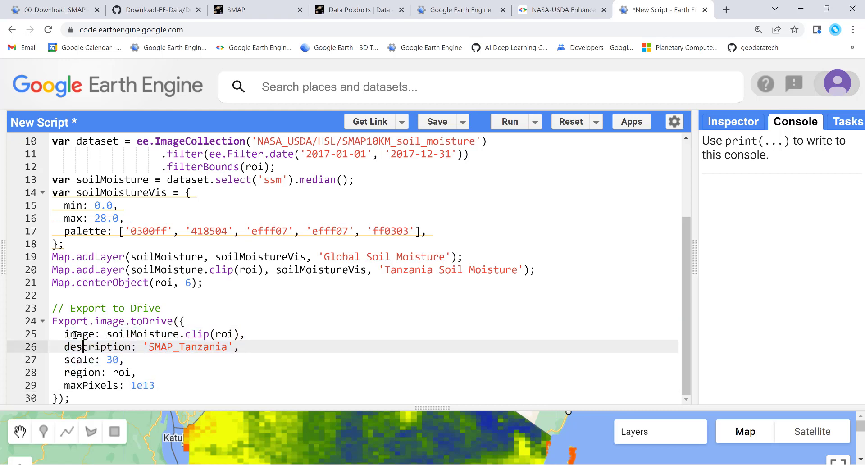
click(77, 372)
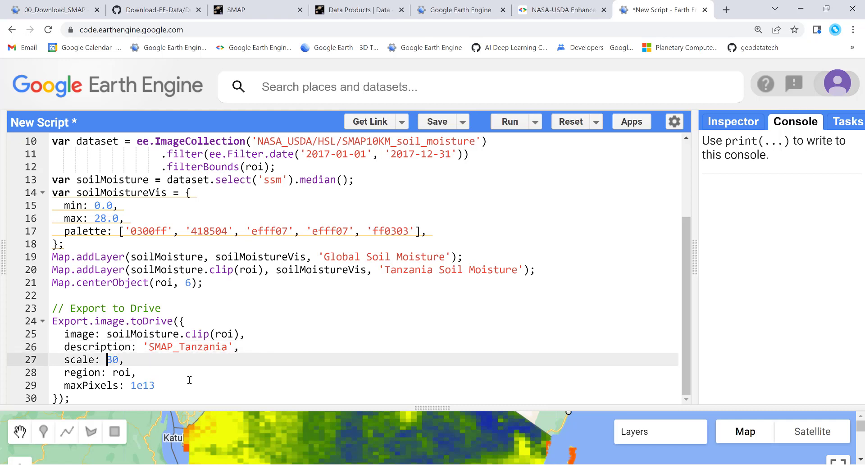
key(Backspace)
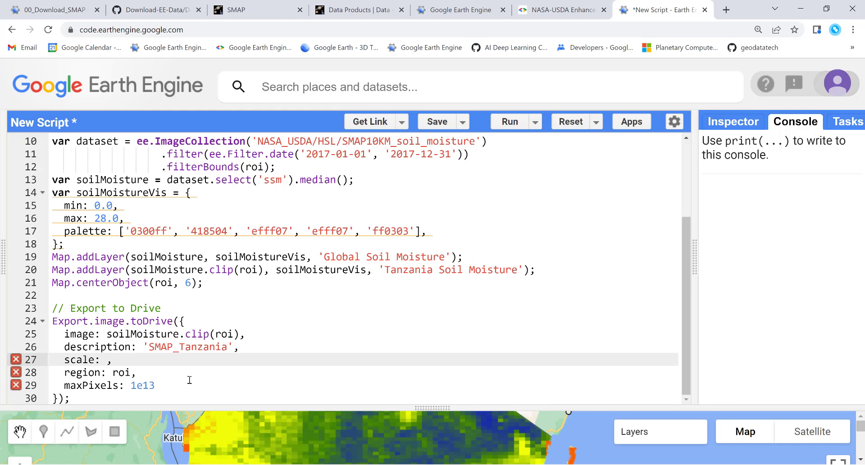
text(10)
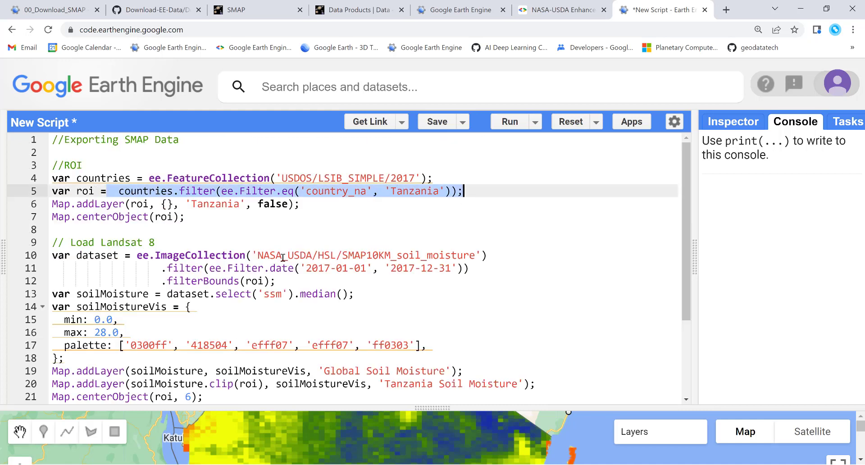
scroll(down, 3)
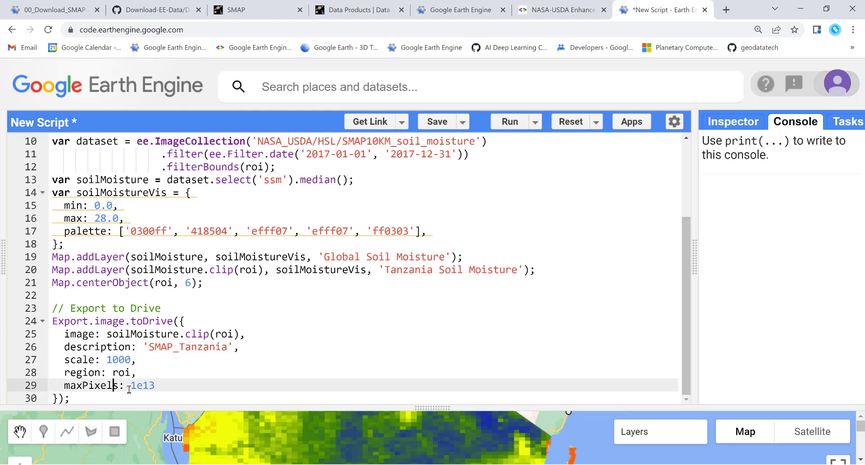
click(138, 372)
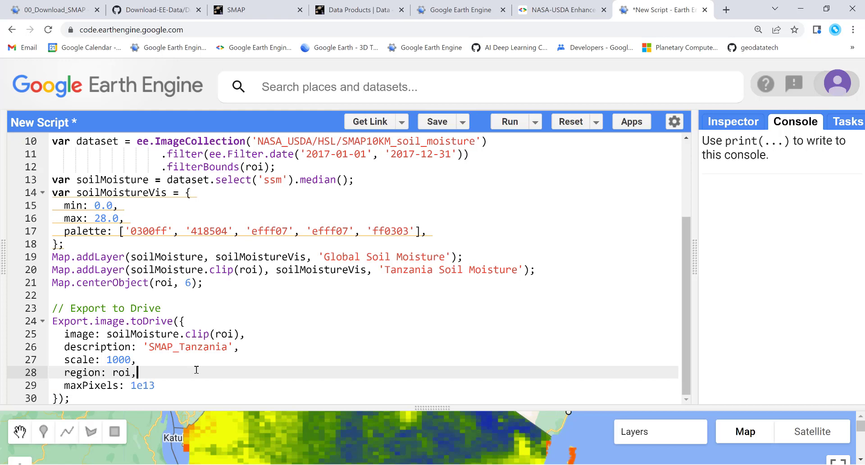
mouse_move(249, 393)
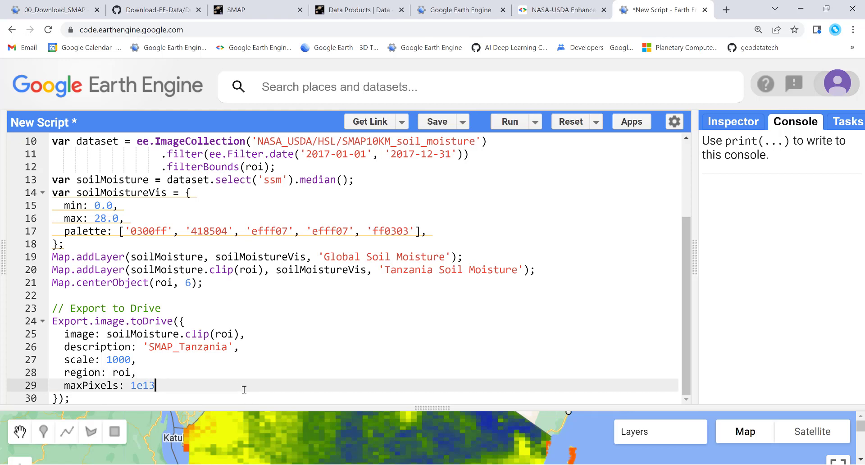
mouse_move(503, 141)
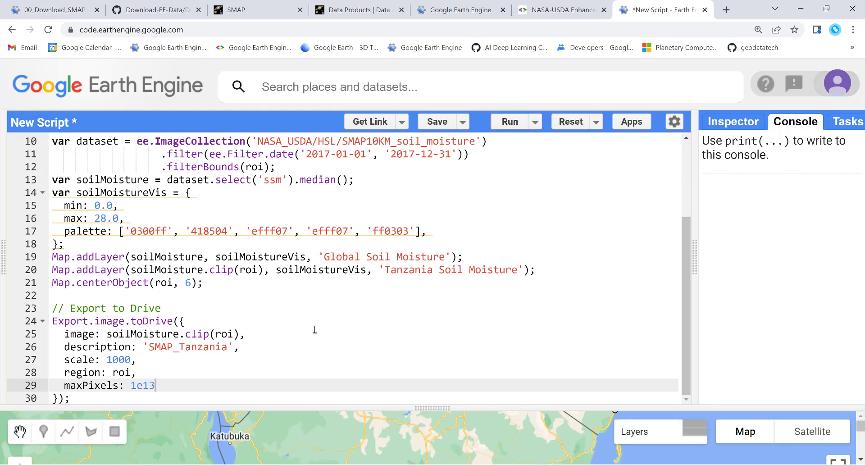
click(848, 122)
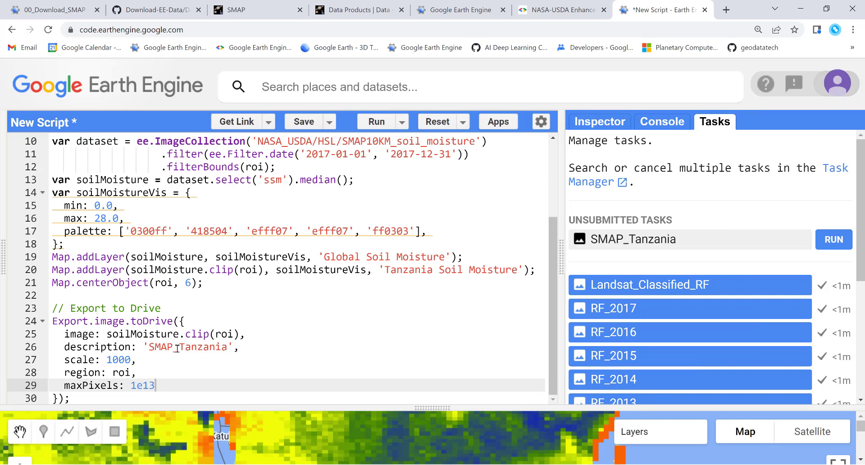
Step: Run the SMAP_Tanzania task and confirm the Initiate image export dialog to submit it
click(834, 239)
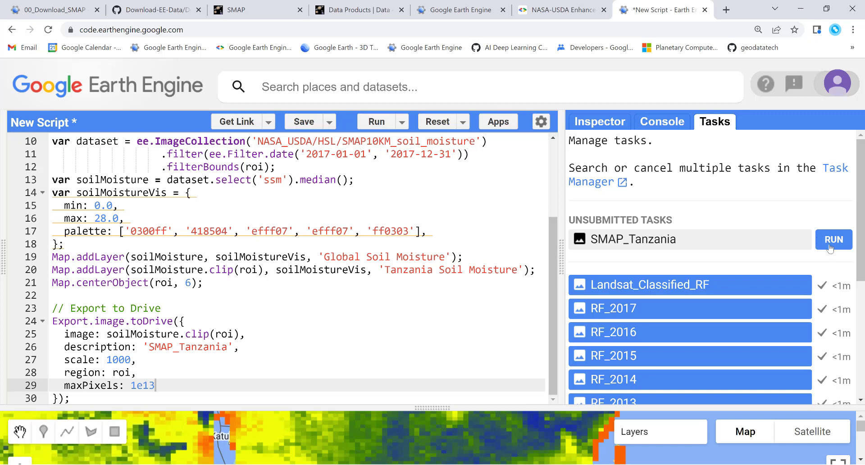
click(833, 238)
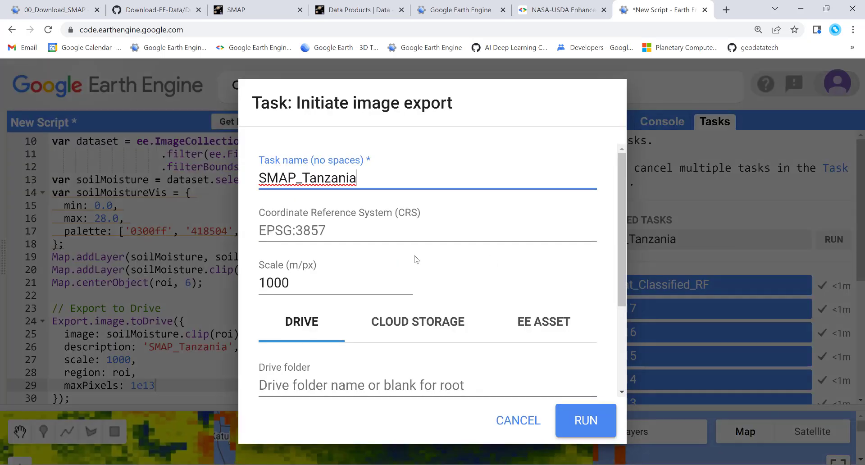
mouse_move(586, 429)
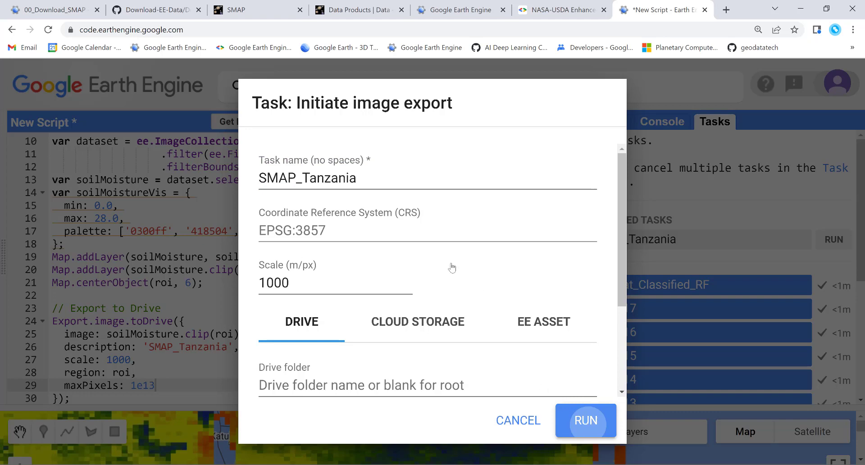
click(586, 419)
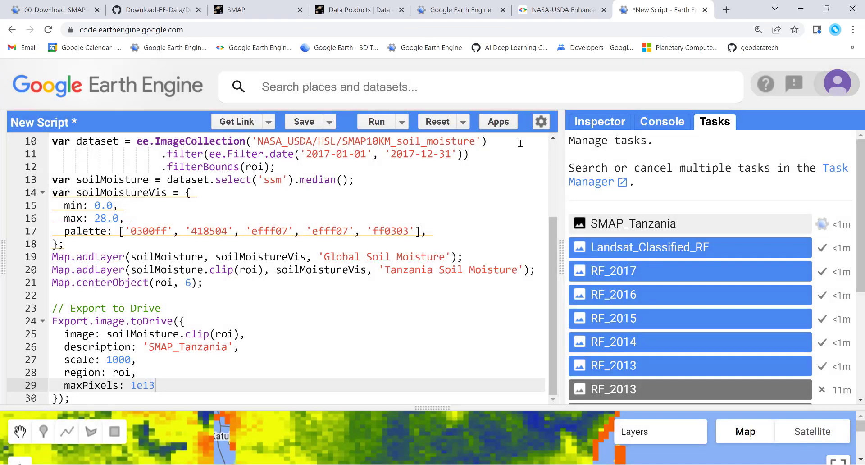
mouse_move(800, 223)
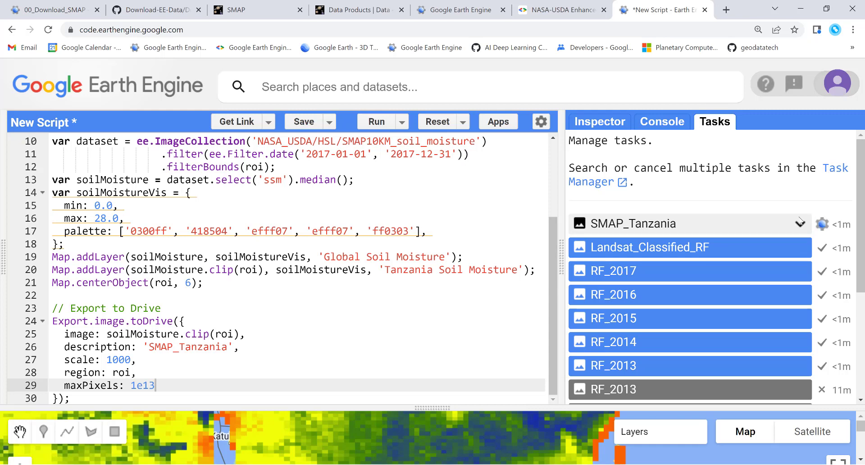
mouse_move(671, 211)
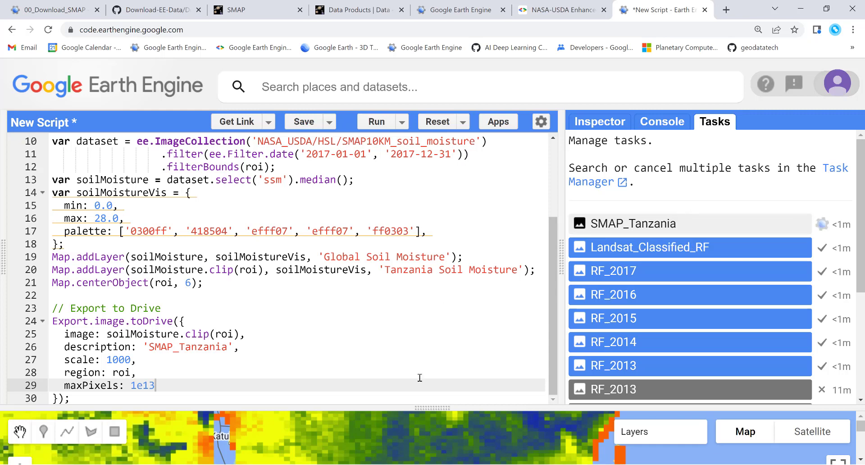
Step: Enlarge the map pane and turn the Global Soil Moisture layer back on over Africa
drag(432, 404, 431, 202)
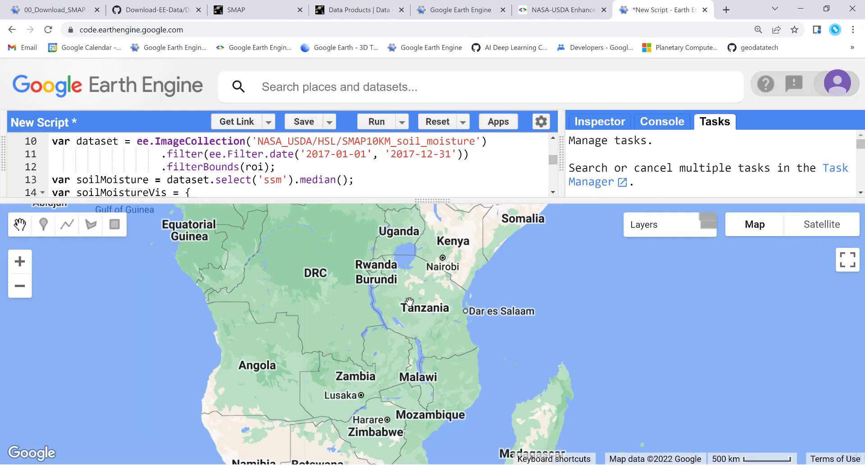
click(376, 121)
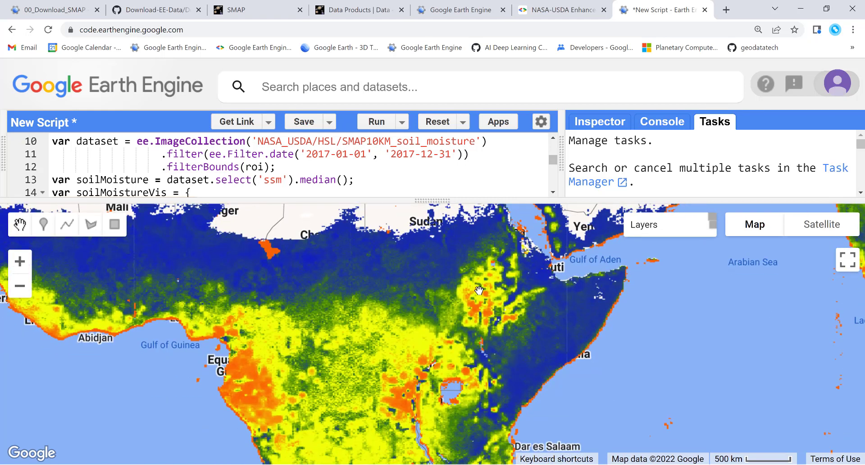
mouse_move(393, 254)
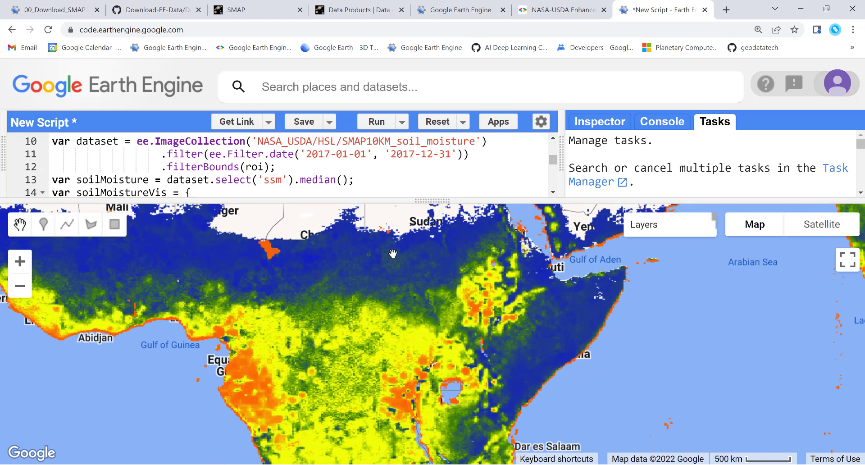
mouse_move(386, 307)
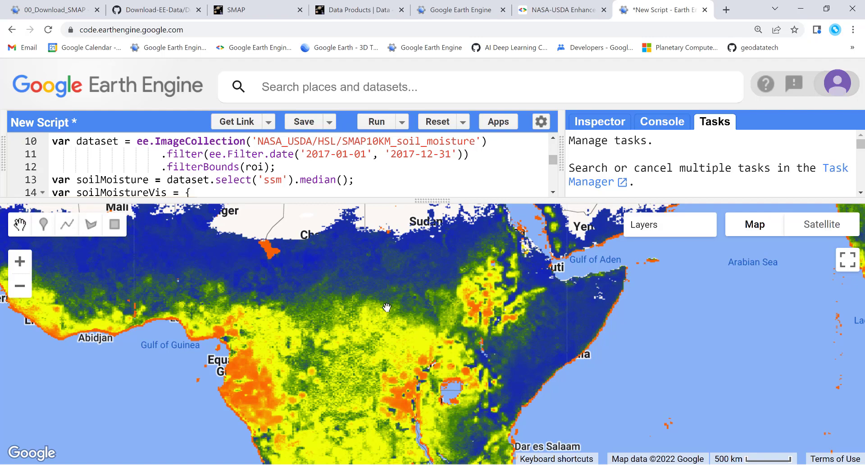